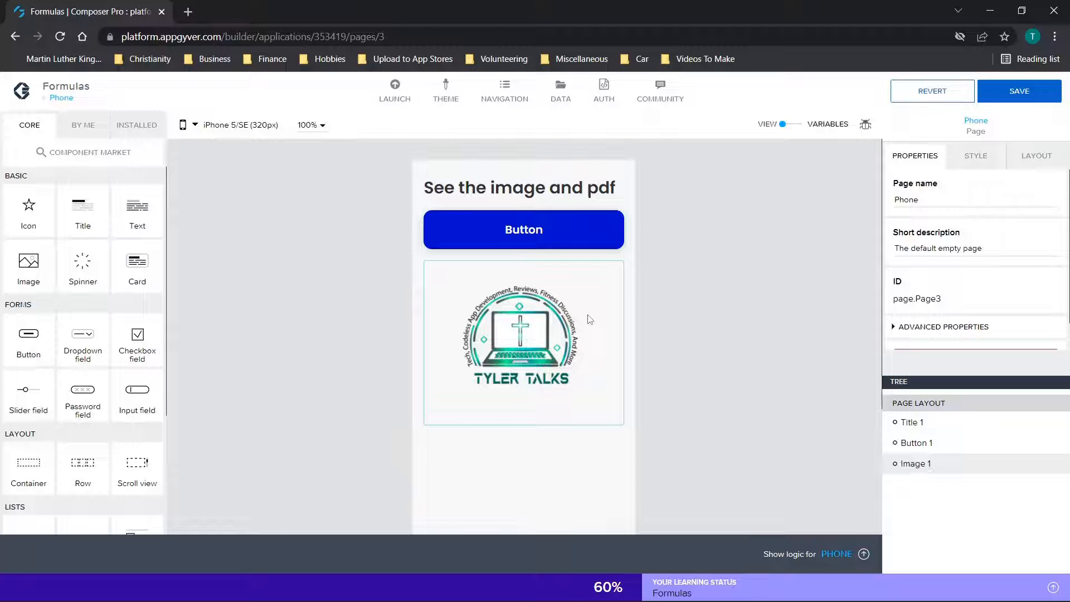
mouse_move(559, 325)
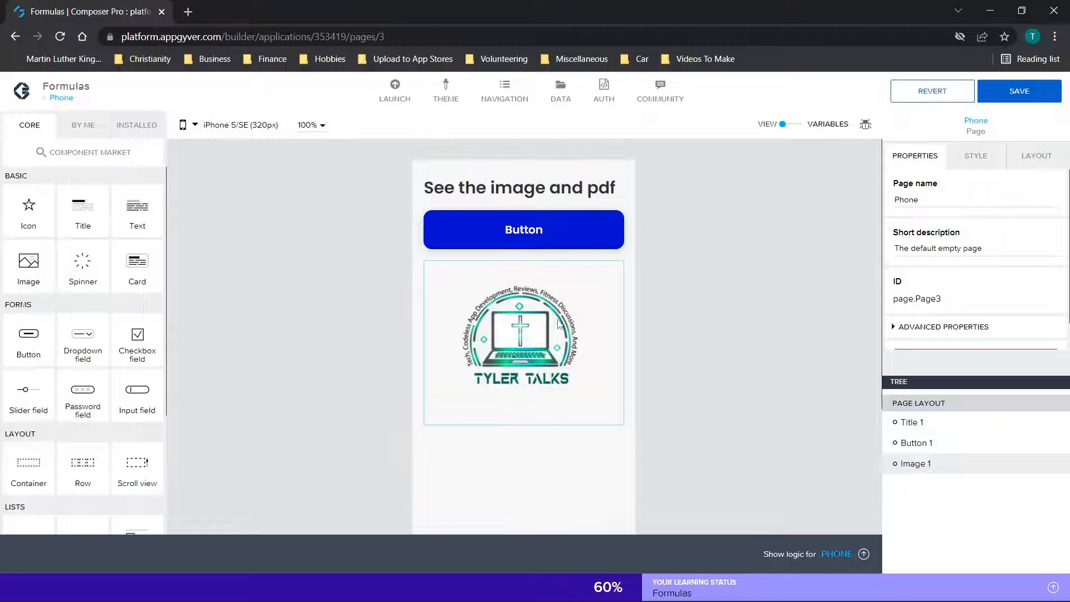
mouse_move(510, 286)
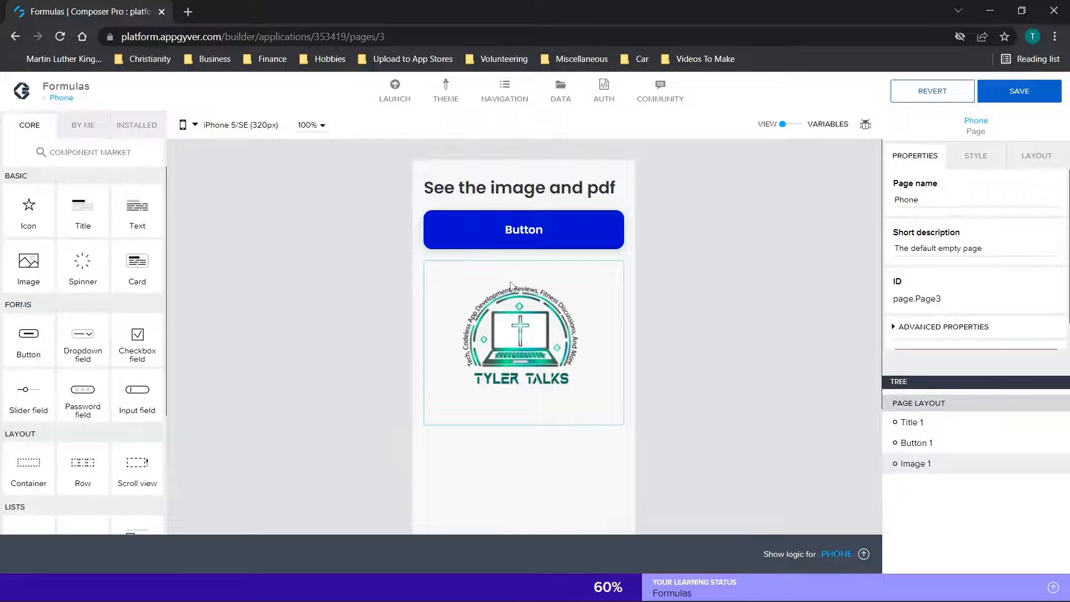
Set Image 1's source to the Tyer Talks Logo.png image asset.
click(523, 343)
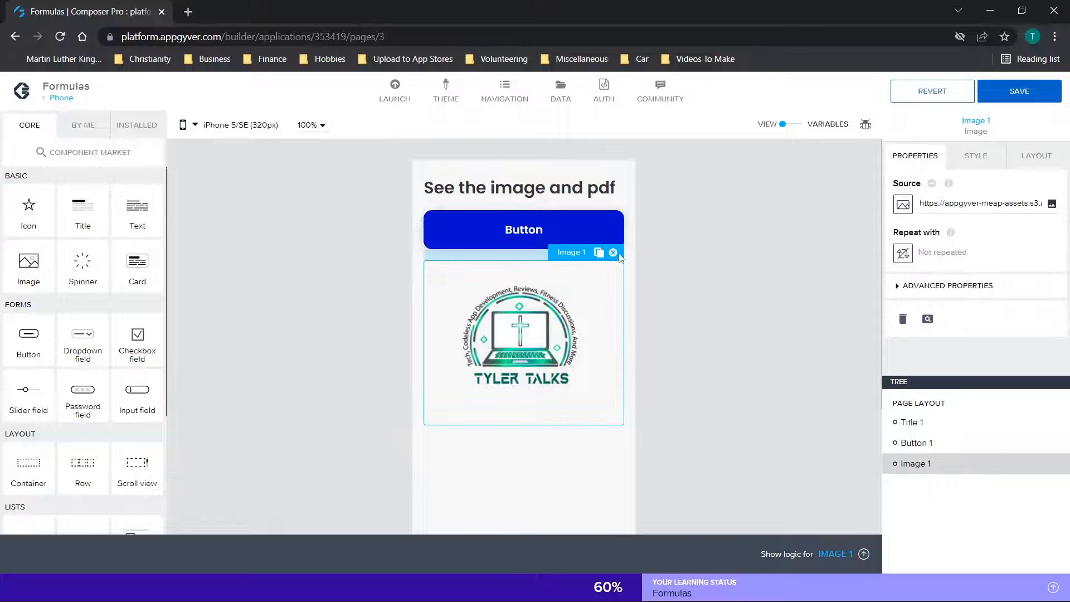
click(612, 252)
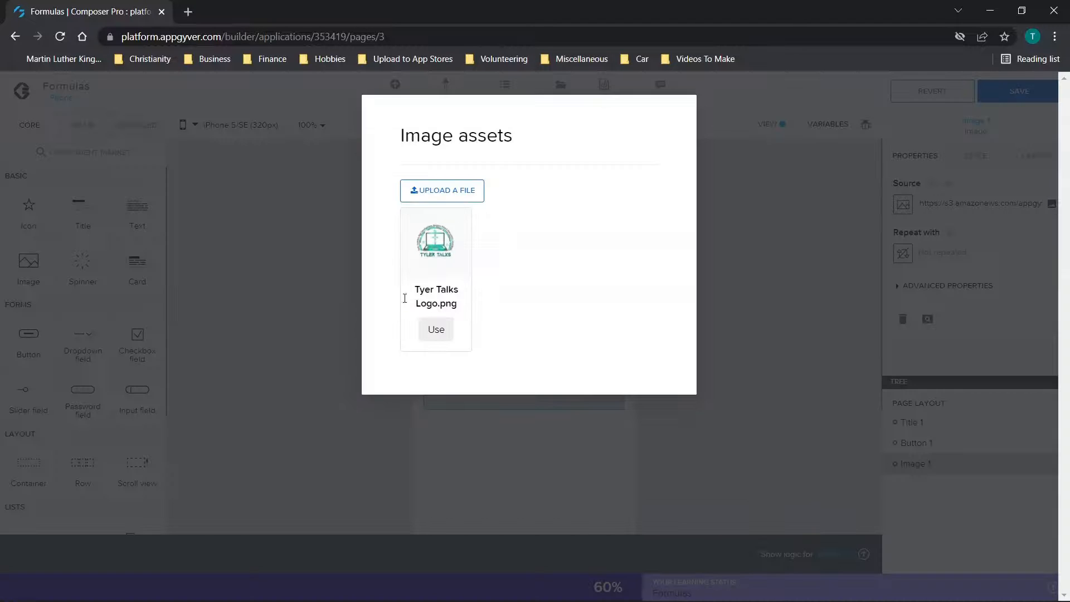
click(435, 329)
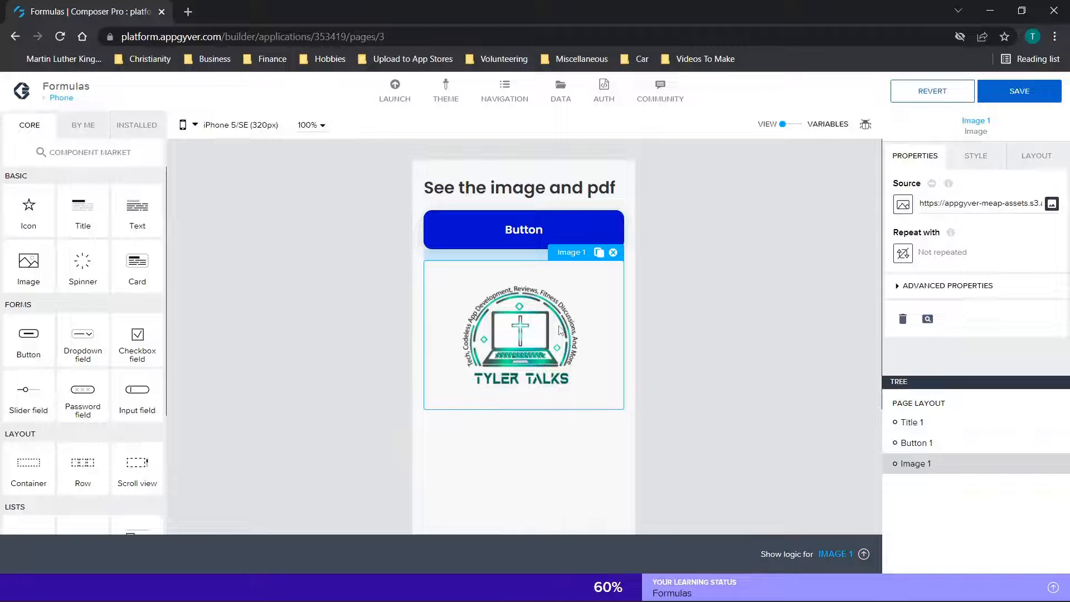
mouse_move(599, 321)
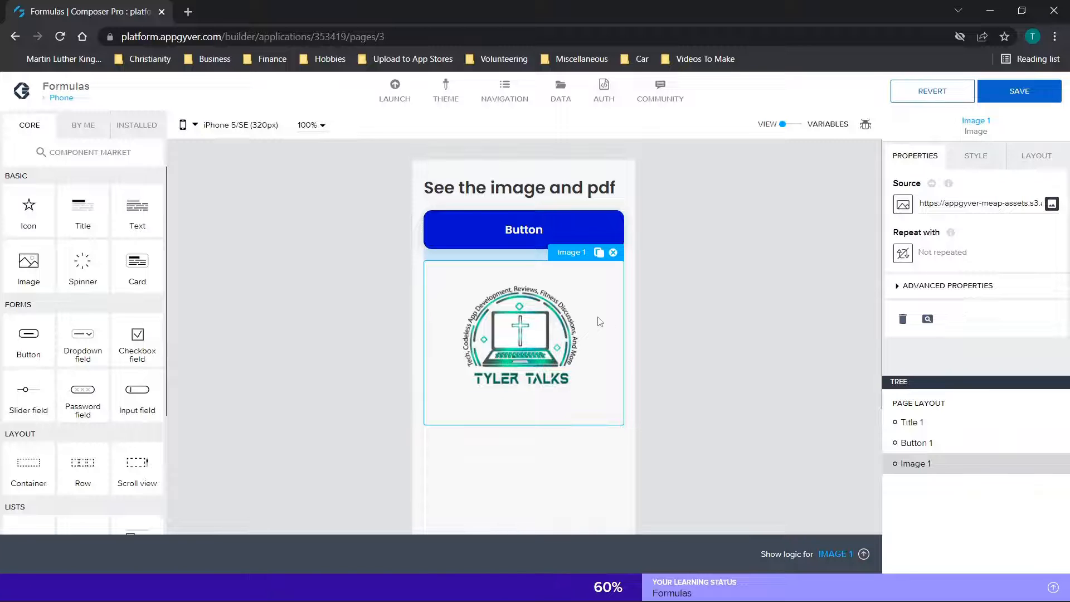
mouse_move(626, 367)
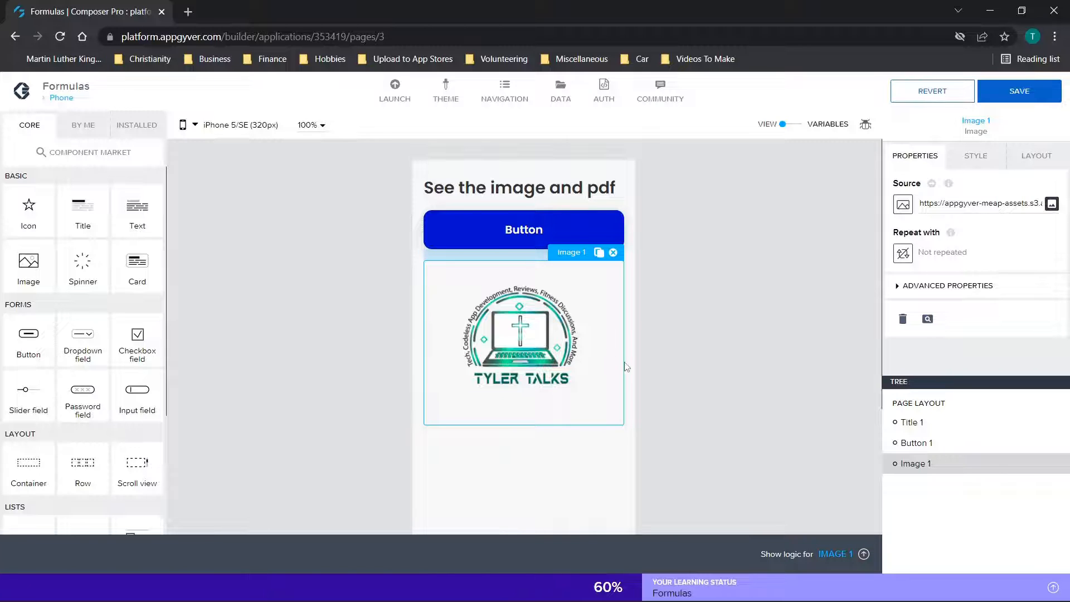
mouse_move(641, 341)
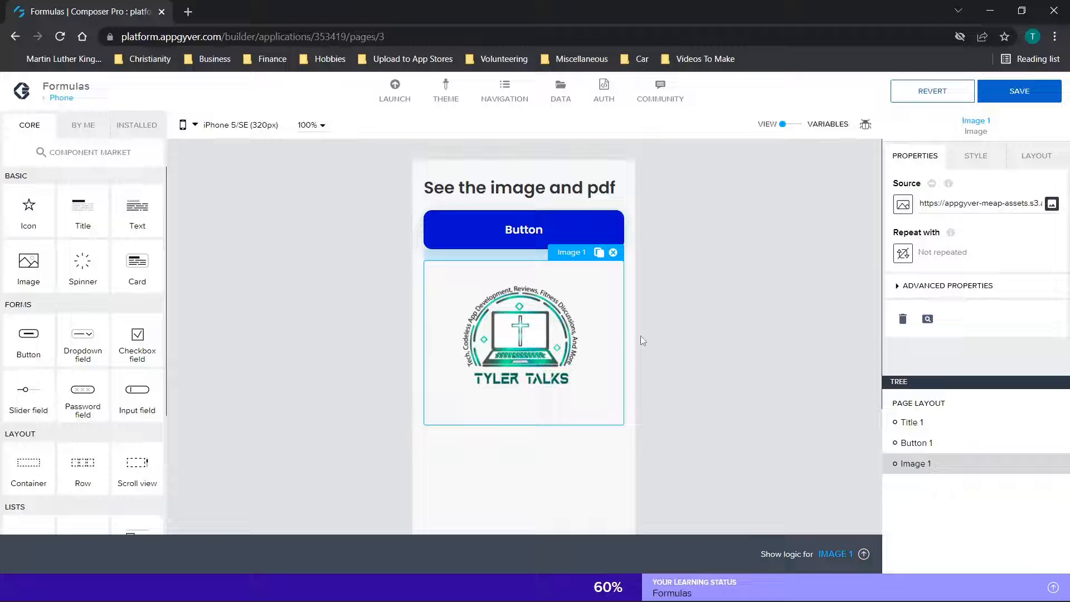
mouse_move(539, 335)
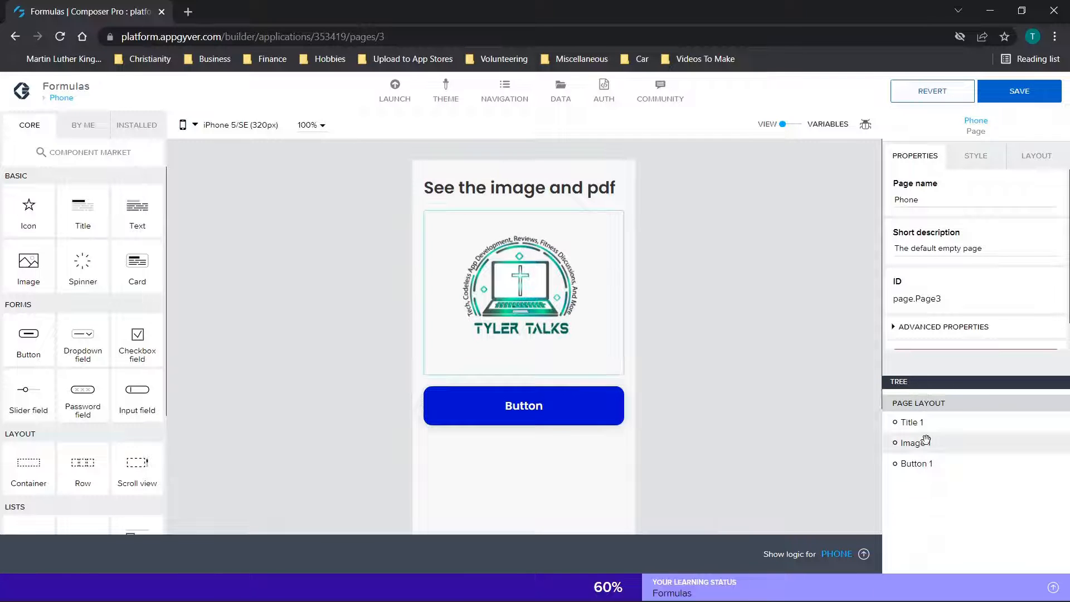
click(915, 442)
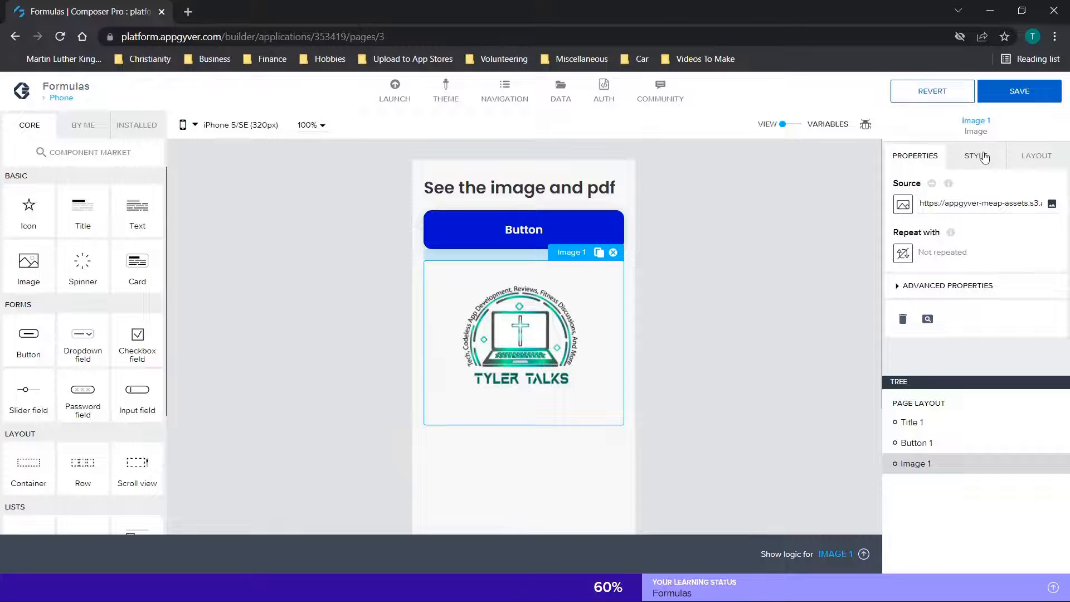
Set the logo image's top gap to XXXL (28px) under Layout.
click(1036, 156)
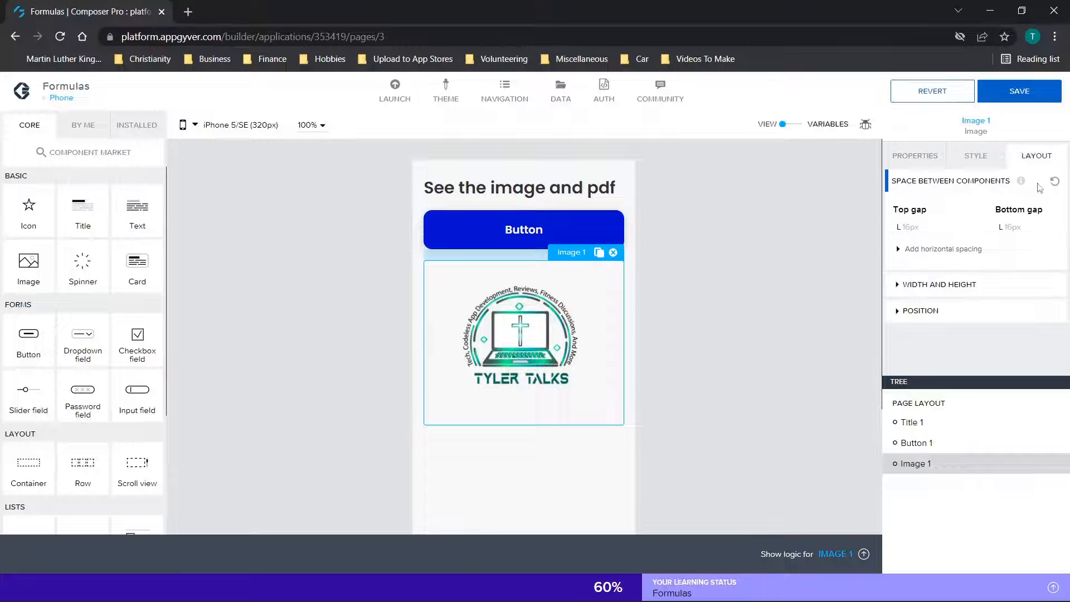
mouse_move(921, 231)
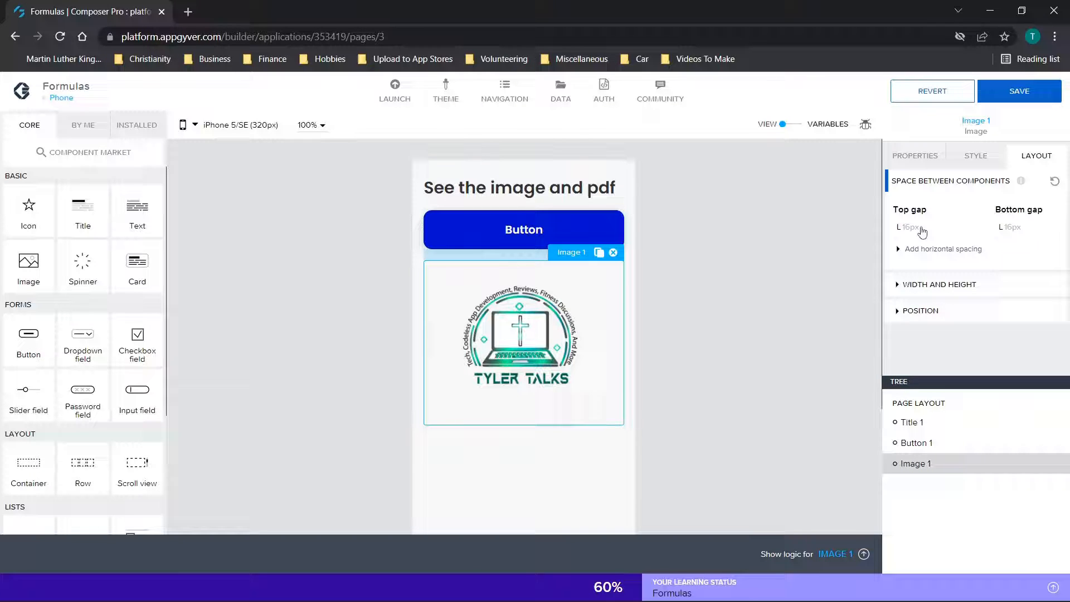
click(912, 227)
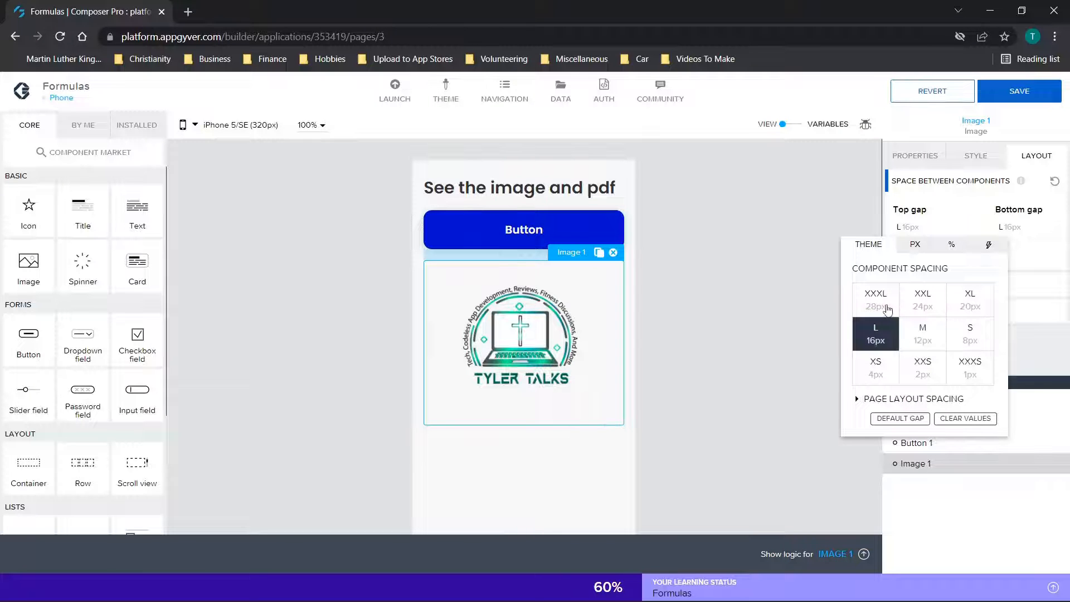
click(875, 299)
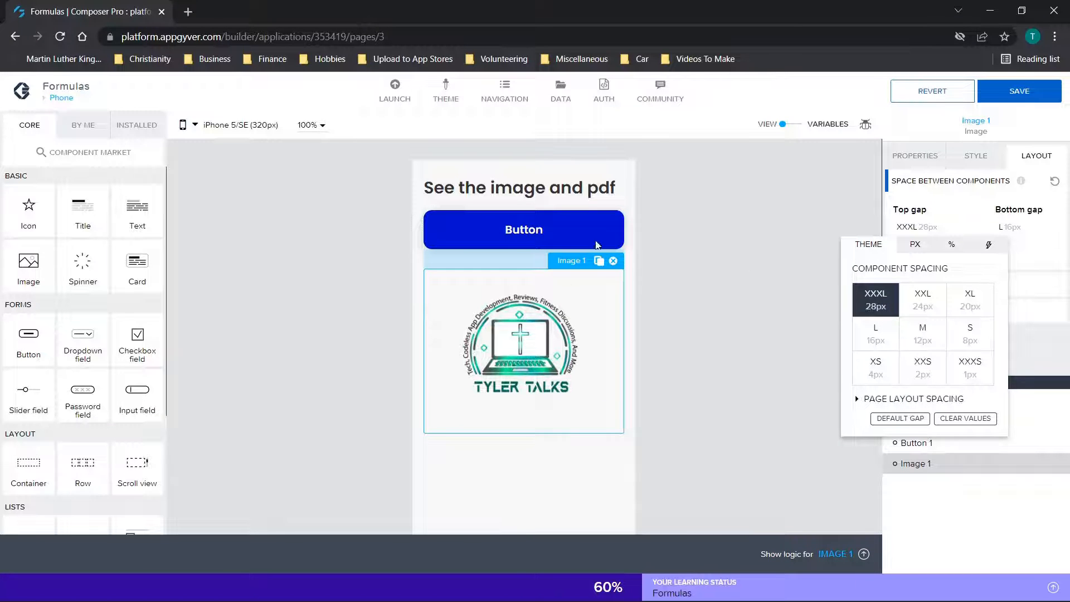
Try a formula and the 1px XXXS gap, then restore the top gap to 28px.
click(916, 244)
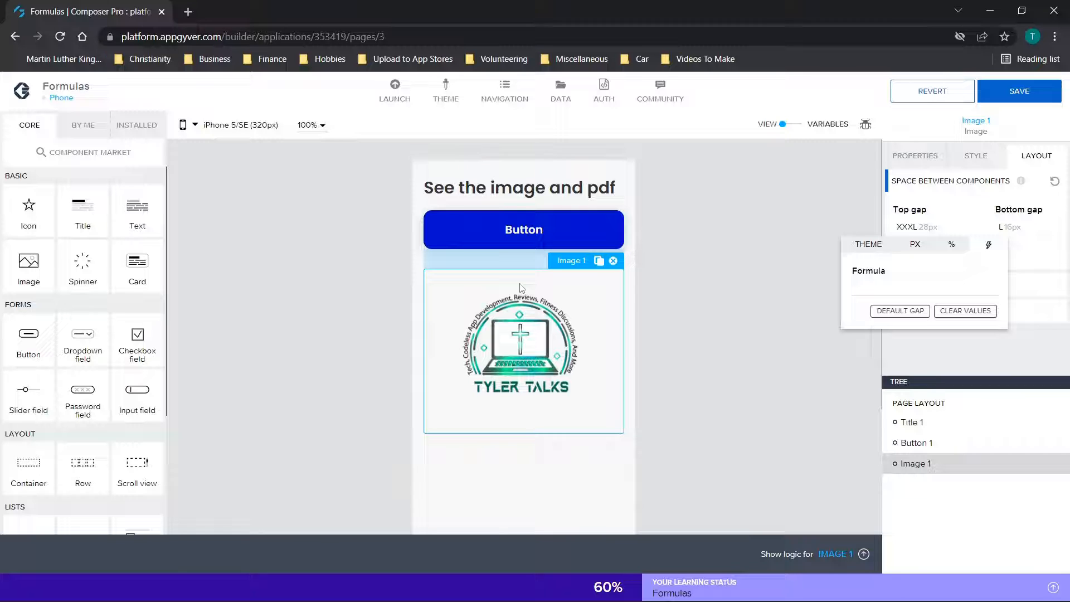
mouse_move(531, 277)
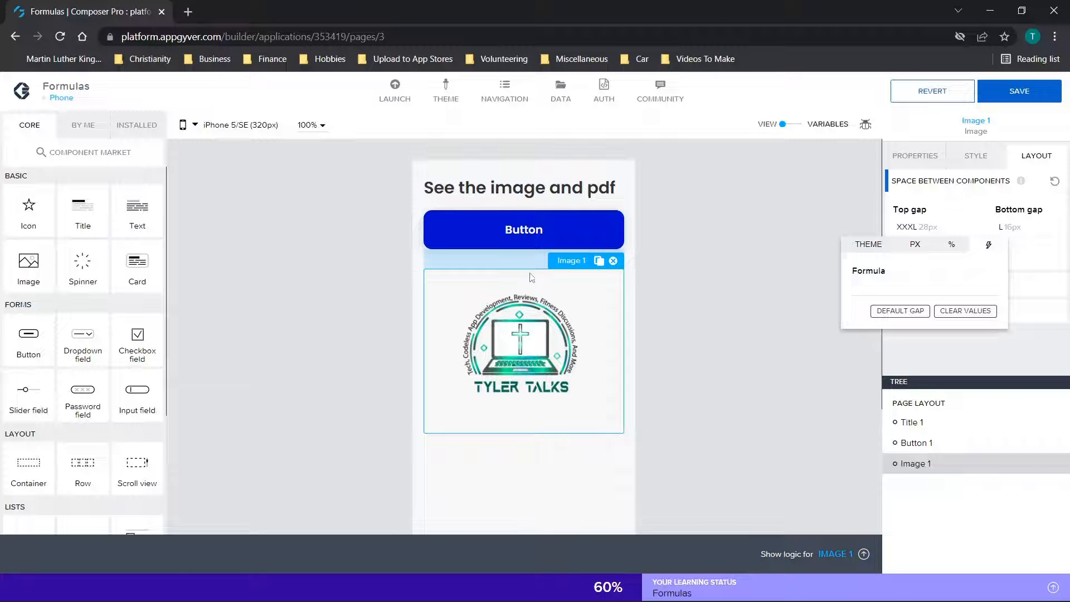
mouse_move(635, 291)
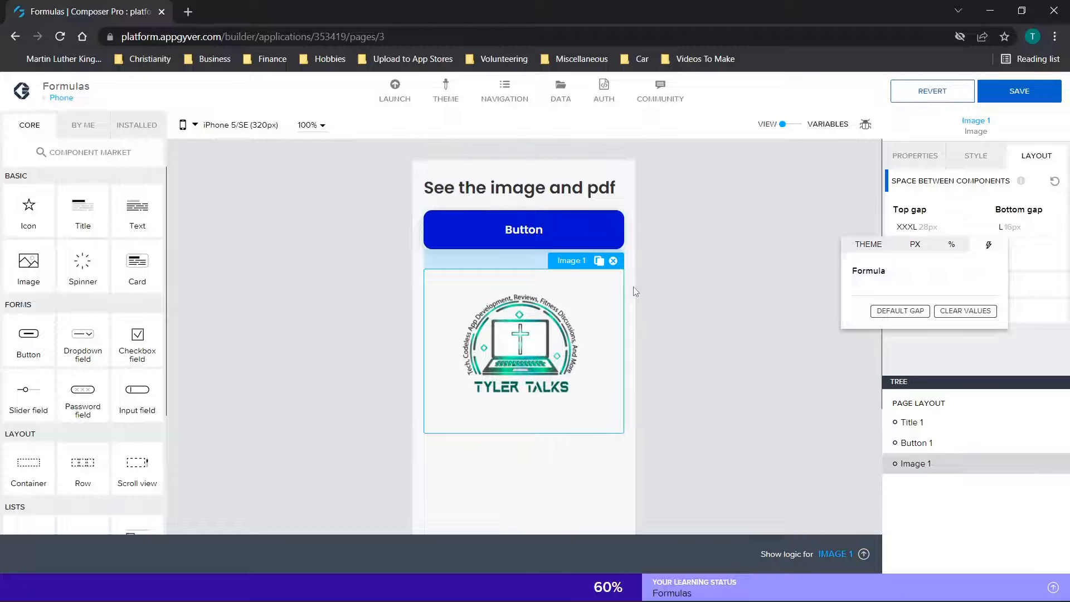
mouse_move(520, 273)
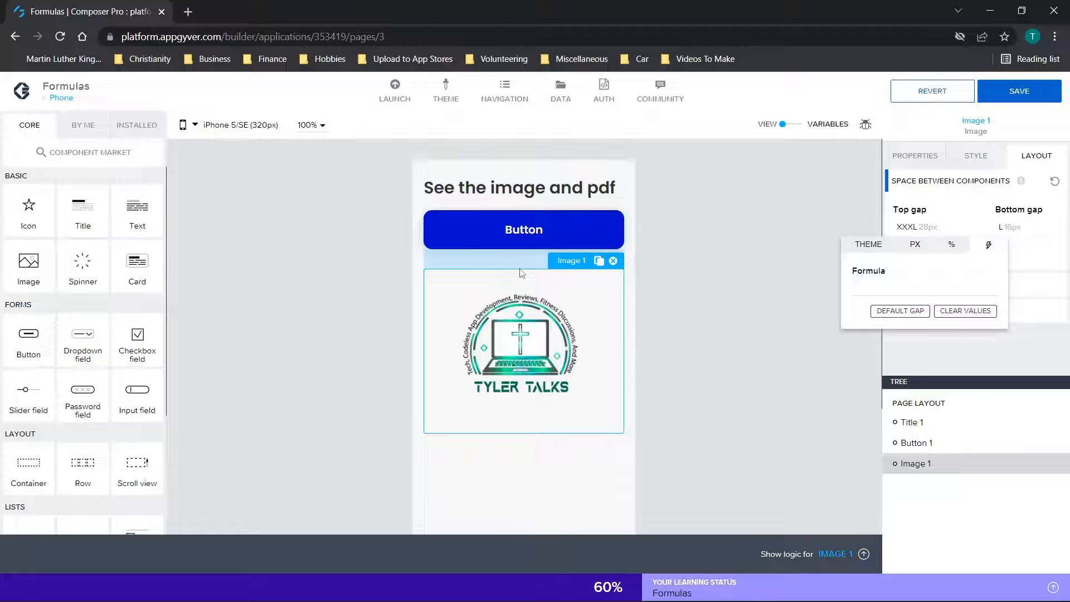
mouse_move(648, 292)
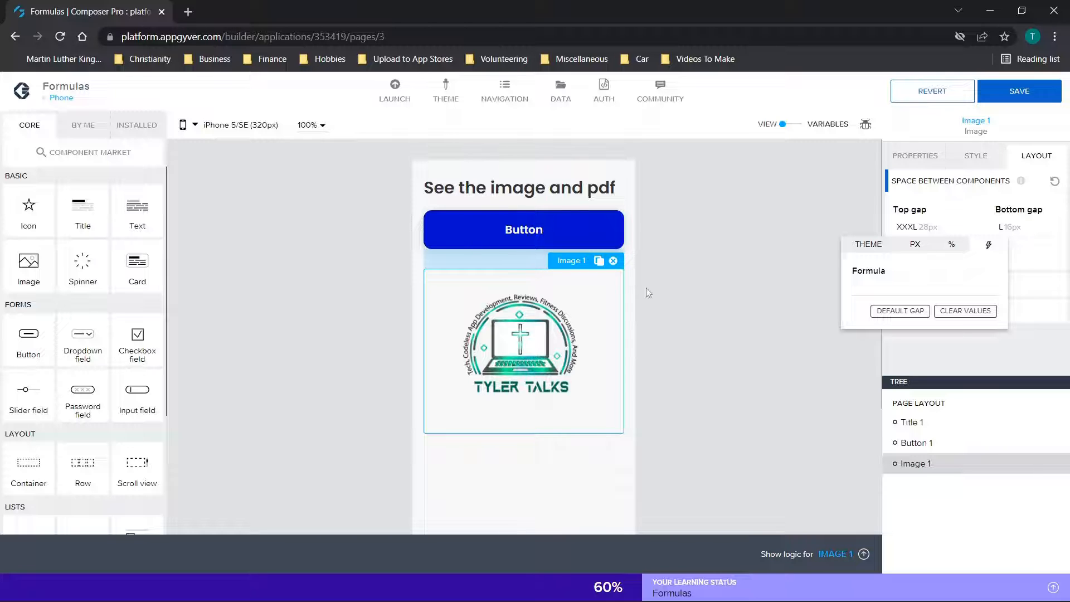
mouse_move(859, 246)
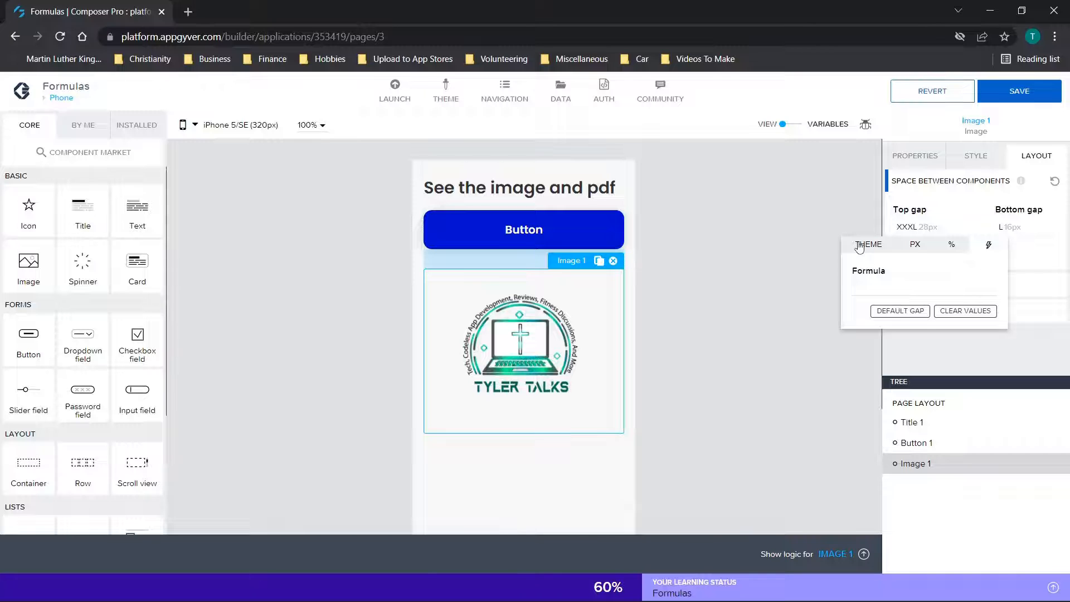
click(868, 245)
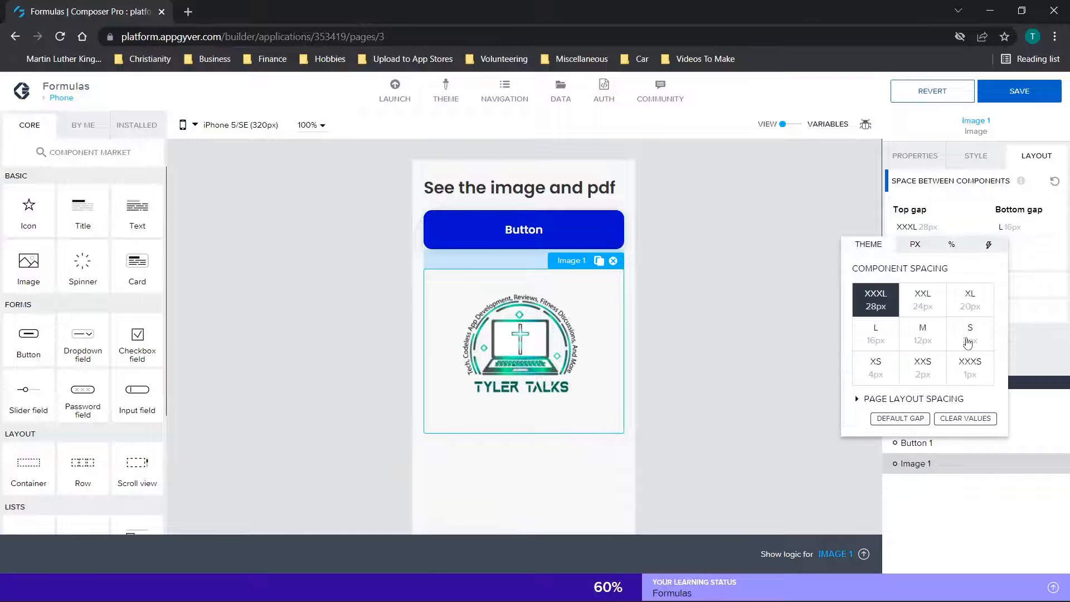
click(970, 367)
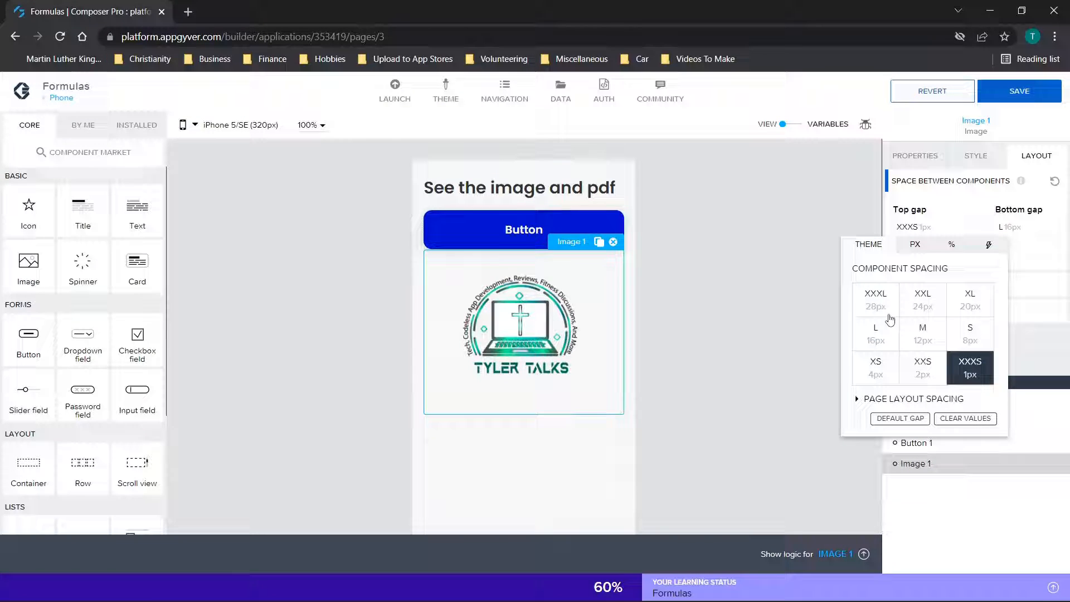
click(875, 300)
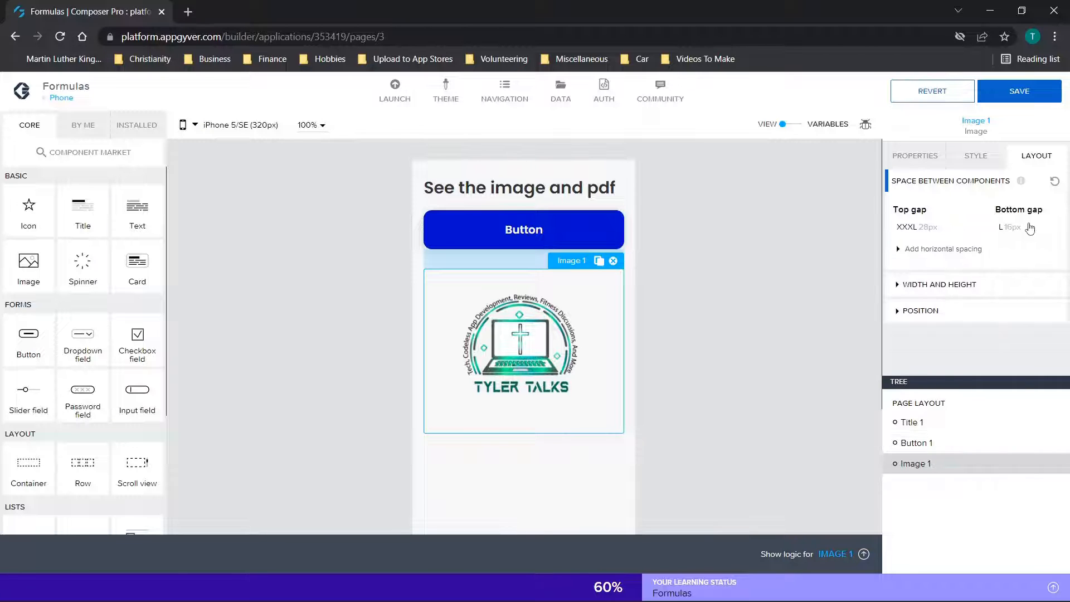
Review the logo image's horizontal spacing and width and height sizing options.
click(943, 249)
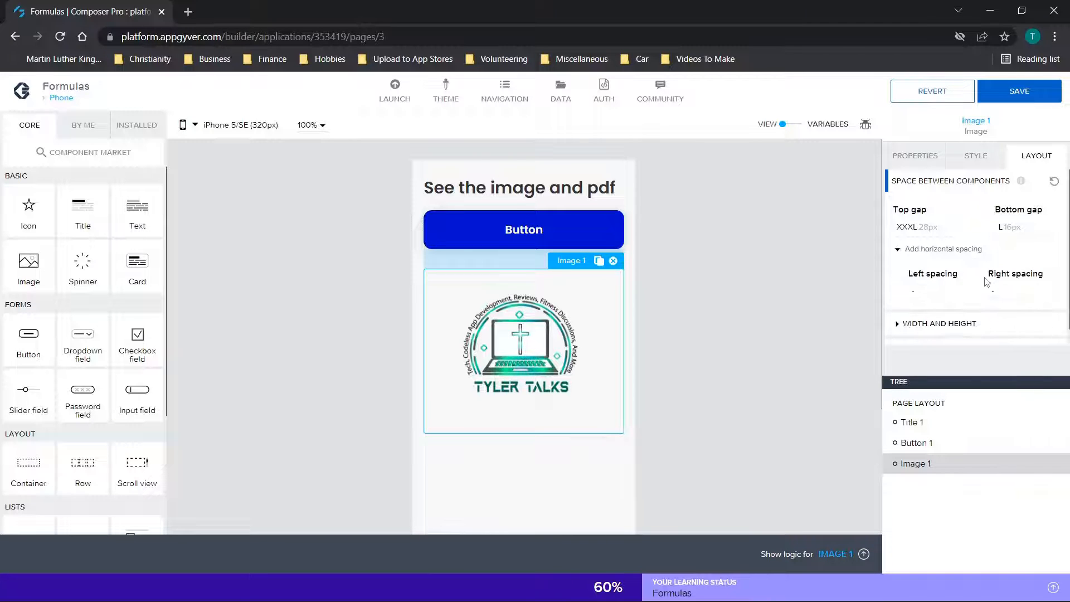
click(940, 323)
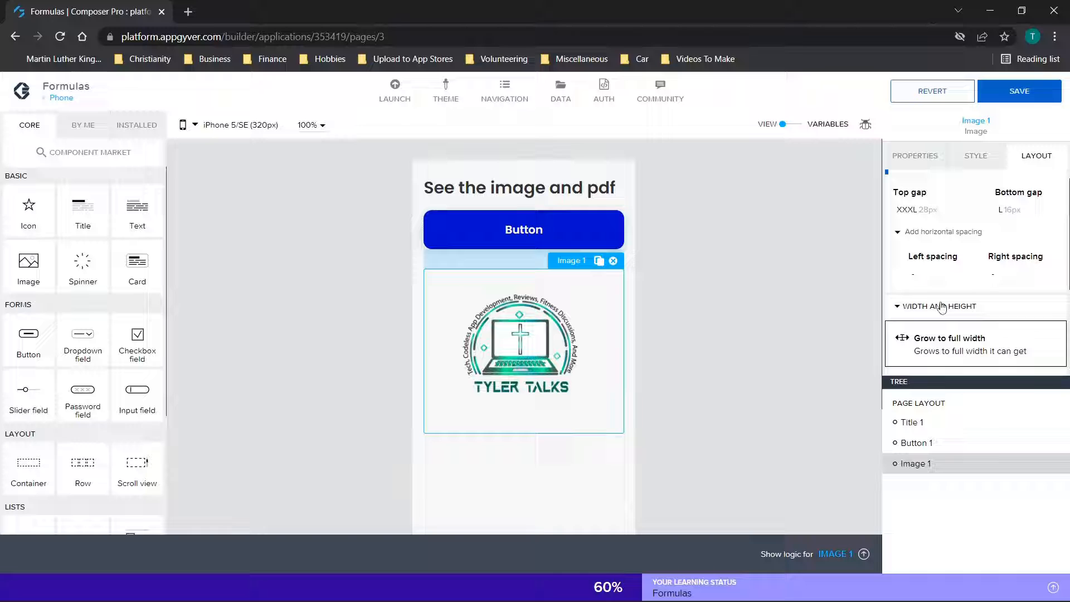
click(939, 307)
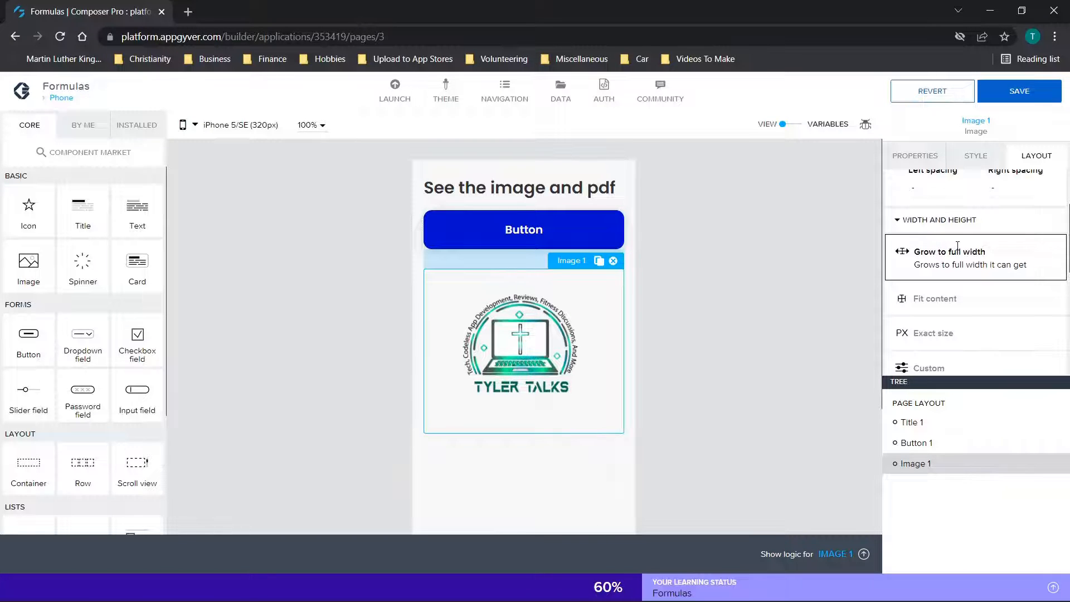
scroll(down, 3)
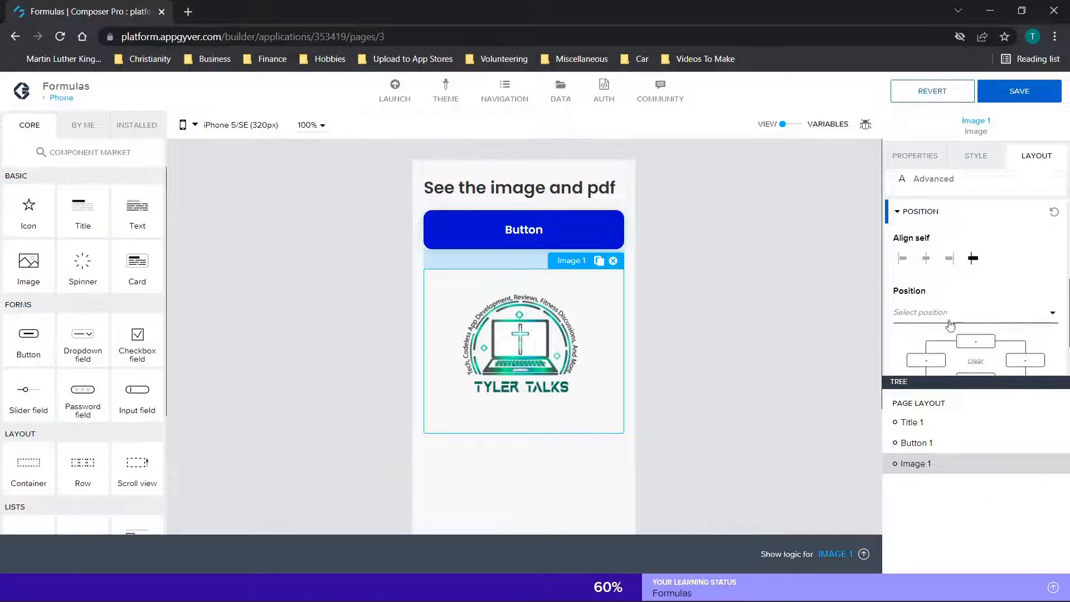
scroll(down, 3)
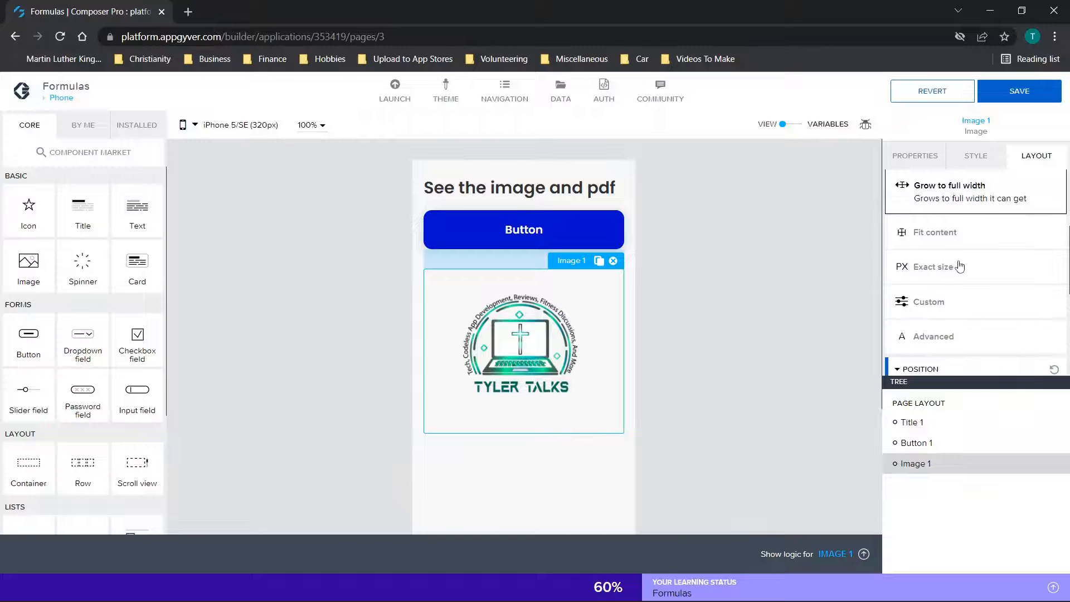
scroll(up, 3)
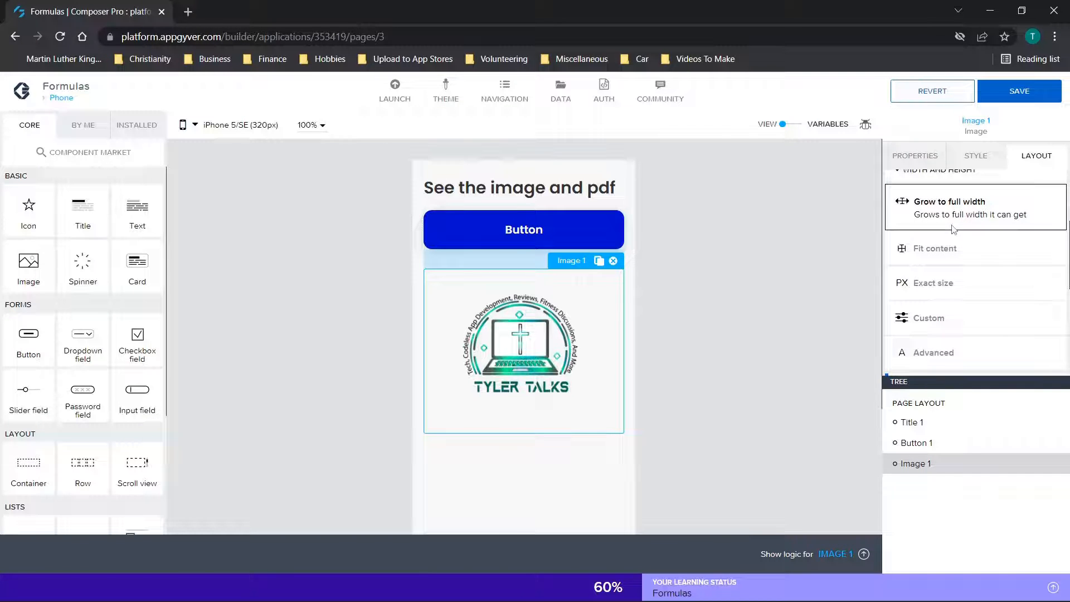
mouse_move(964, 249)
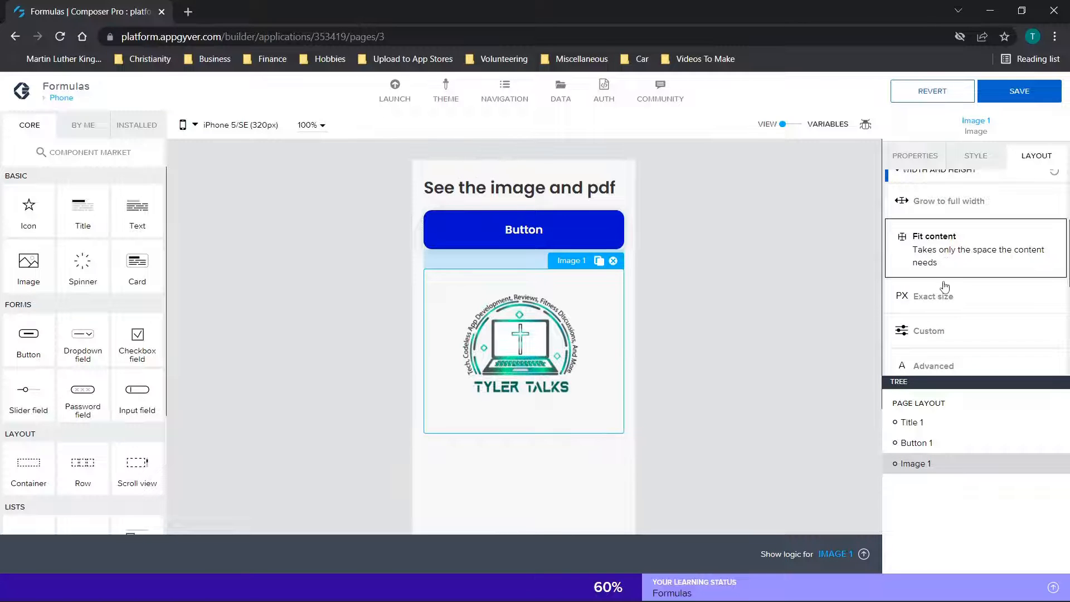
mouse_move(952, 301)
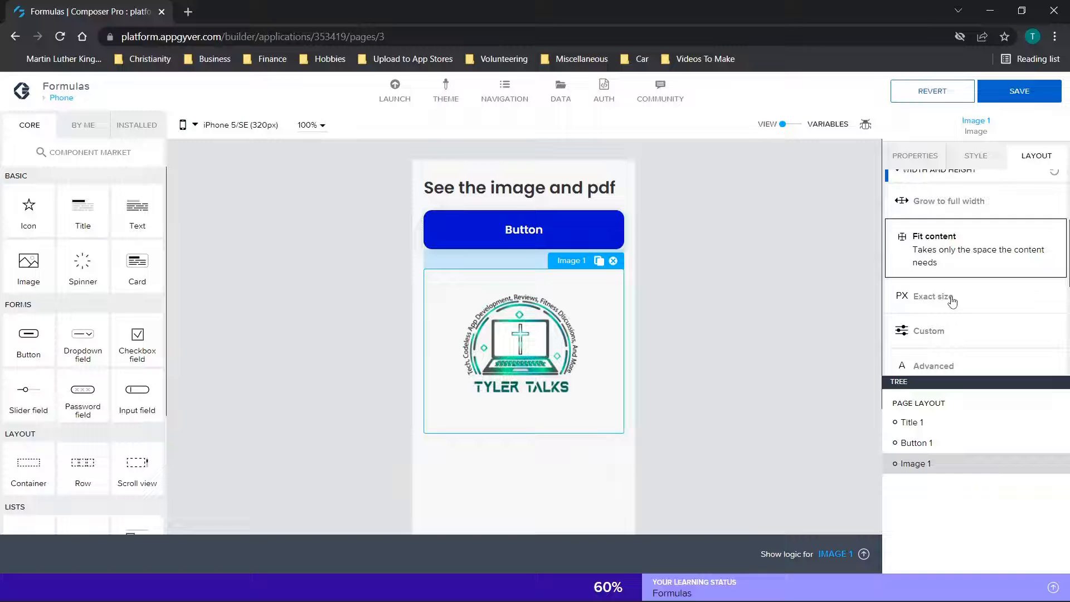
Switch the logo image to Exact size with width 200 and height 200 px.
click(933, 295)
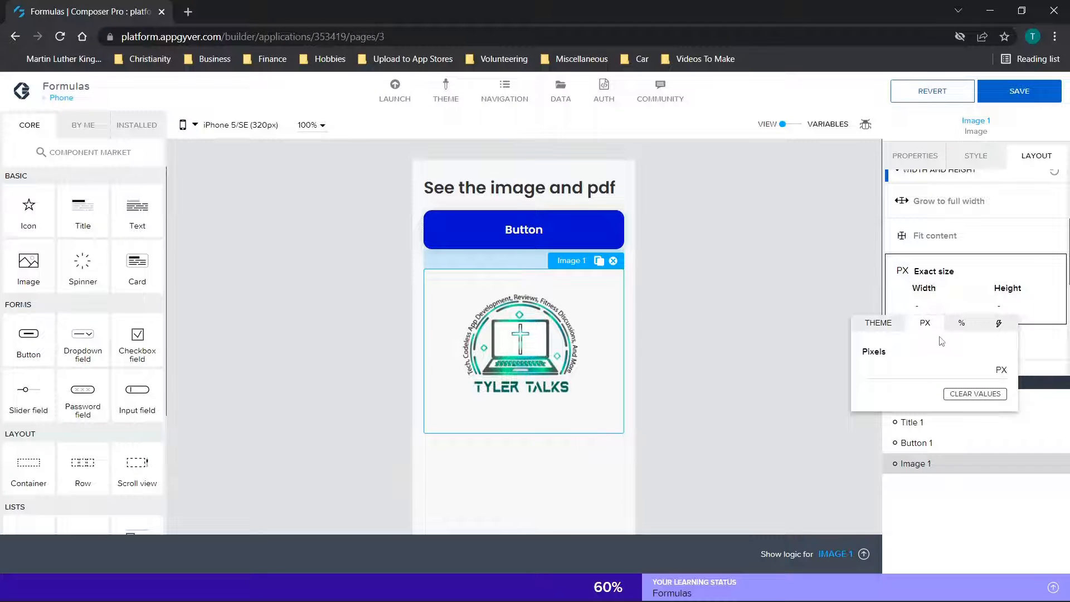
click(929, 369)
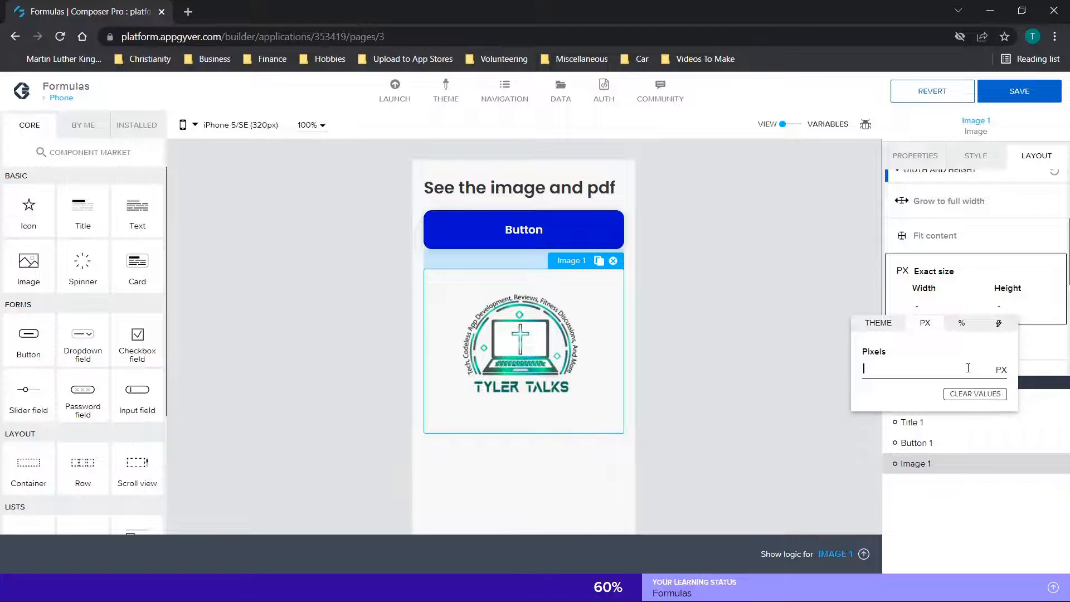
text(200px)
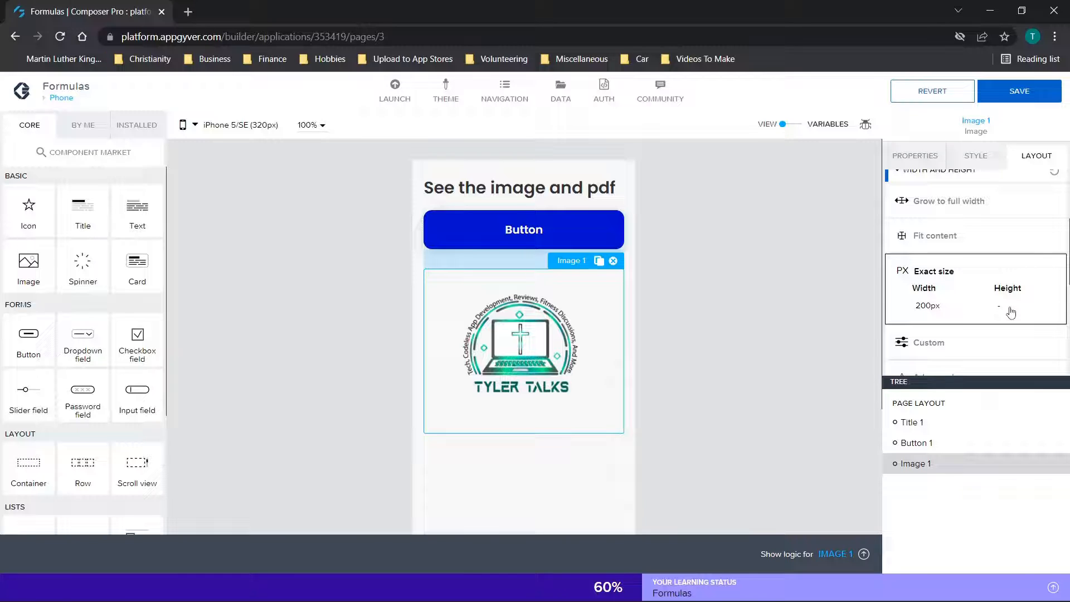
click(1017, 305)
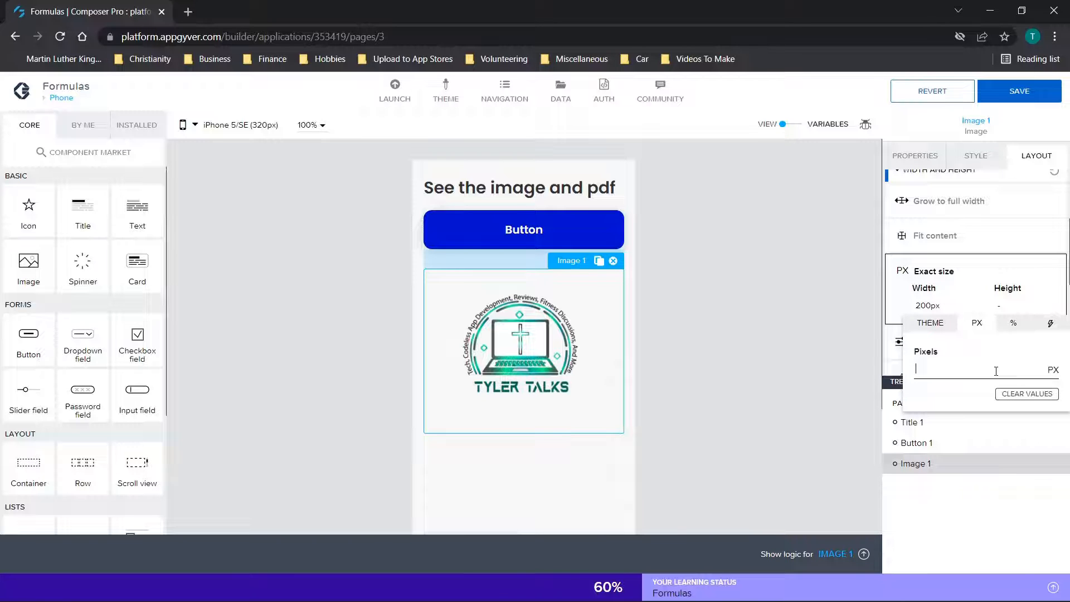
text(200px)
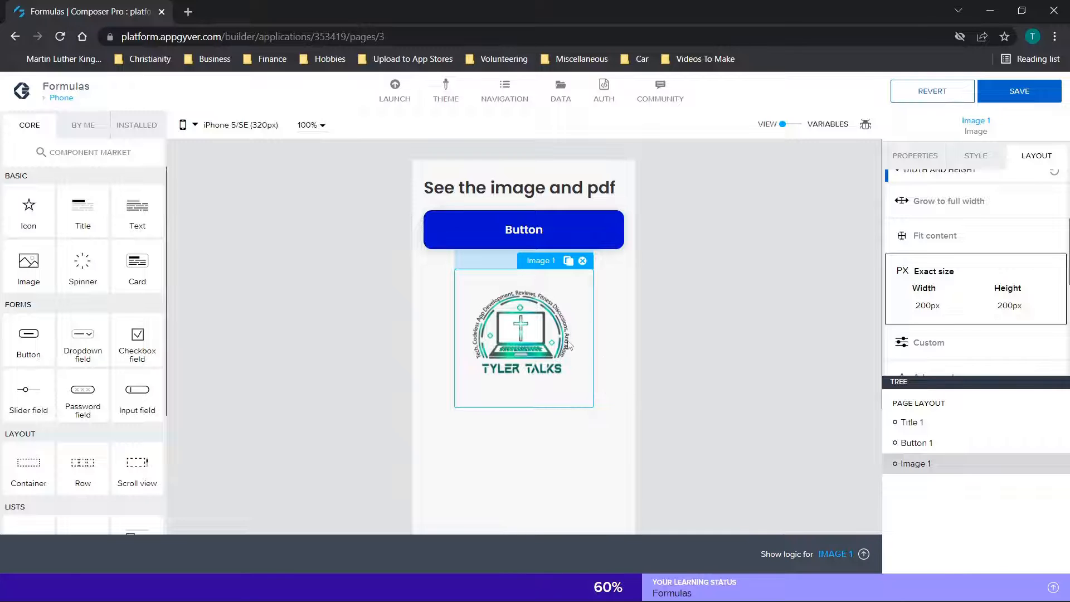
Try the left, centre and right Align self options on the logo image.
scroll(down, 3)
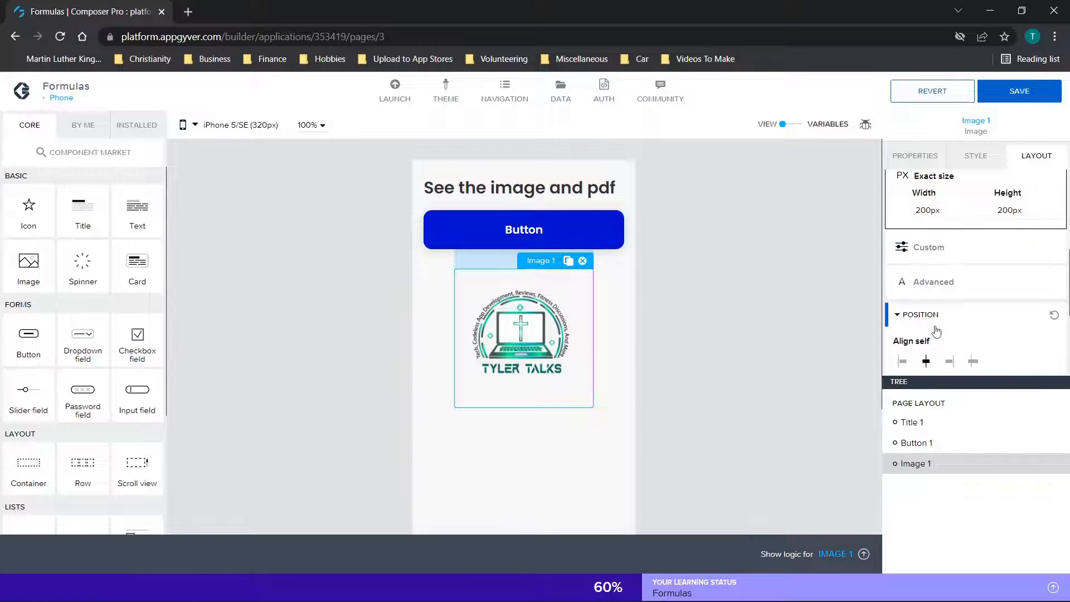
click(902, 306)
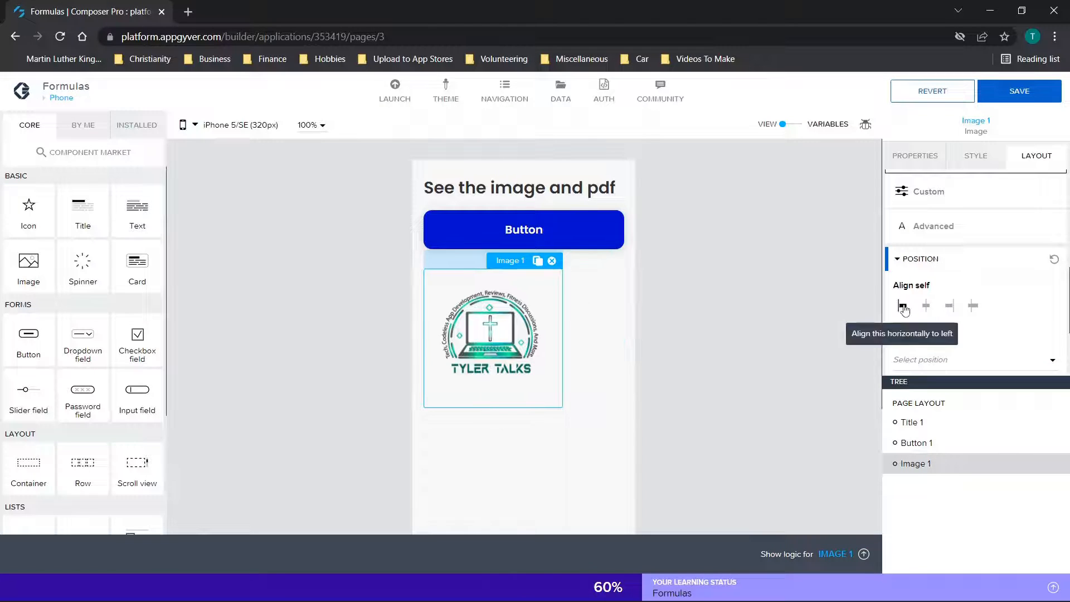
click(925, 305)
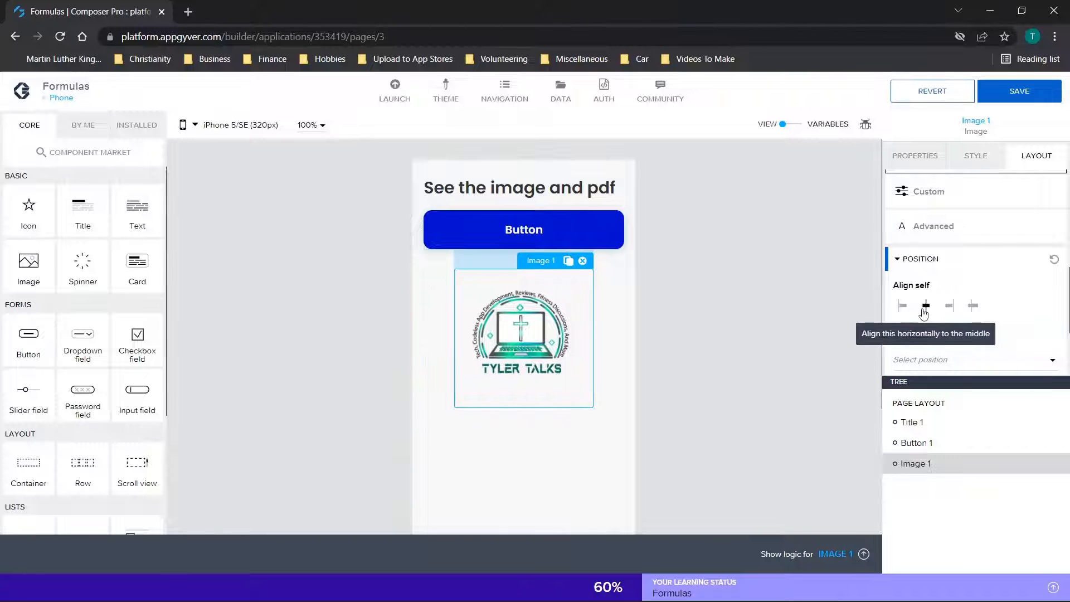
click(925, 306)
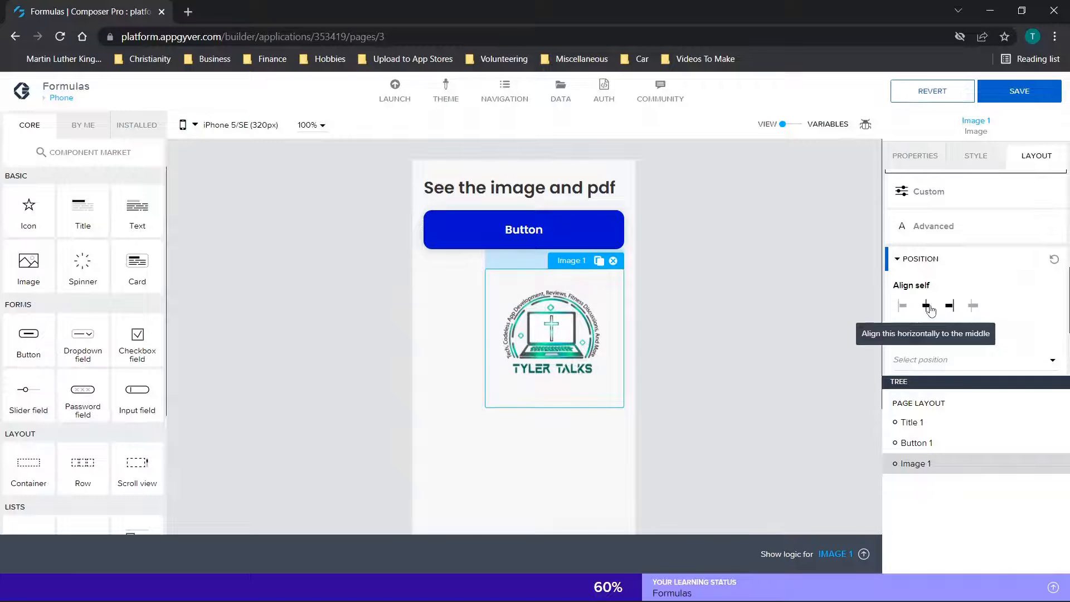
click(902, 306)
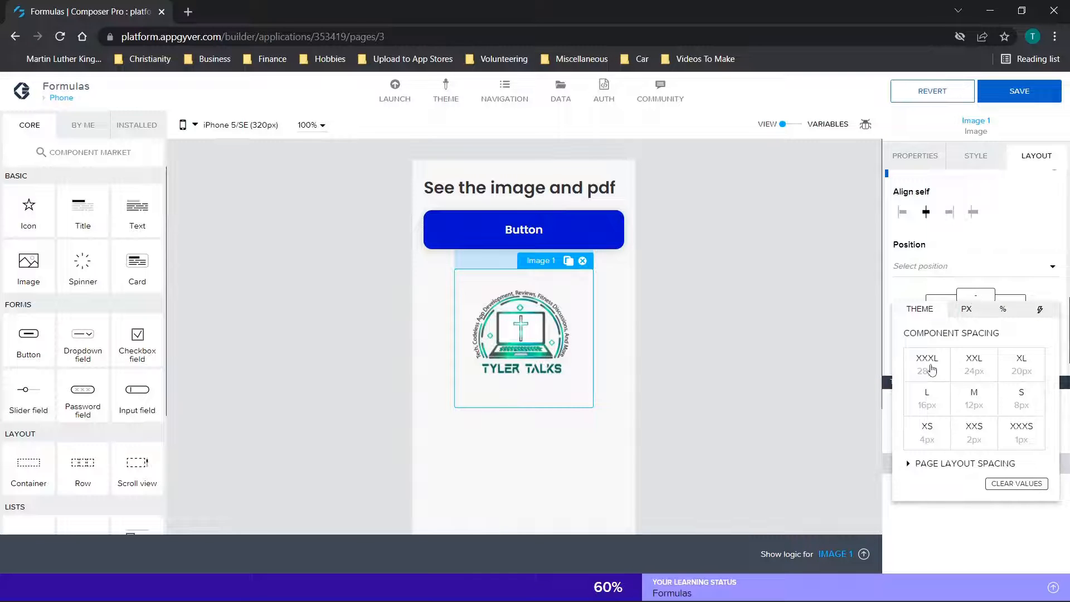
Try top and side margins, then align the image left with margins removed.
click(974, 398)
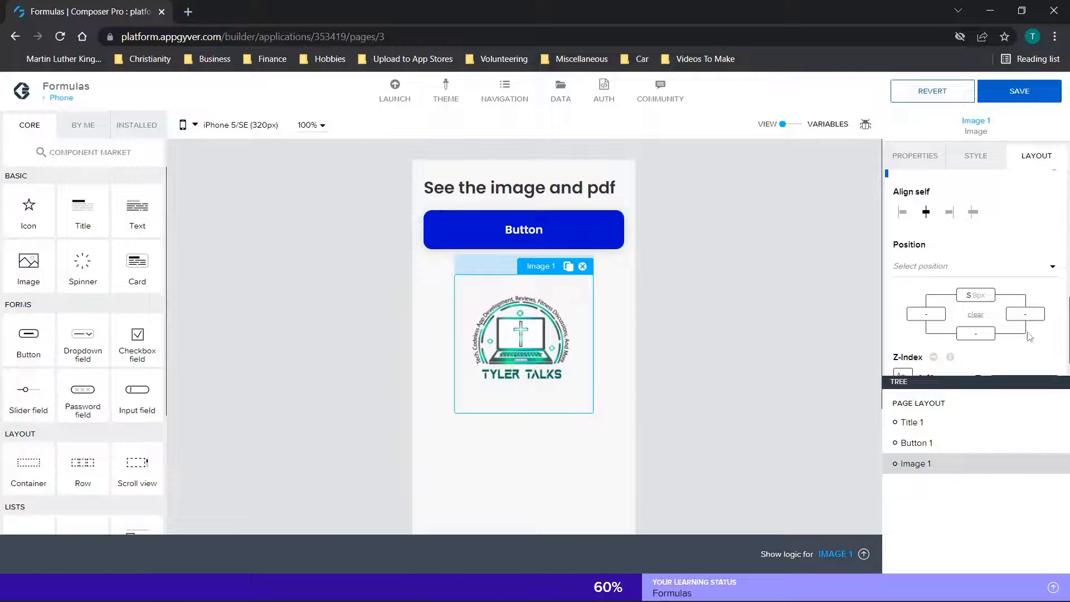
click(976, 294)
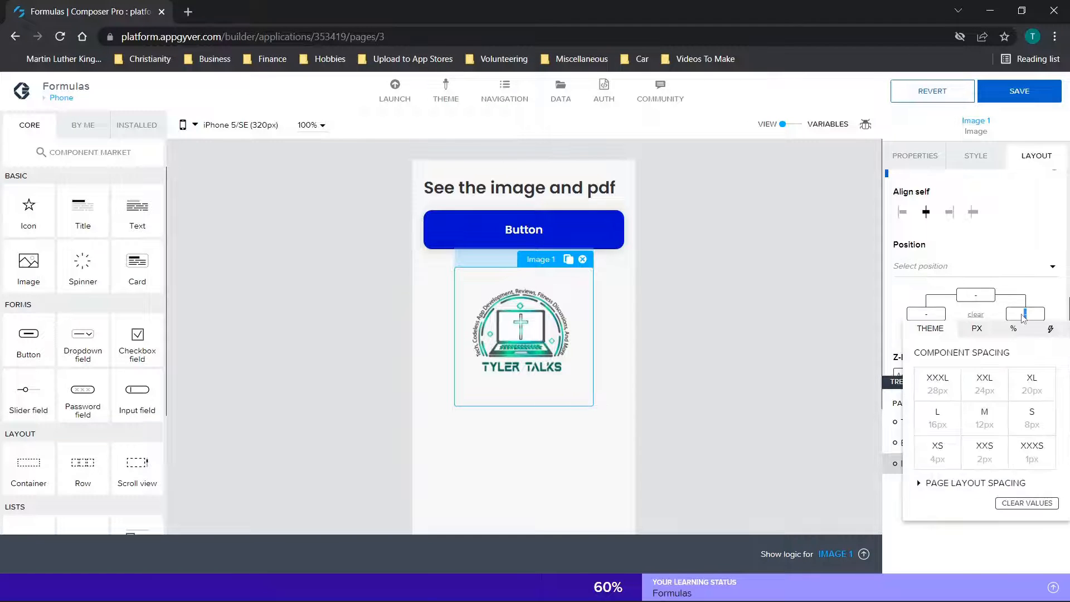
click(1031, 383)
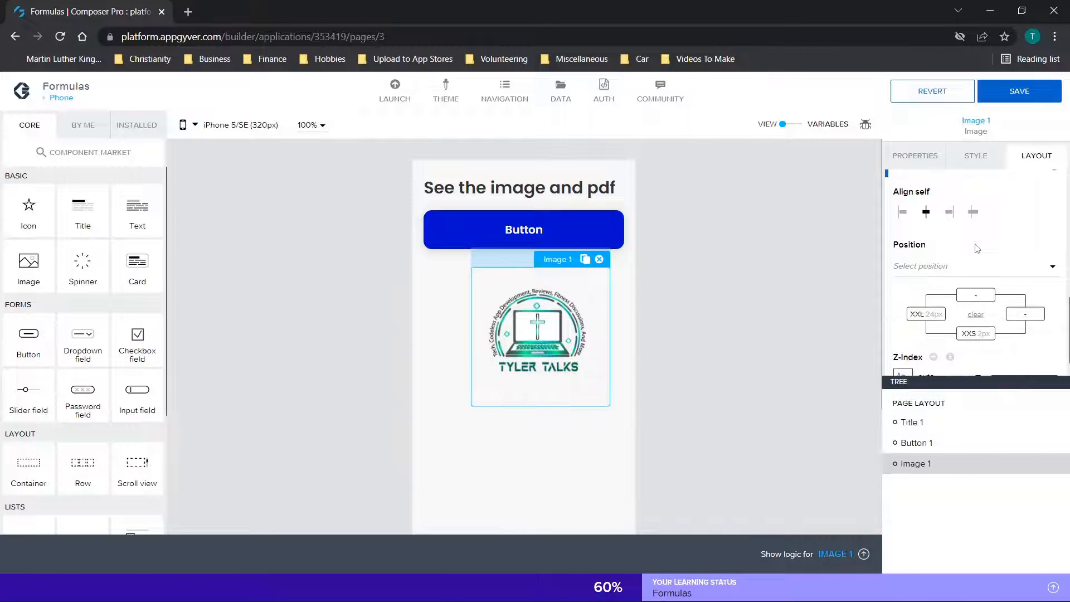
click(901, 213)
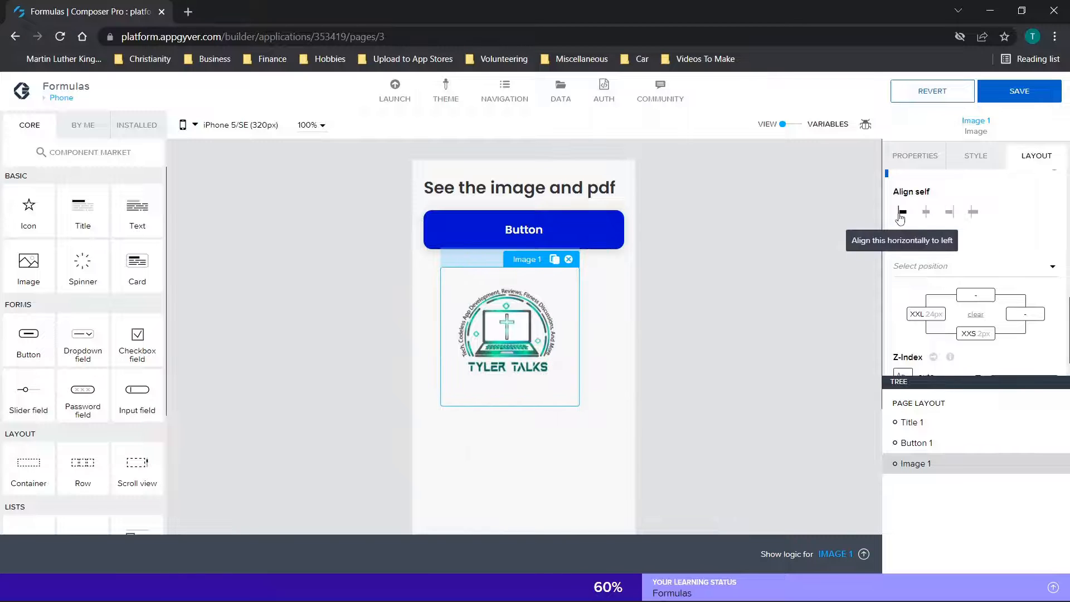
click(925, 314)
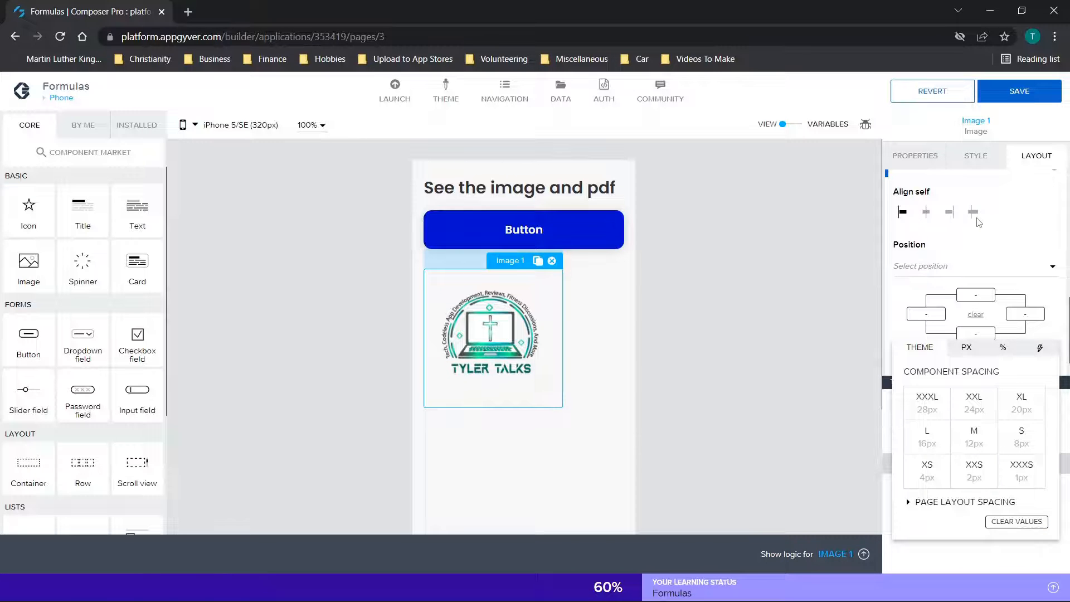
Switch the logo image's Position to Absolute, then back to Relative.
click(975, 266)
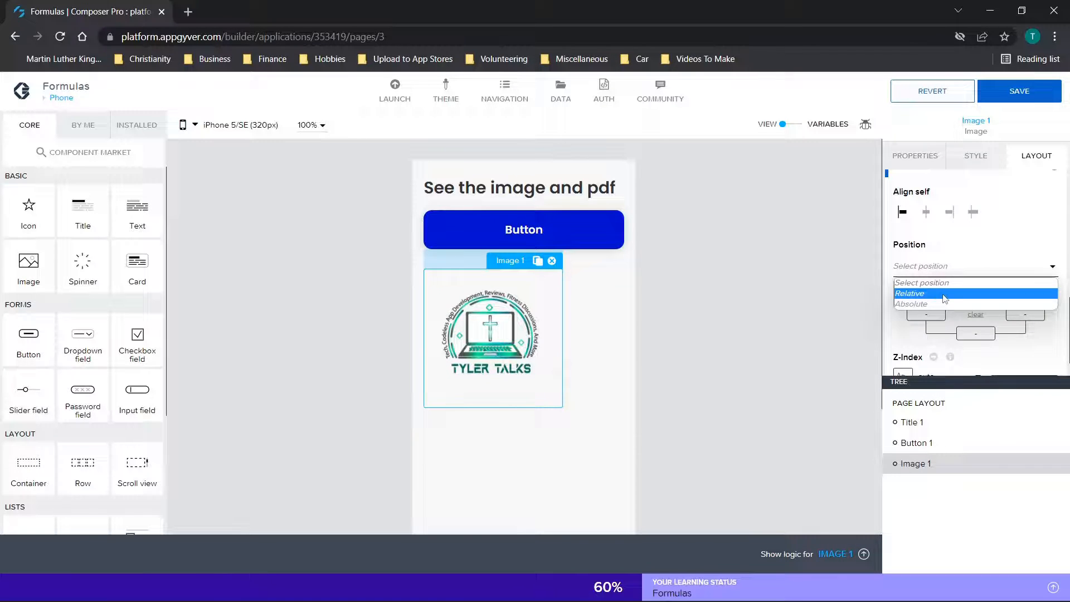
click(911, 304)
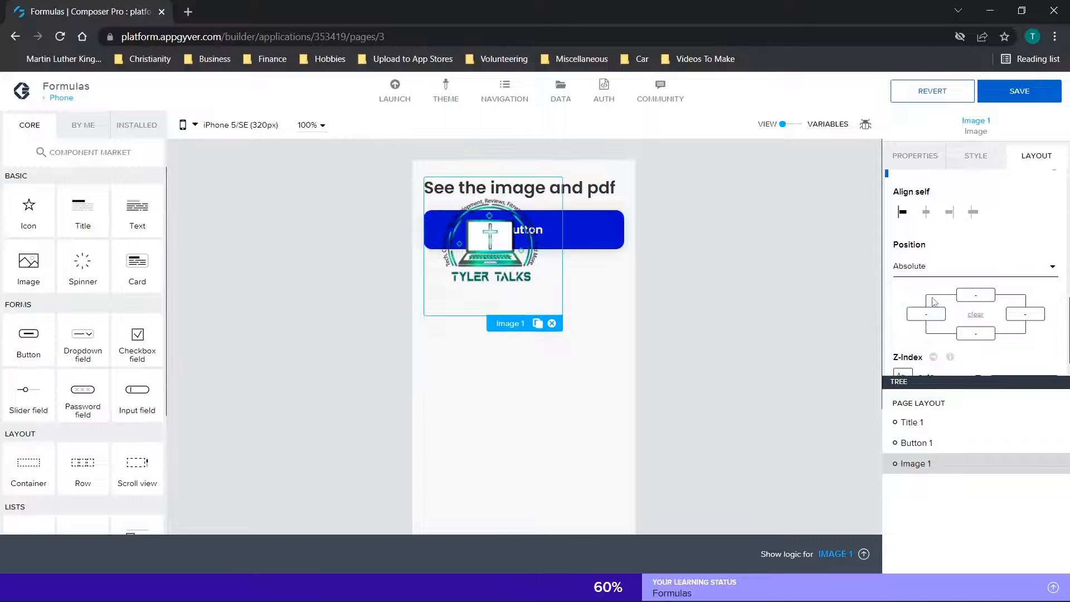
mouse_move(684, 273)
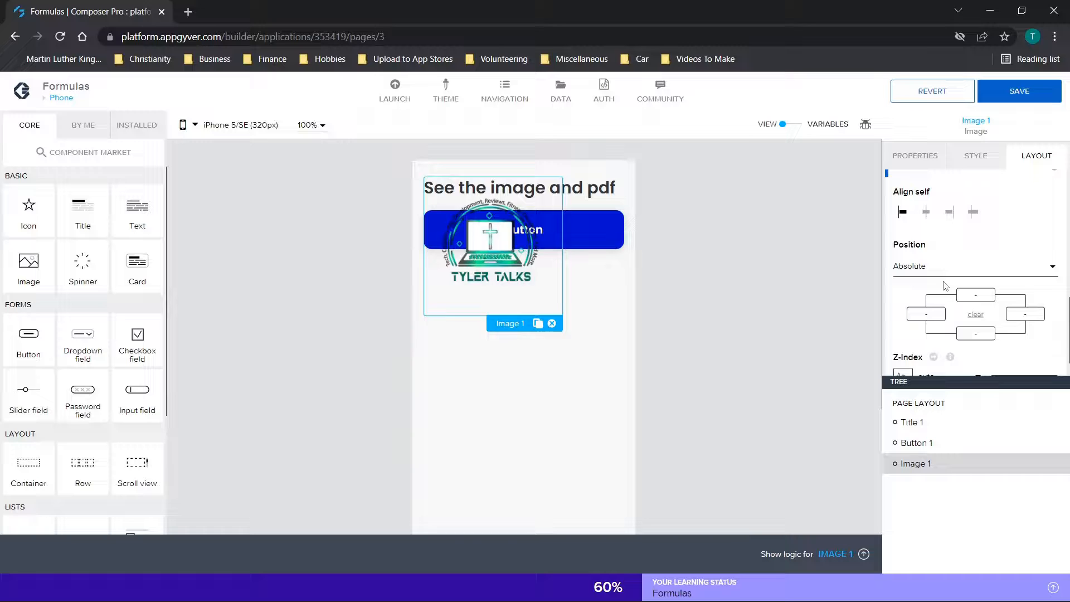
click(975, 266)
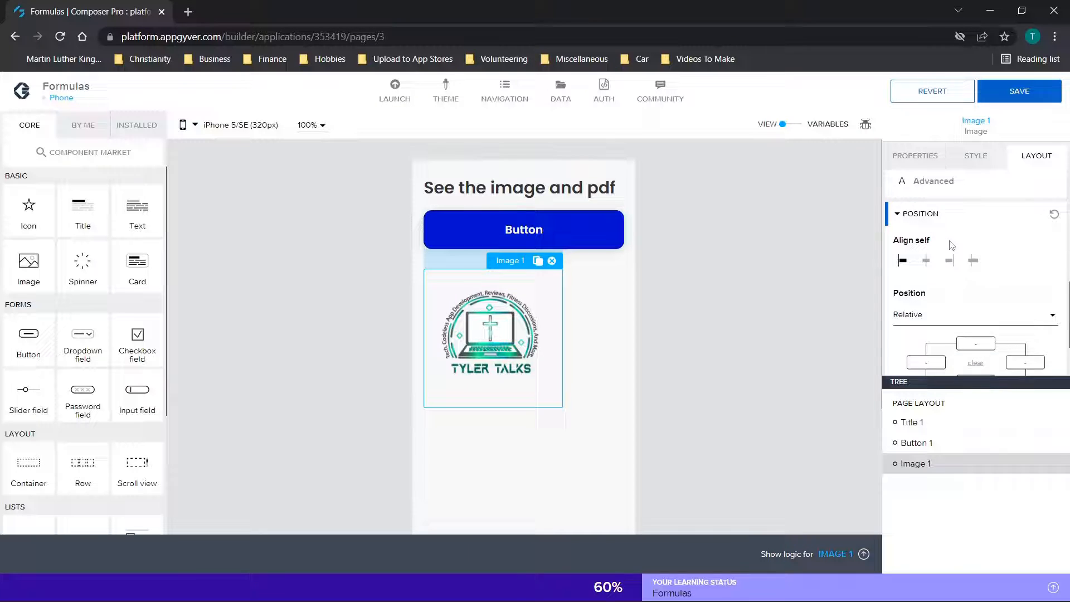
Enter the image's top offset in px, trying -28 and 100 before resetting to 0.
scroll(down, 3)
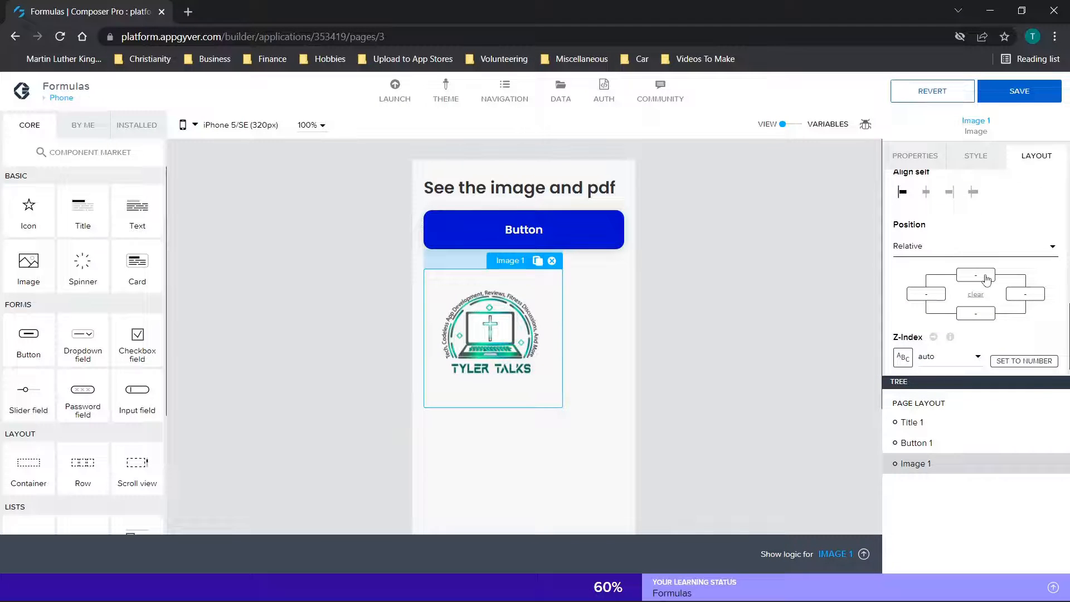
click(975, 275)
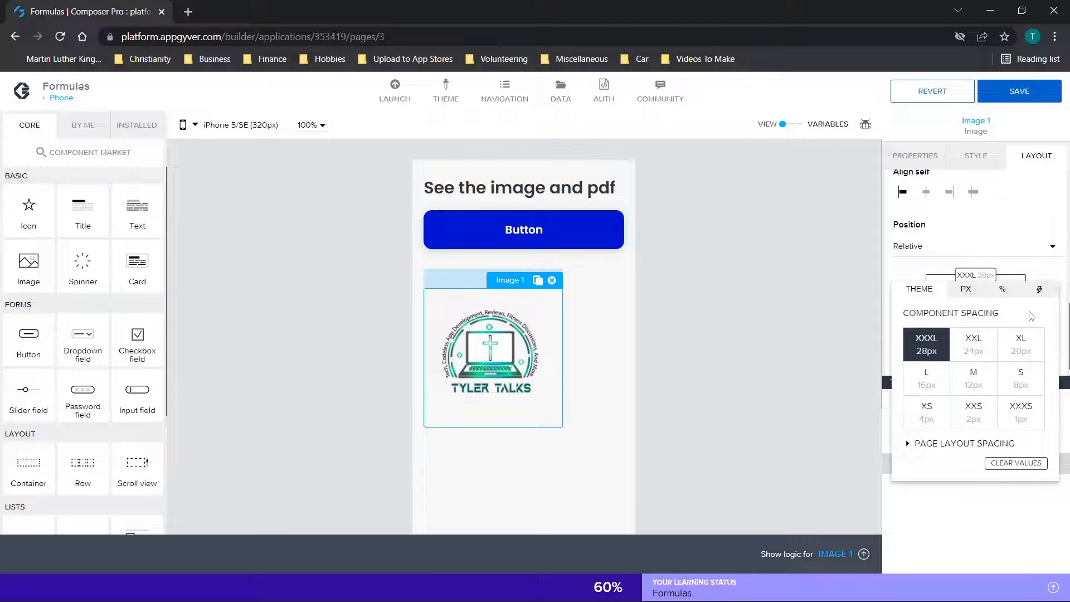
click(966, 289)
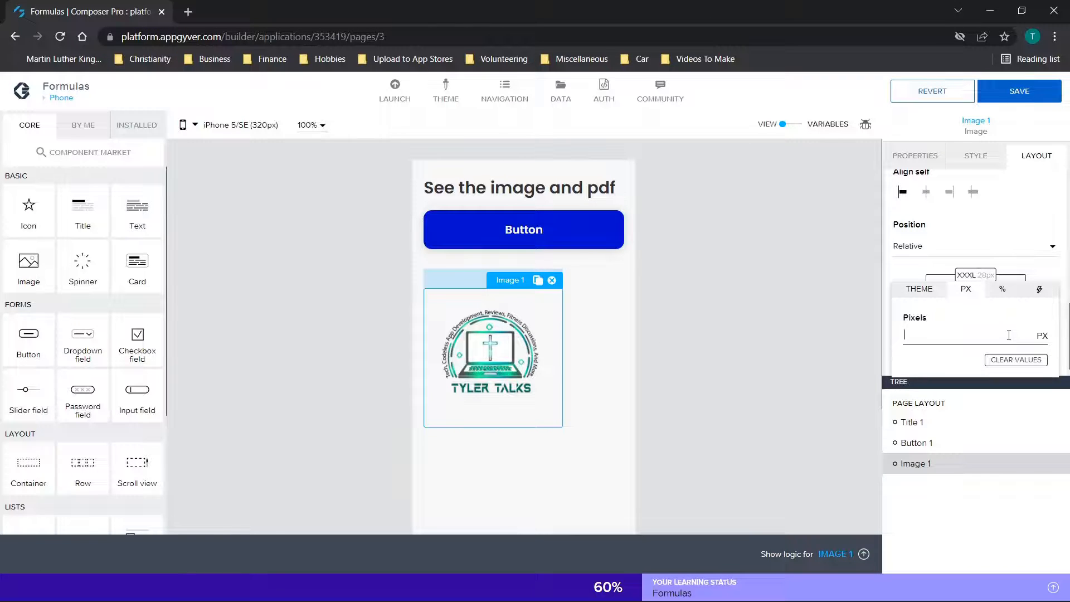
text(-28)
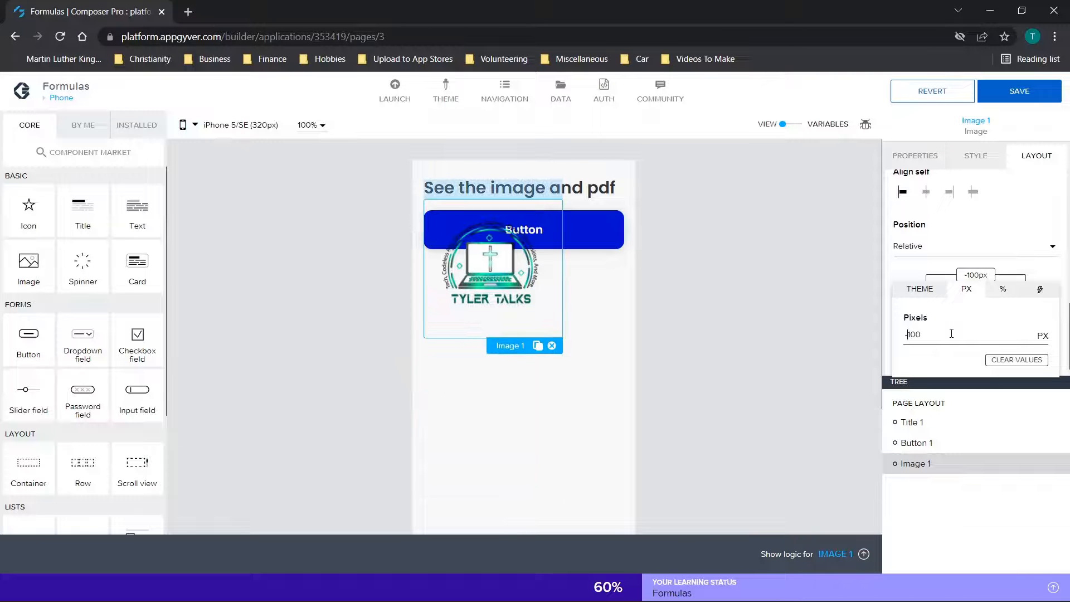
mouse_move(808, 321)
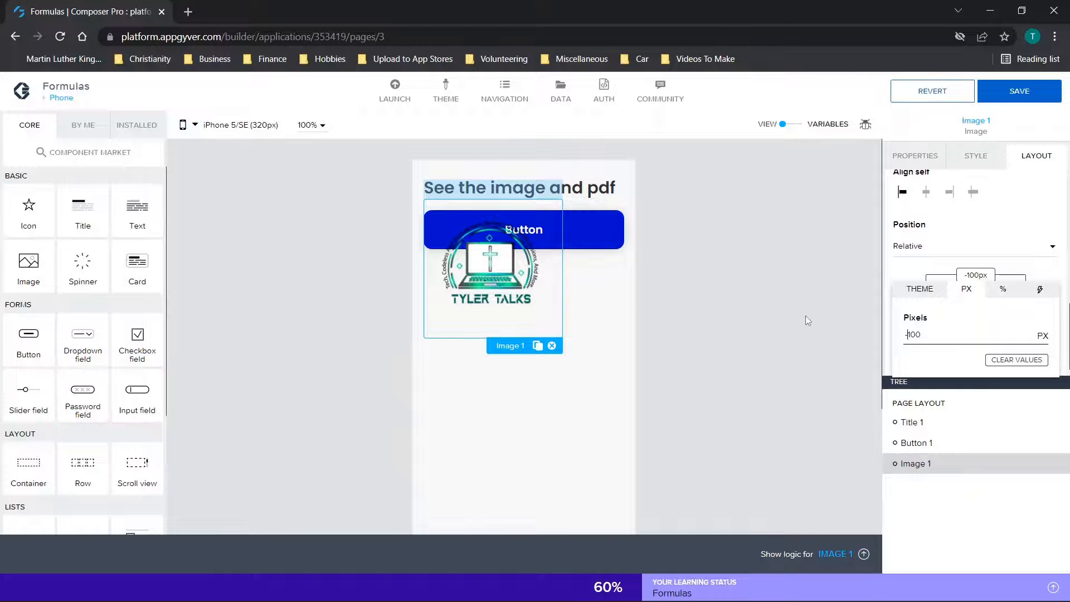
mouse_move(718, 324)
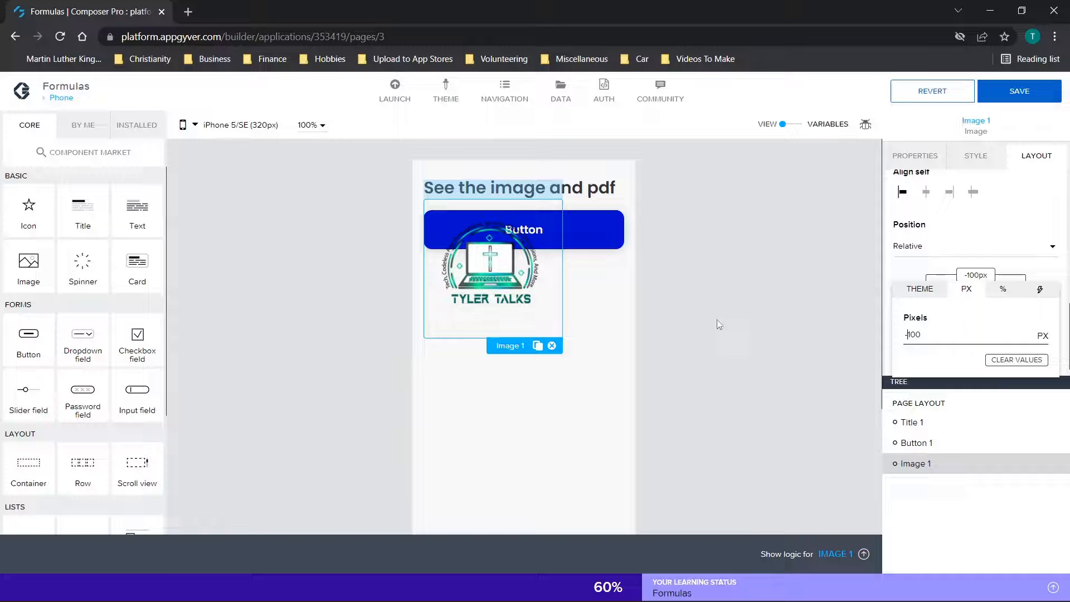
mouse_move(761, 304)
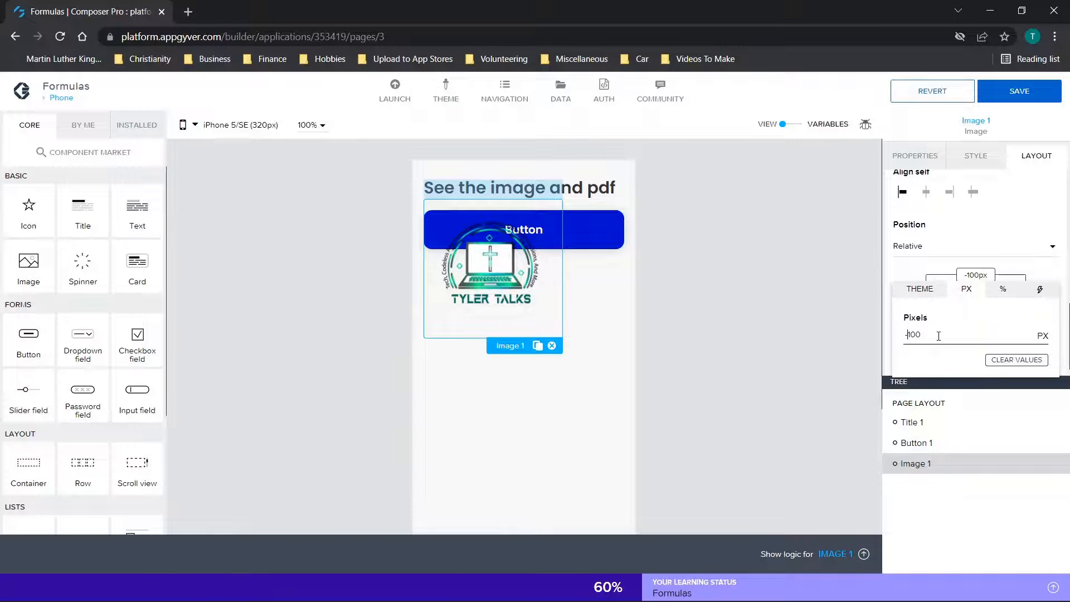
text(100)
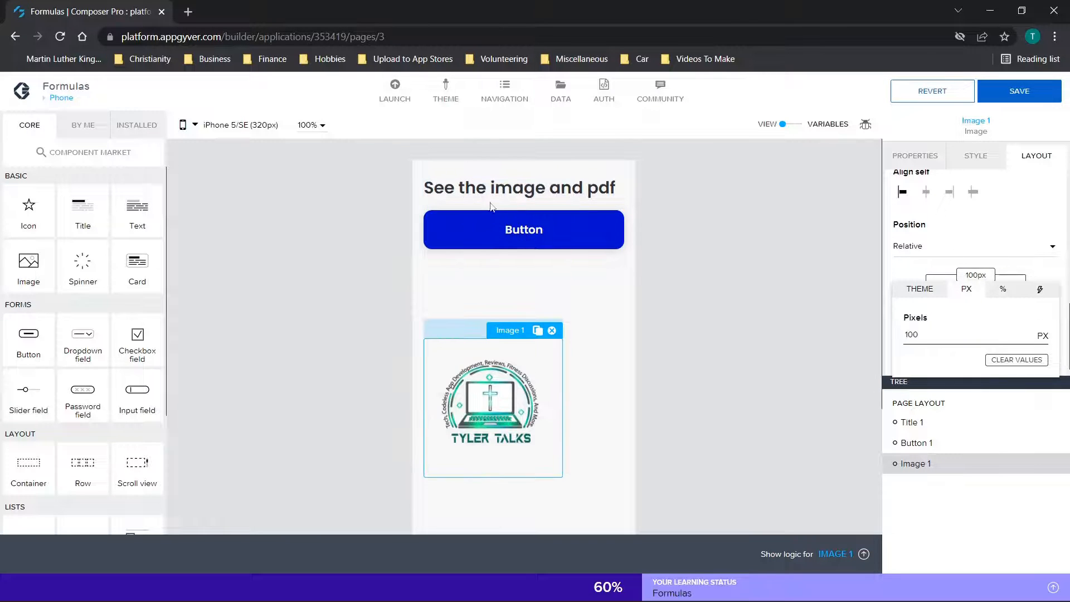
click(1016, 360)
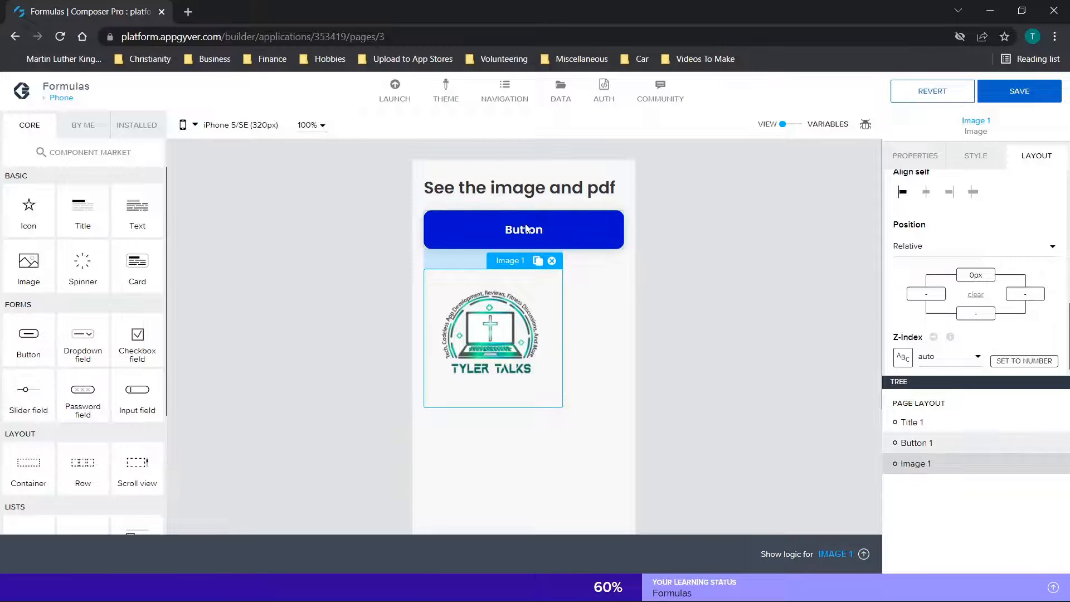
Select Button 1 and try Exact size and Custom width sizing, leaving no width set.
click(524, 229)
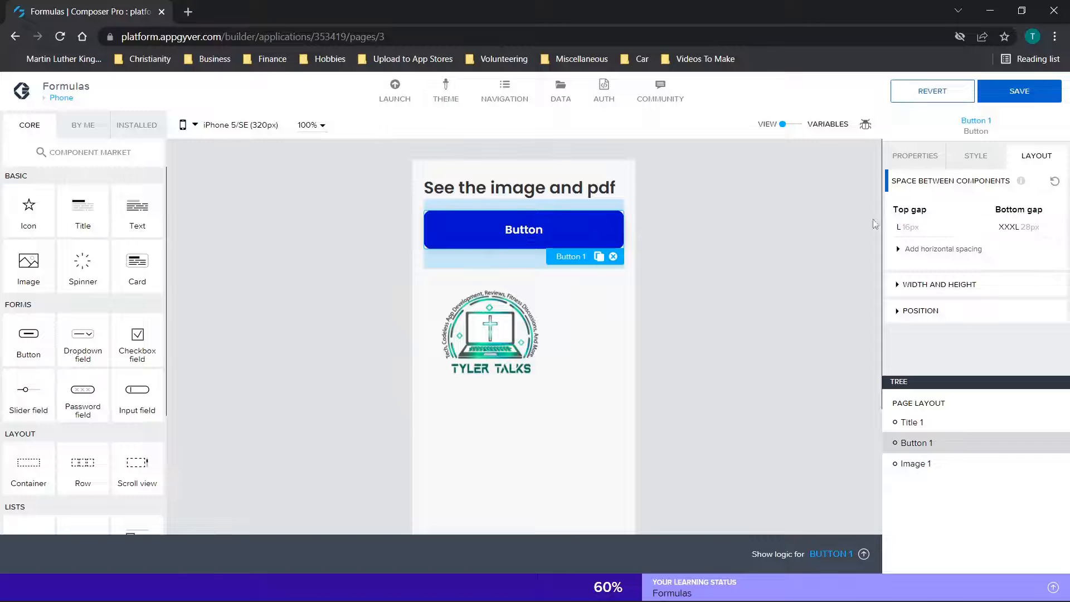
click(914, 155)
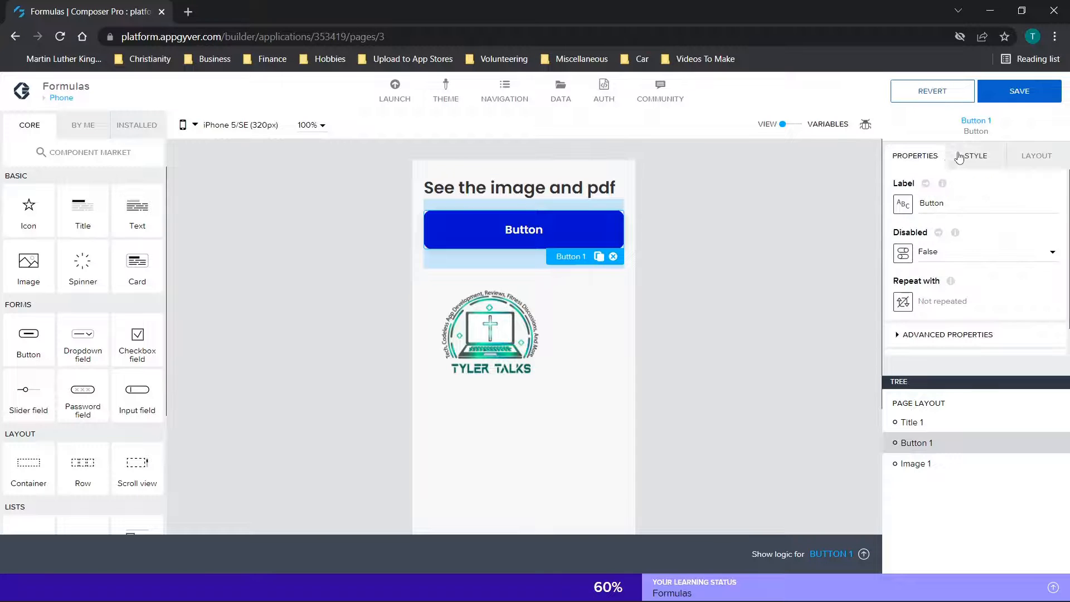
click(1037, 155)
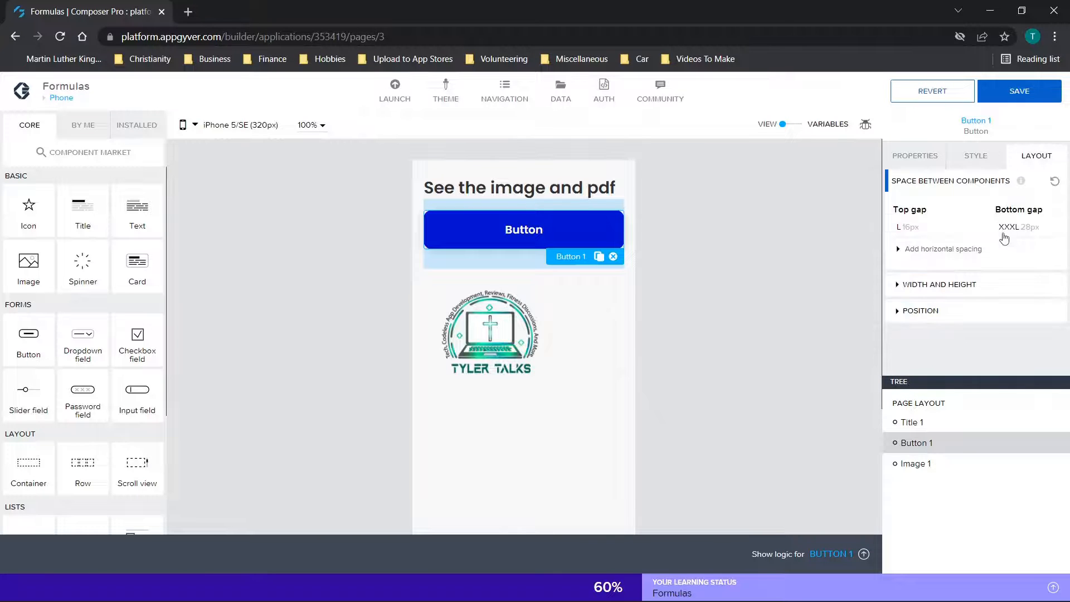
click(939, 285)
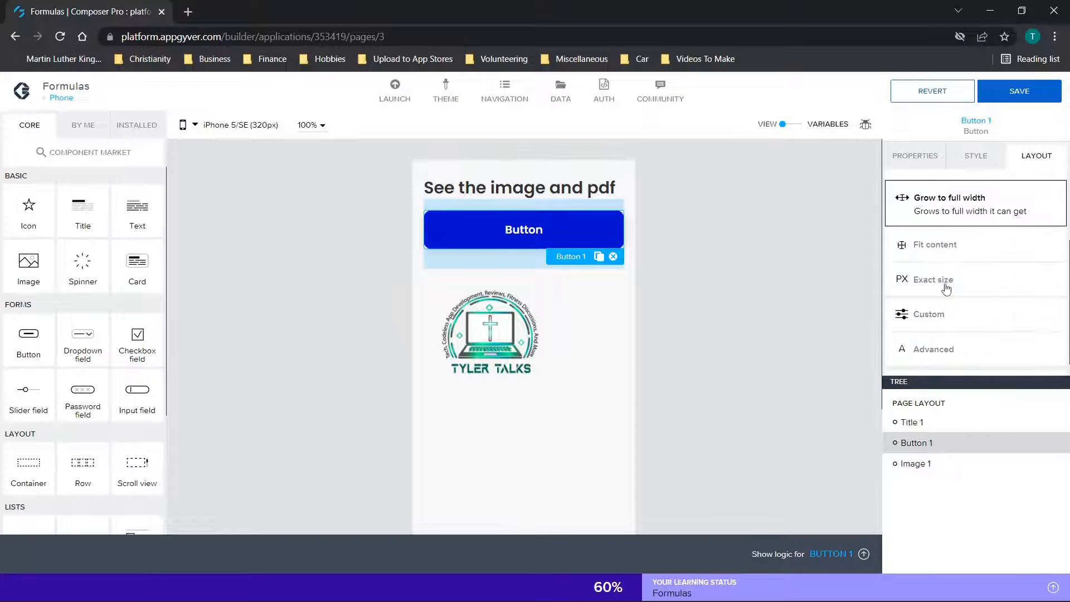
click(933, 280)
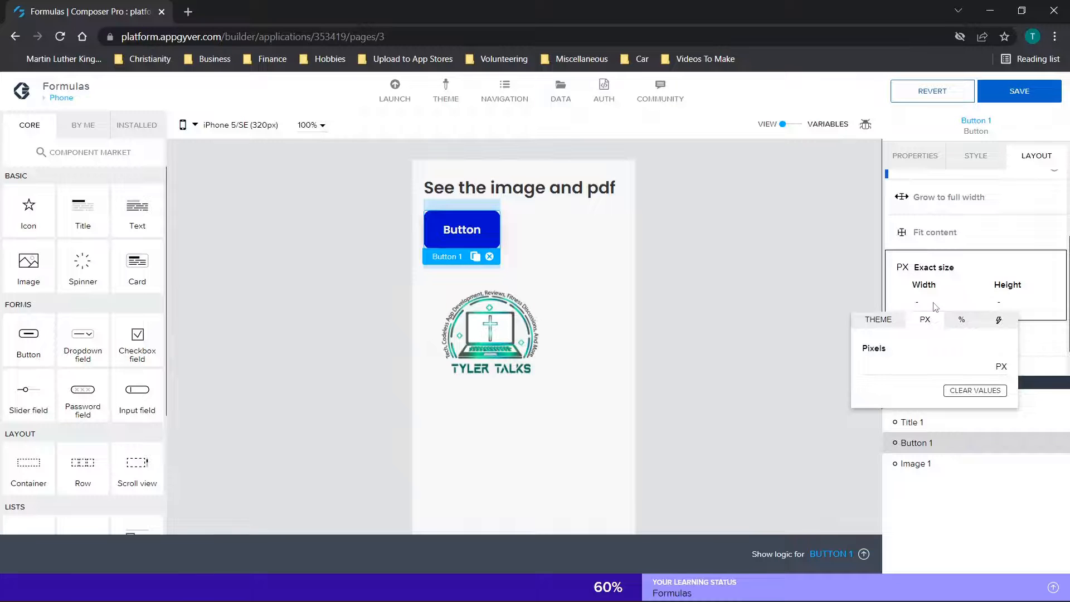
mouse_move(489, 235)
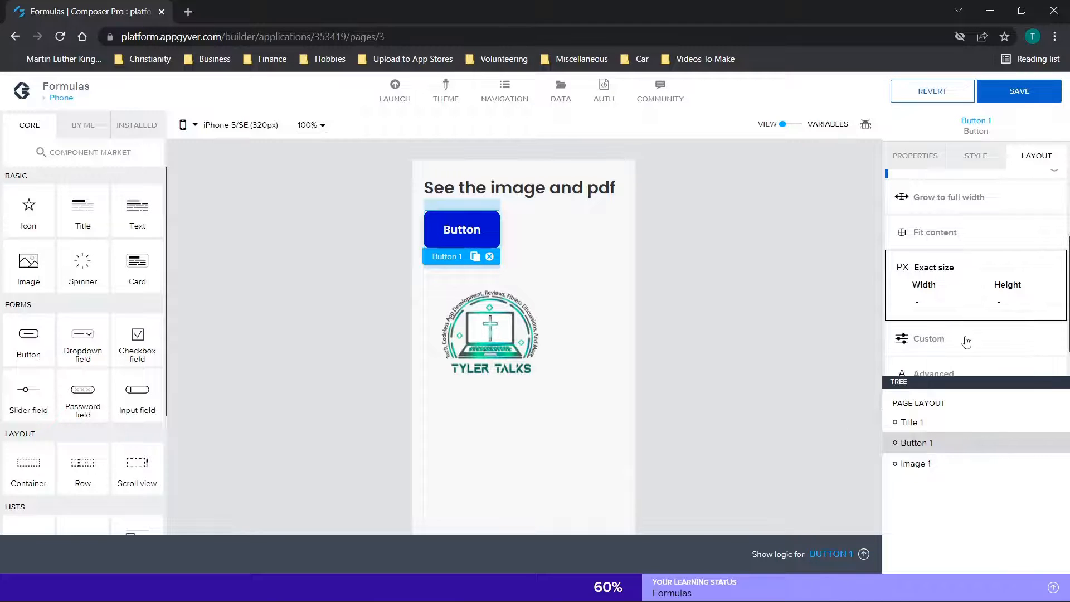
click(928, 338)
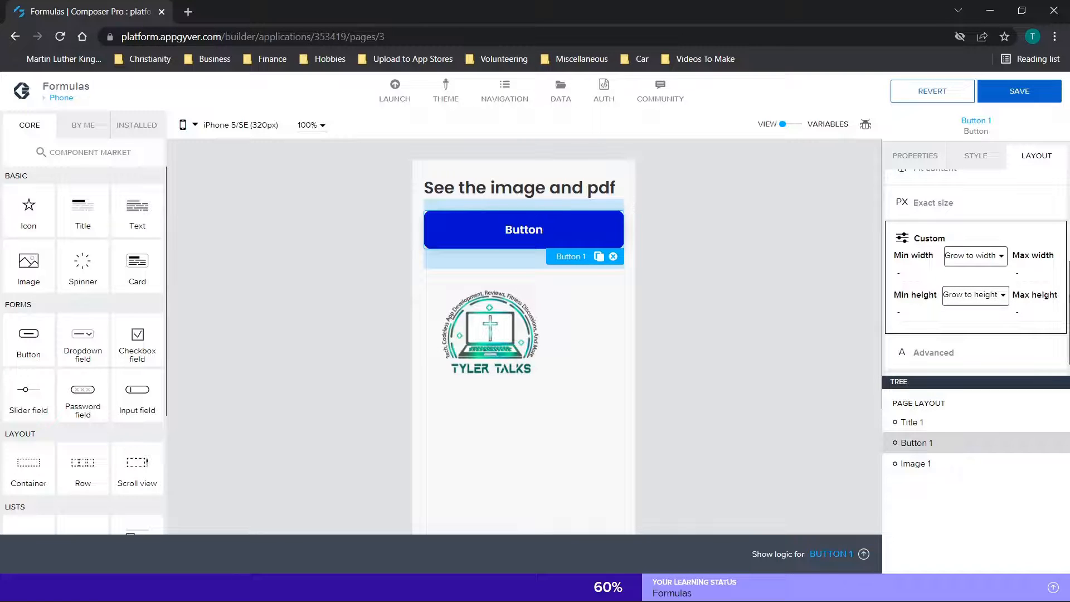
scroll(up, 3)
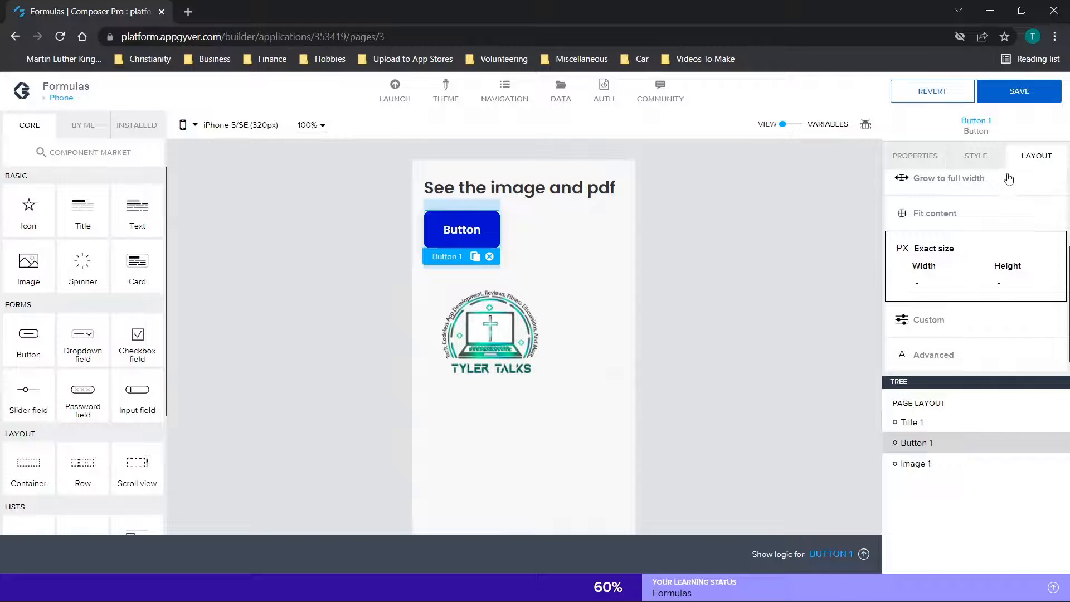
scroll(down, 3)
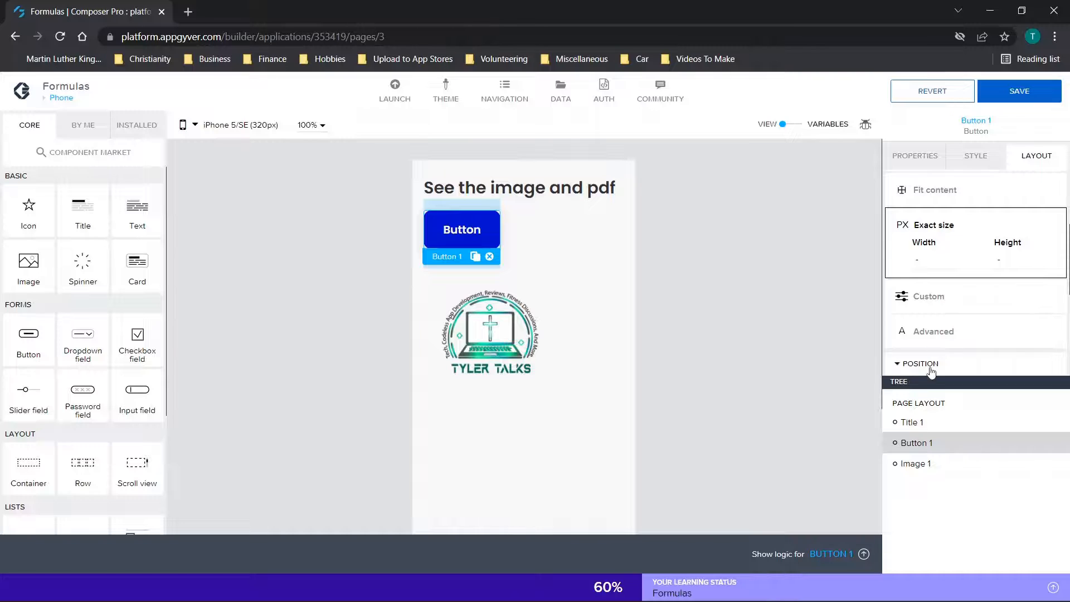
Expand Button 1's Position settings and choose the right Align self option.
click(920, 363)
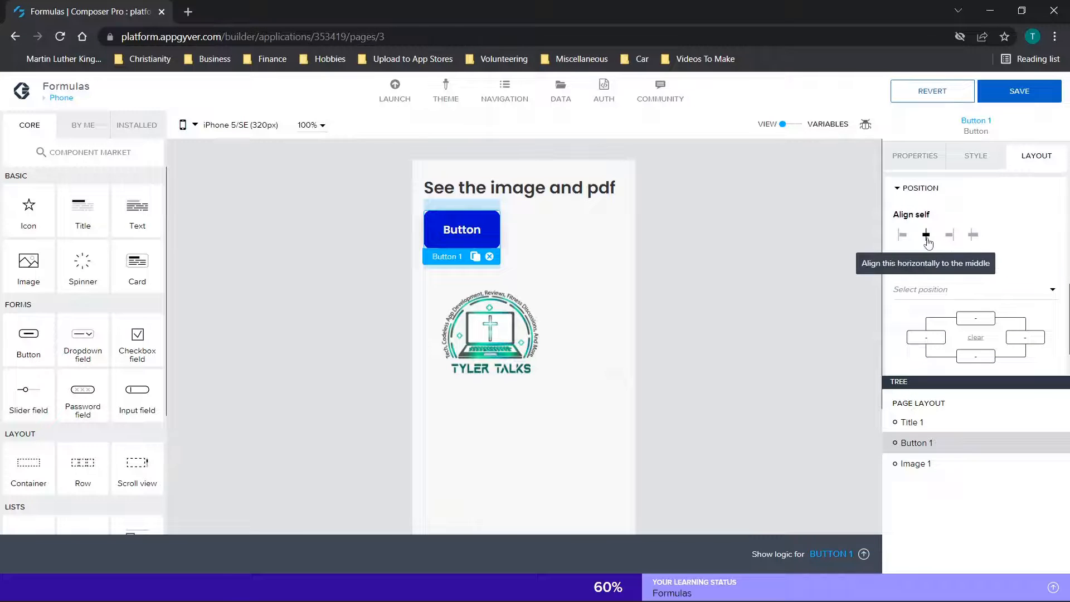
click(950, 234)
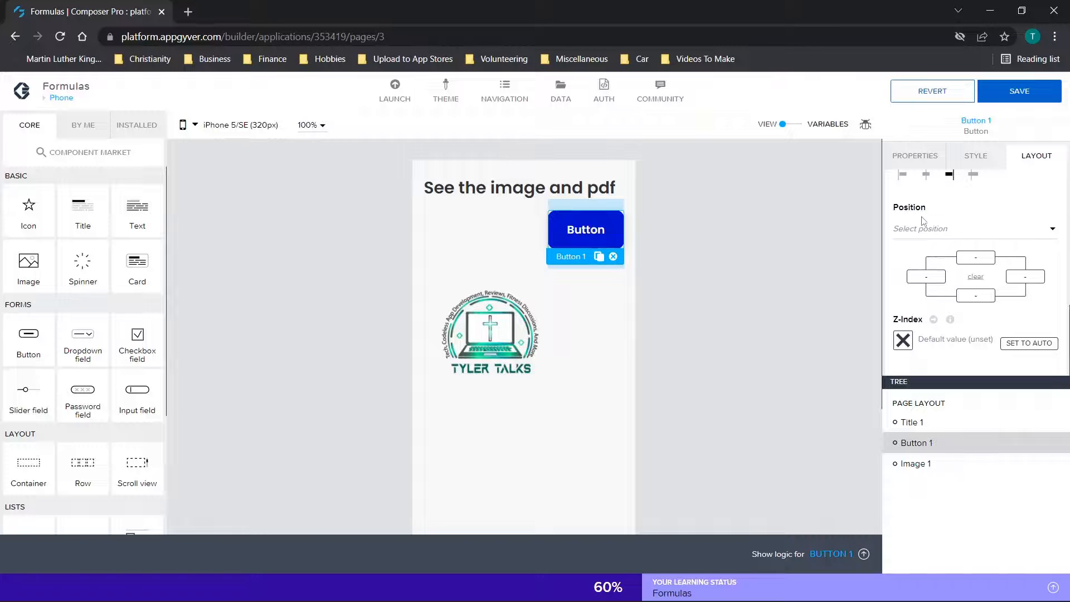
mouse_move(592, 352)
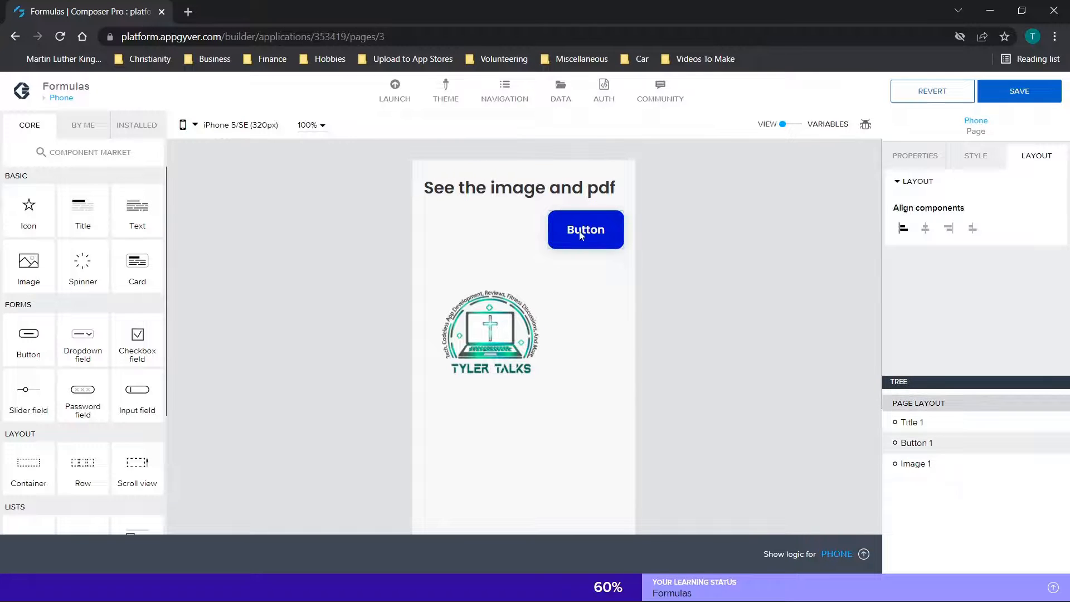
Adjust Button 1's theme spacing so it sits level beside Image 1, then review the layout.
click(490, 332)
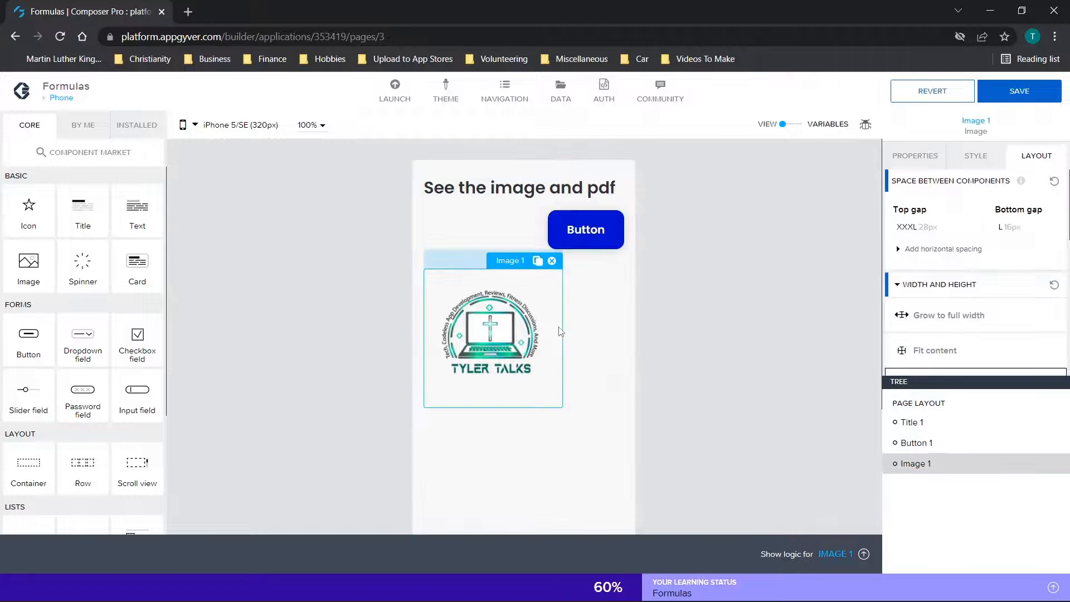
click(584, 229)
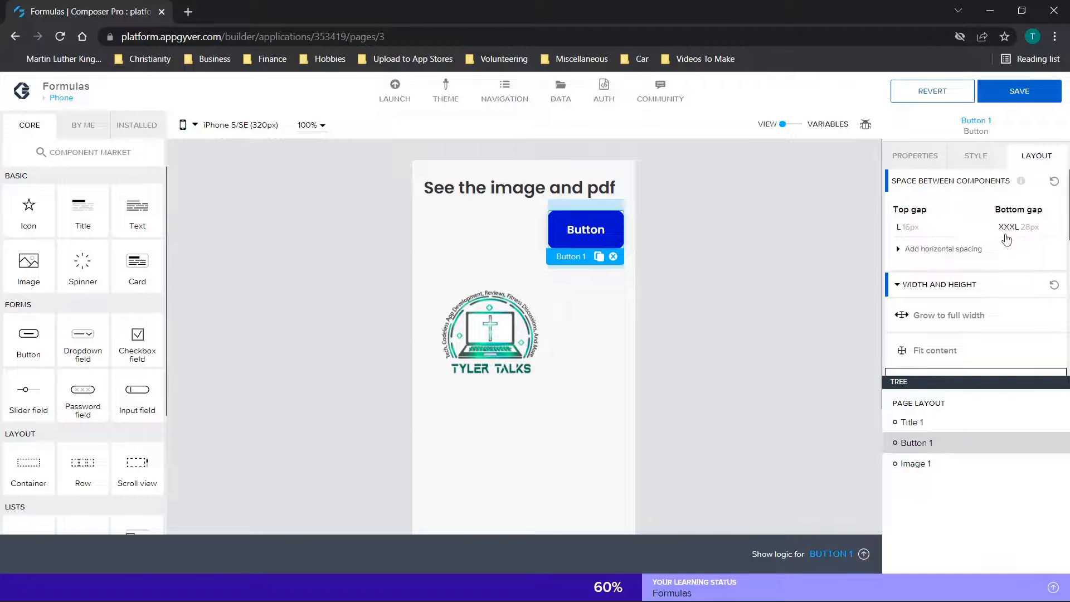
scroll(down, 3)
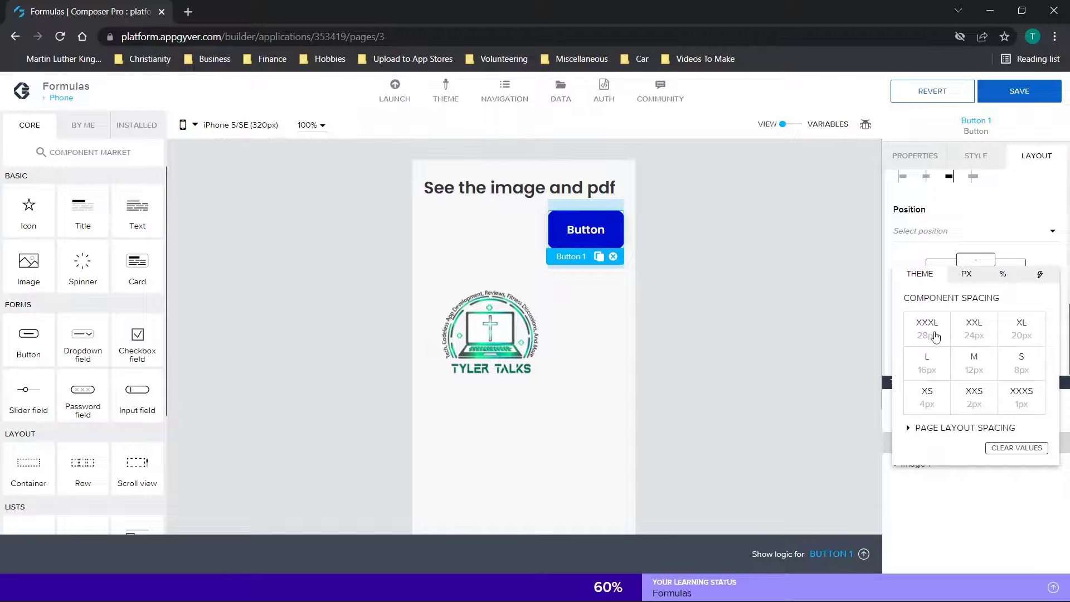
click(927, 329)
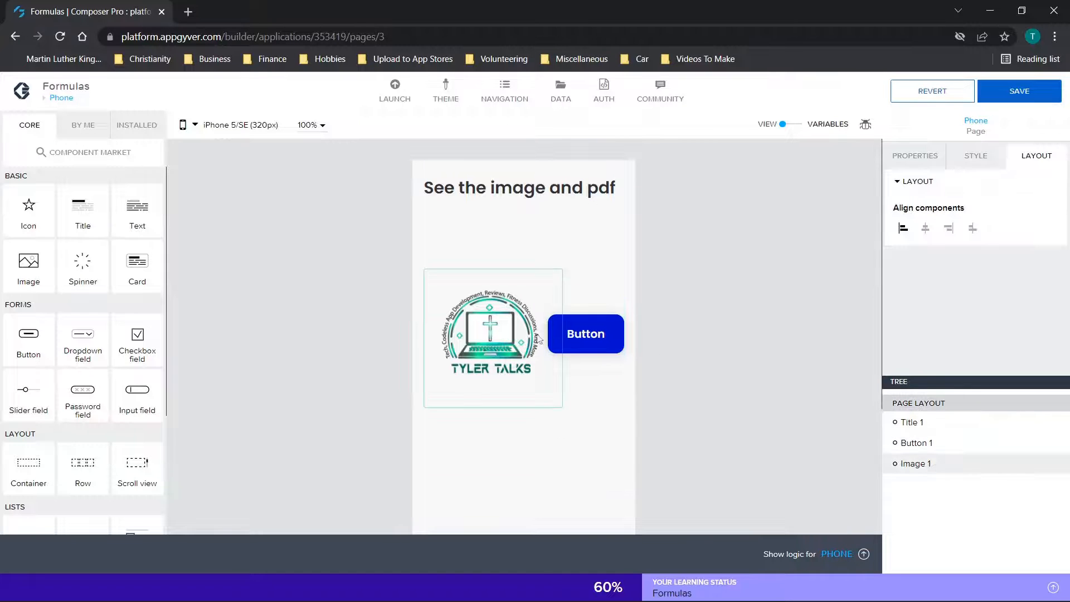
click(586, 334)
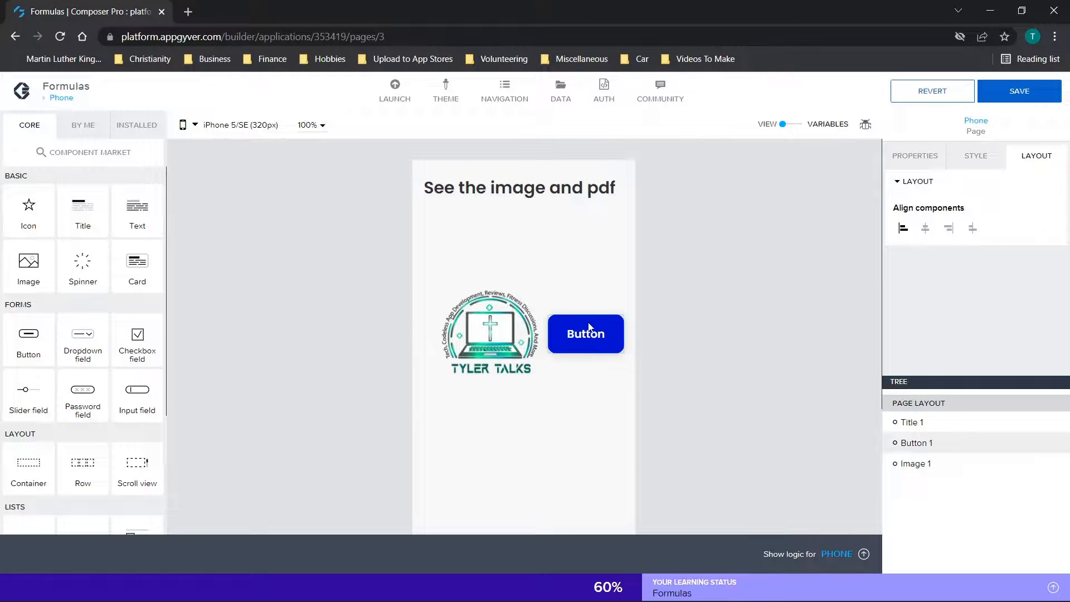
mouse_move(580, 331)
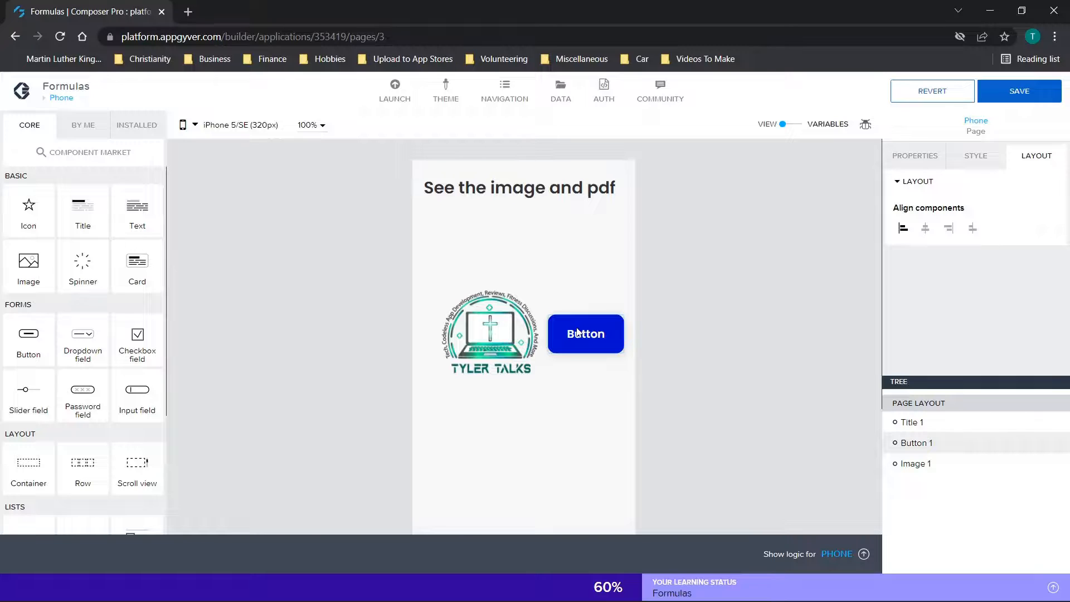
click(519, 187)
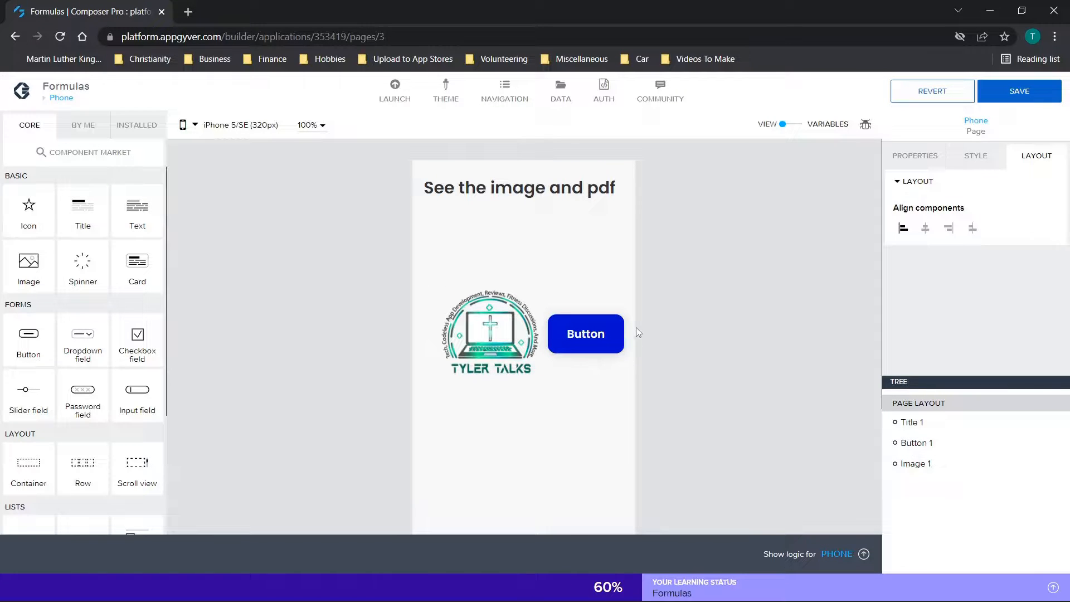
Select the logo and button, then open the web app preview portal from Launch.
click(489, 332)
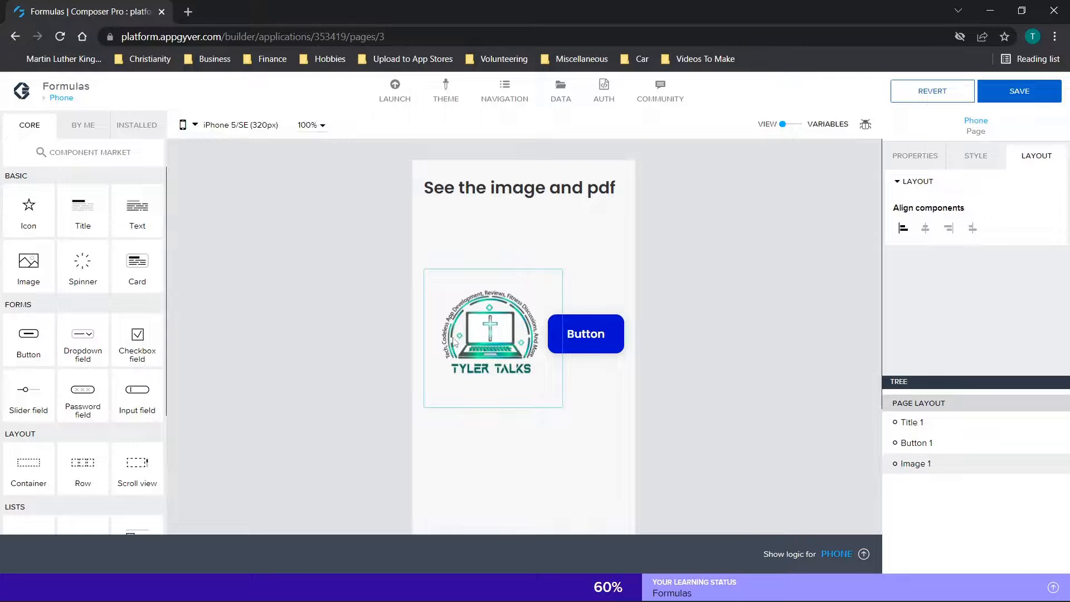
click(585, 334)
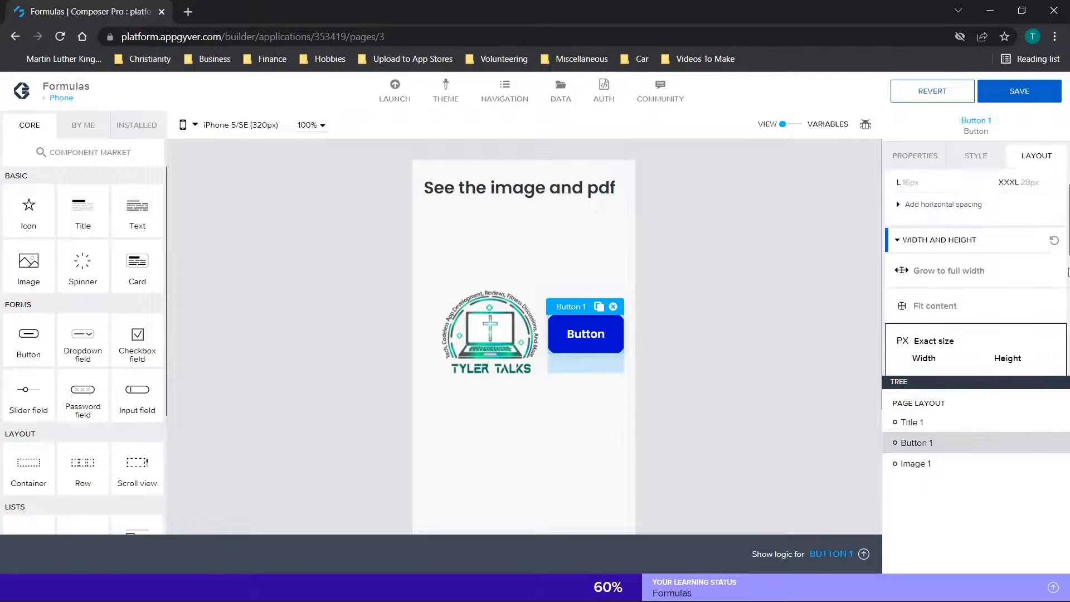
scroll(down, 3)
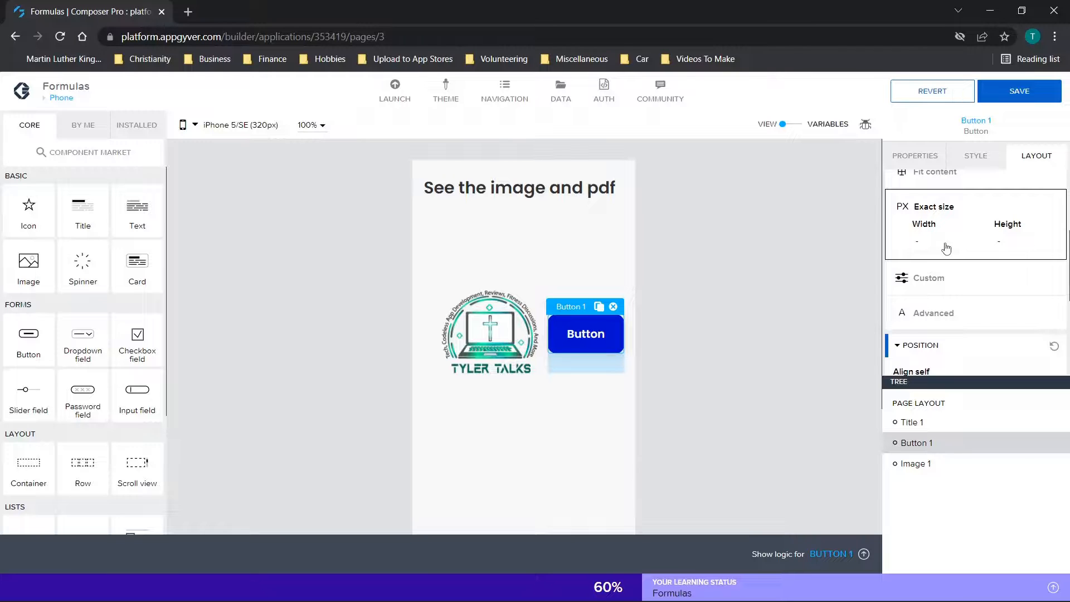
mouse_move(479, 134)
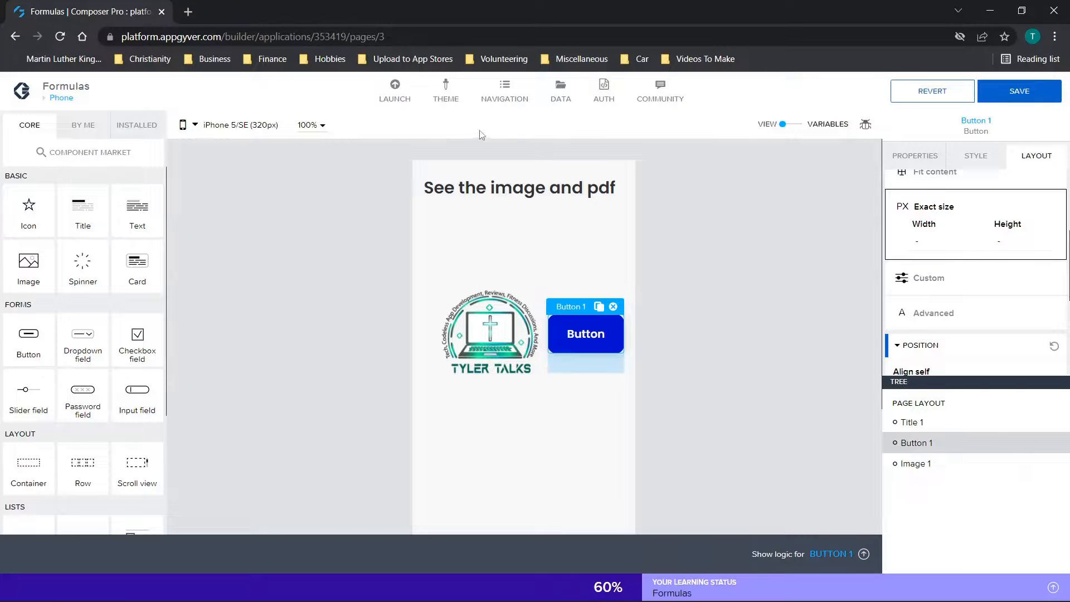
click(395, 89)
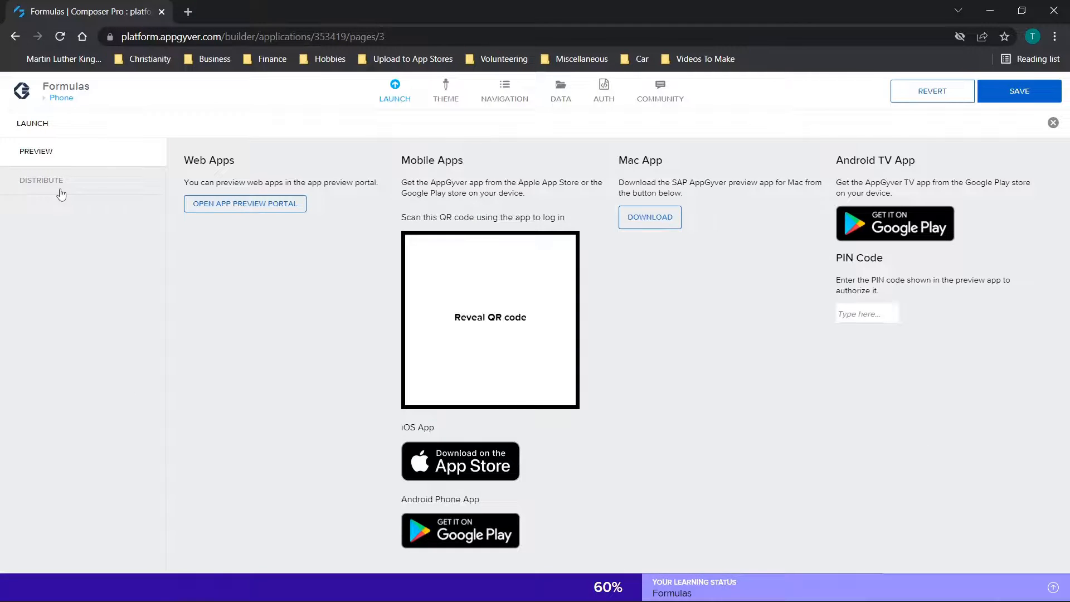
click(244, 203)
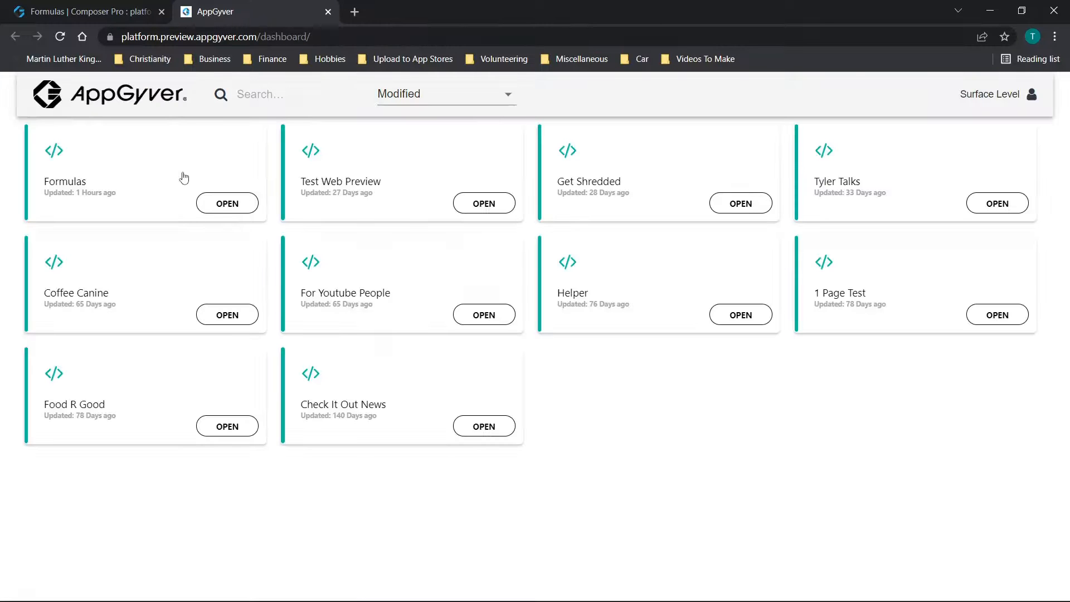
Open the Formulas app preview and go to its Phone page.
click(227, 203)
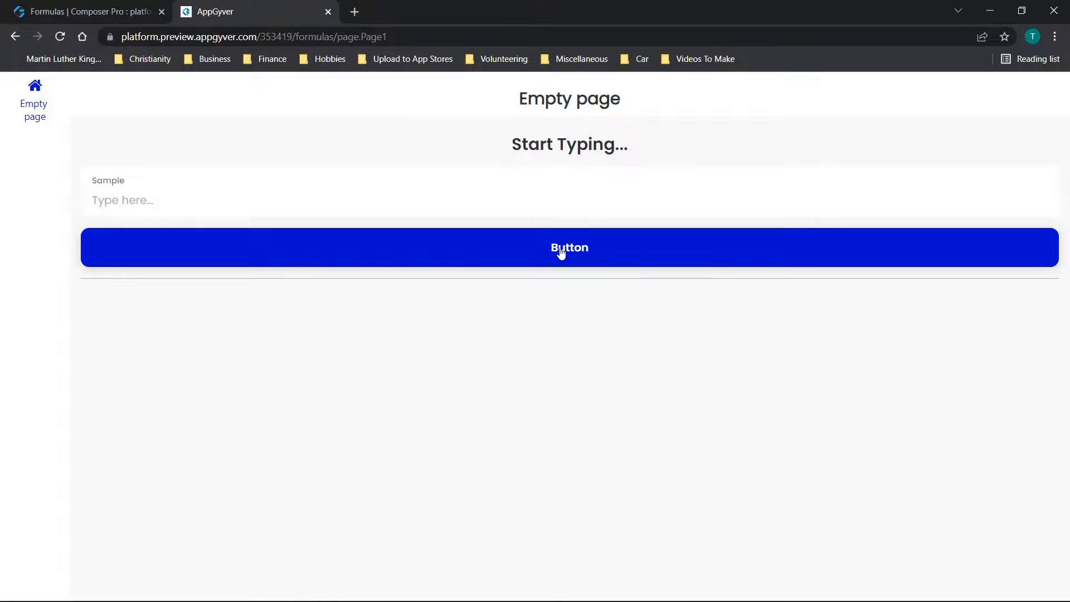
click(569, 247)
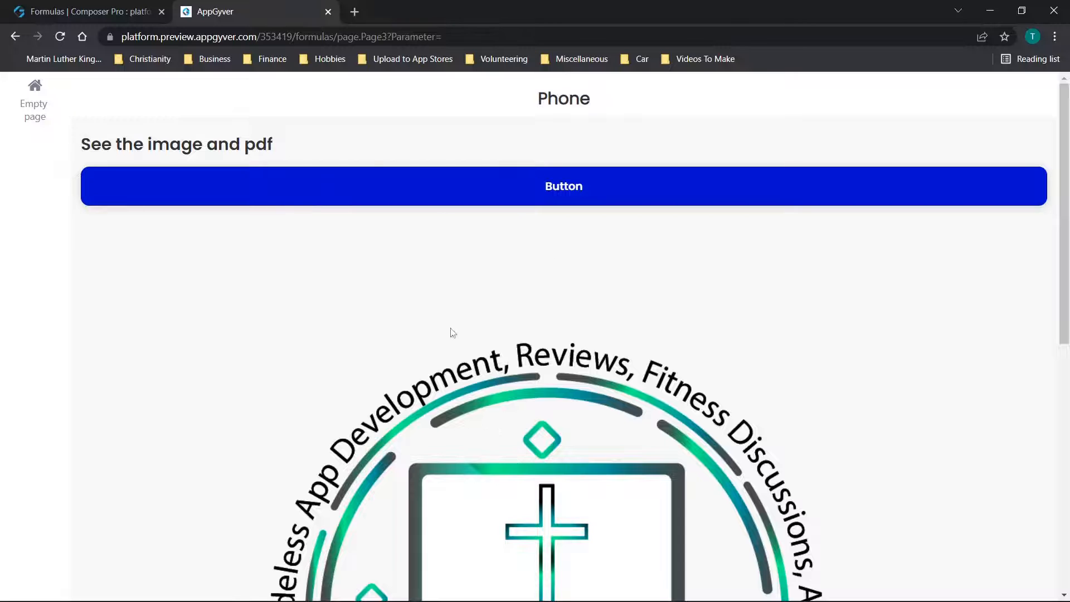
mouse_move(481, 273)
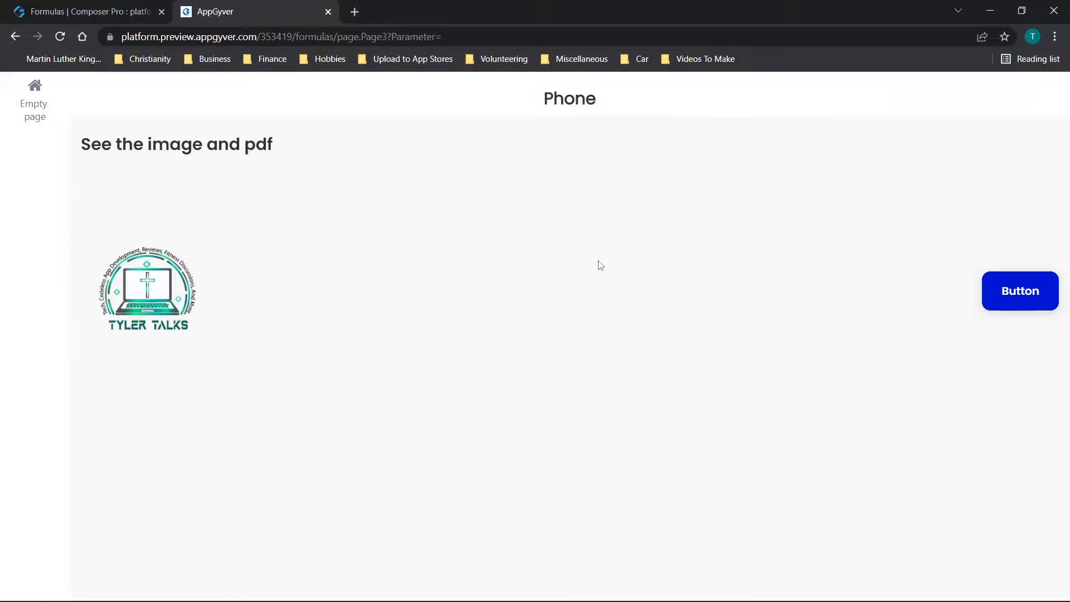
mouse_move(709, 238)
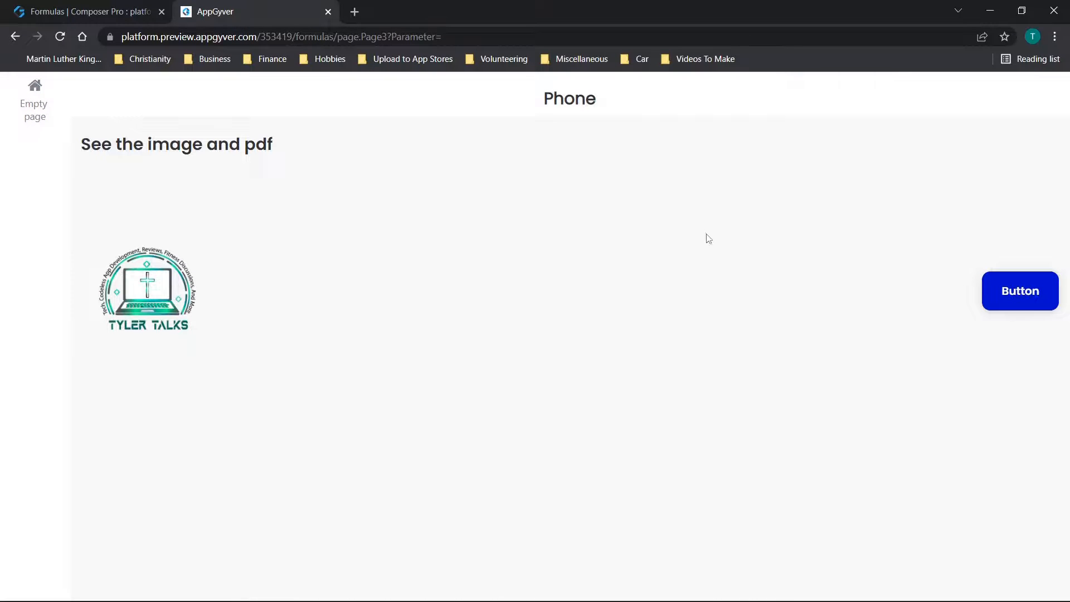
mouse_move(196, 286)
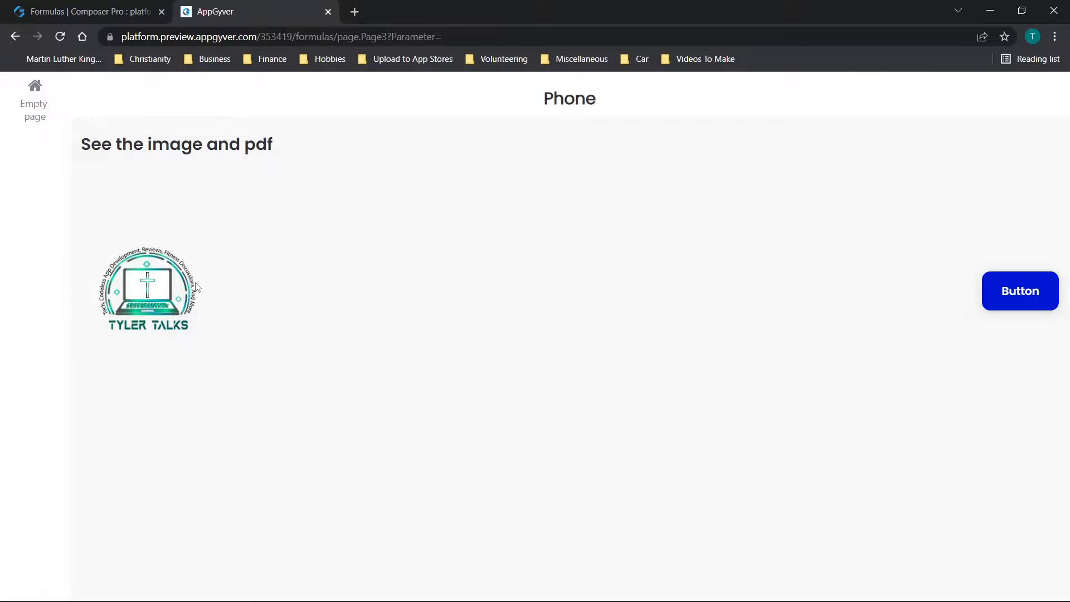
mouse_move(776, 246)
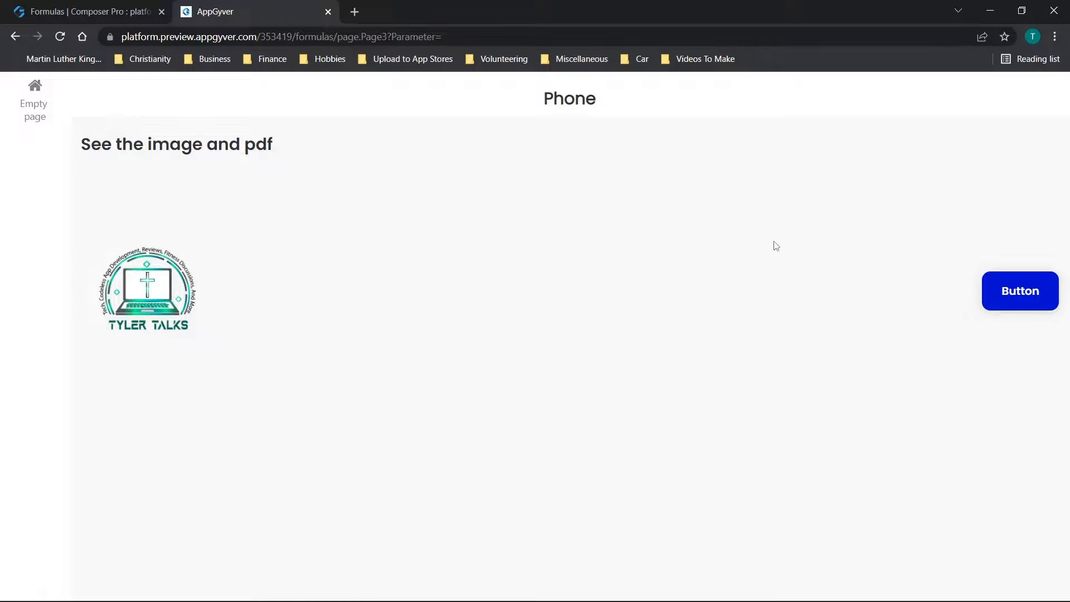
mouse_move(528, 258)
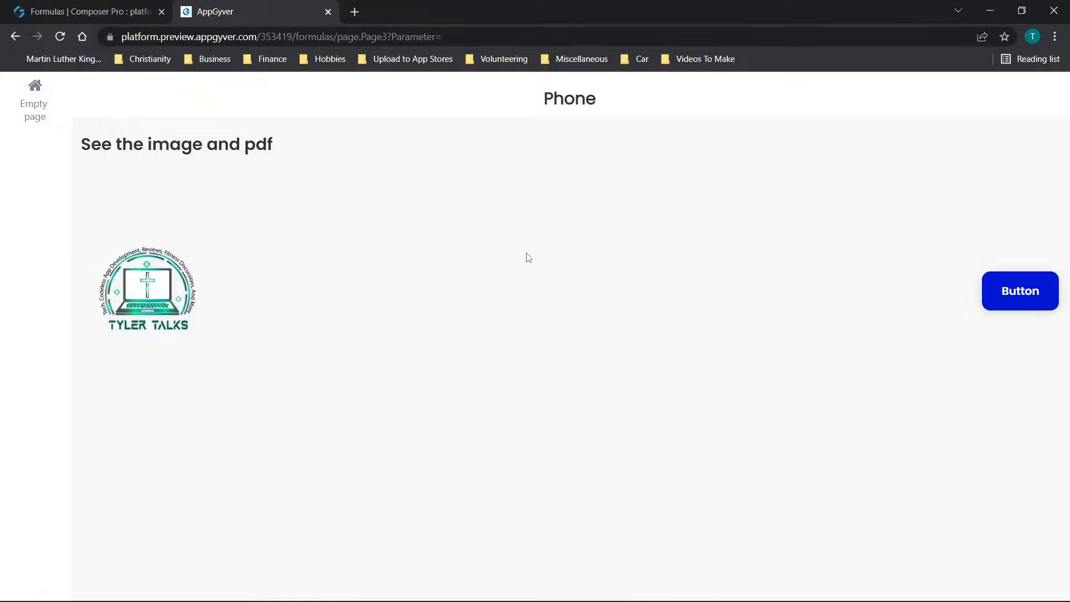
Open Chrome DevTools on the preview page and enable device screen emulation.
right_click(453, 285)
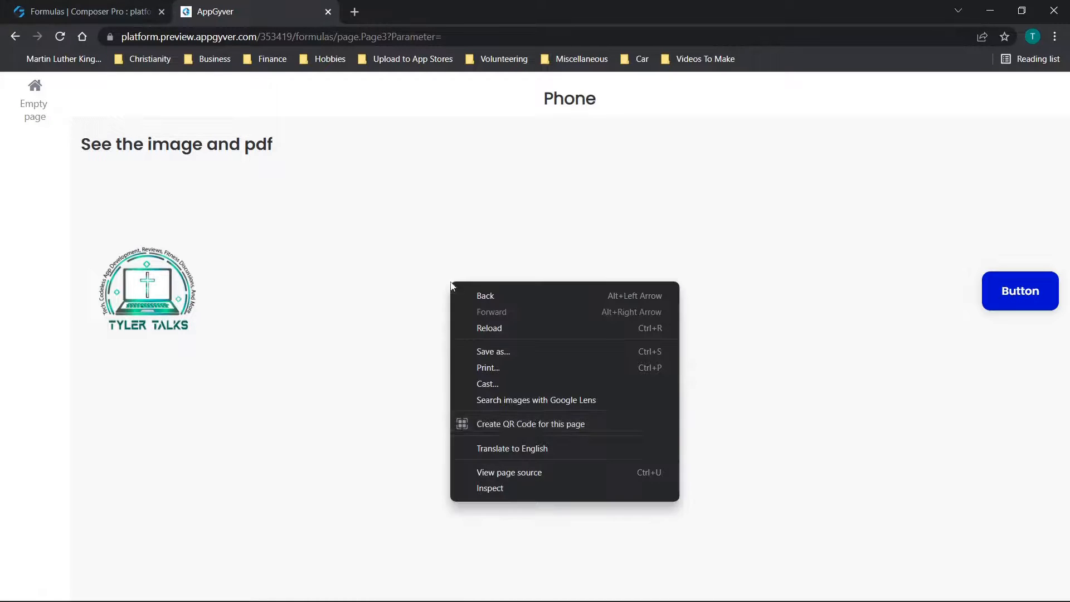
click(606, 297)
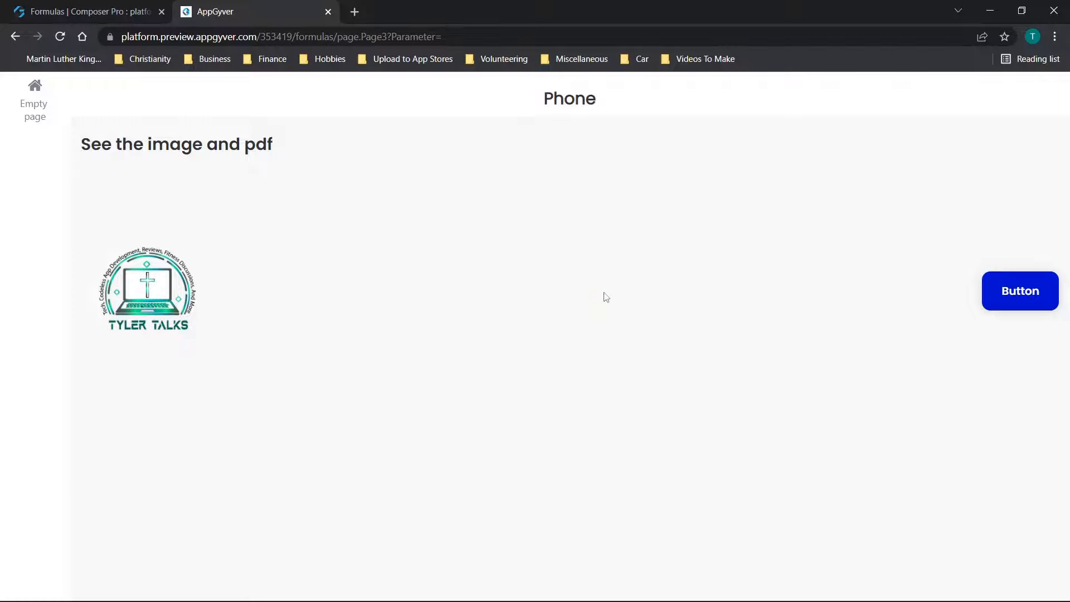
key(F12)
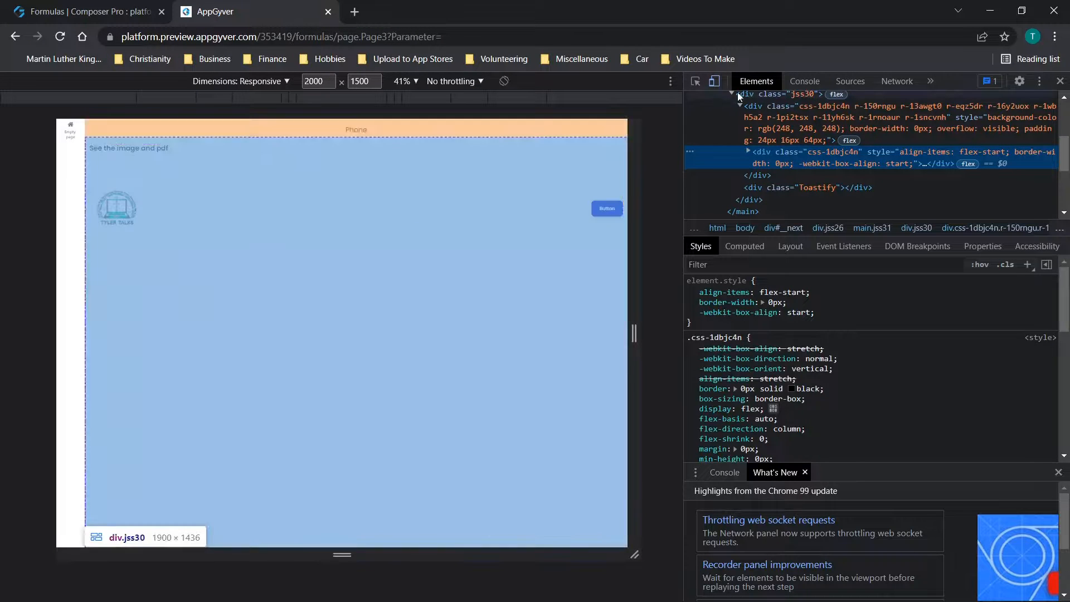
click(714, 82)
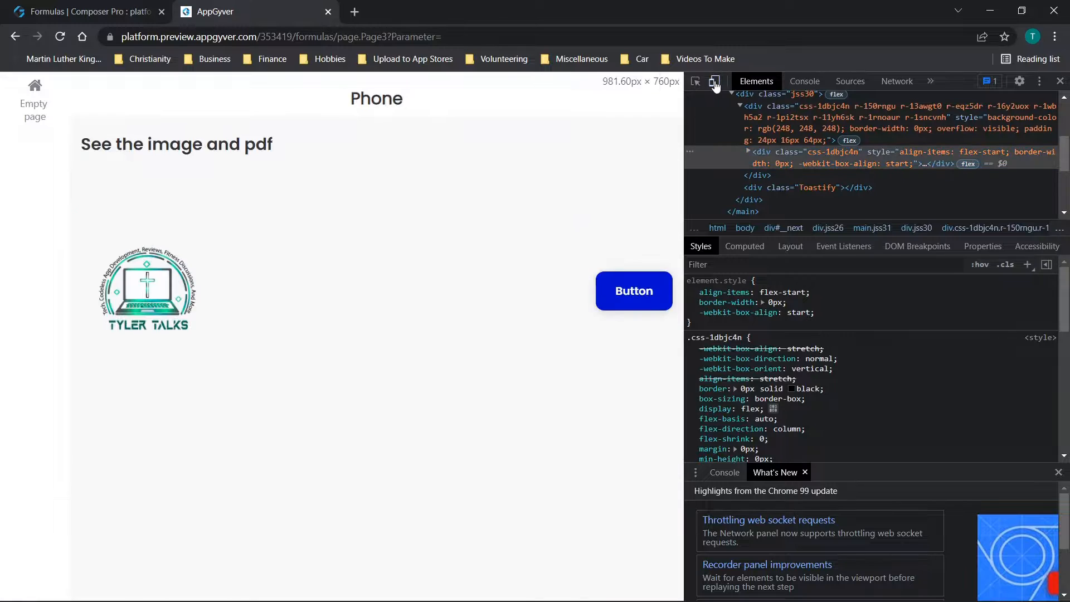
click(695, 81)
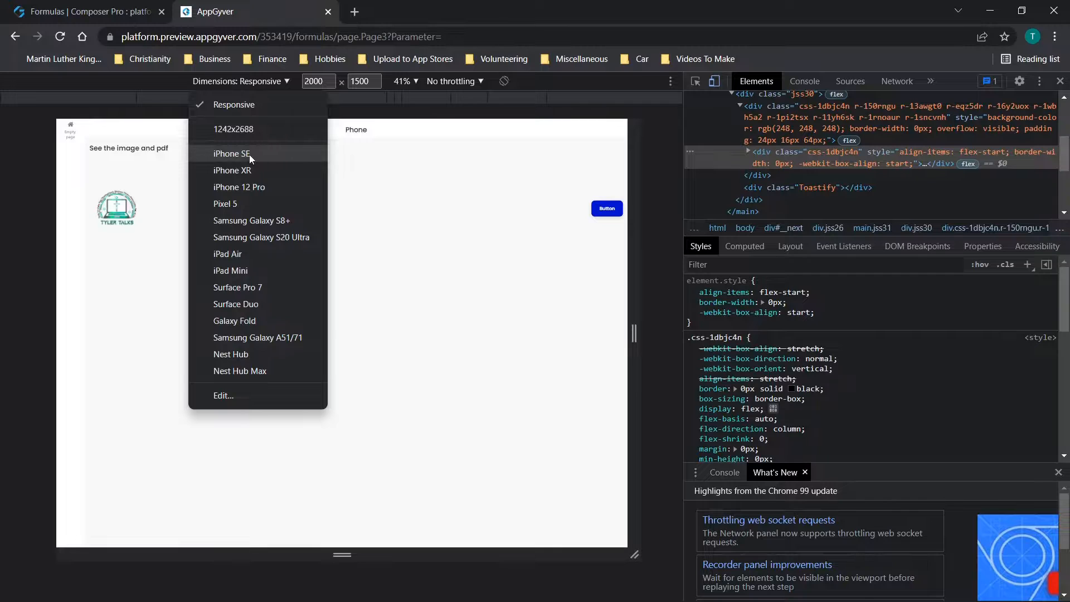
View the page as iPhone SE, Surface Pro 7 and iPhone XR, then close the preview tab.
click(232, 153)
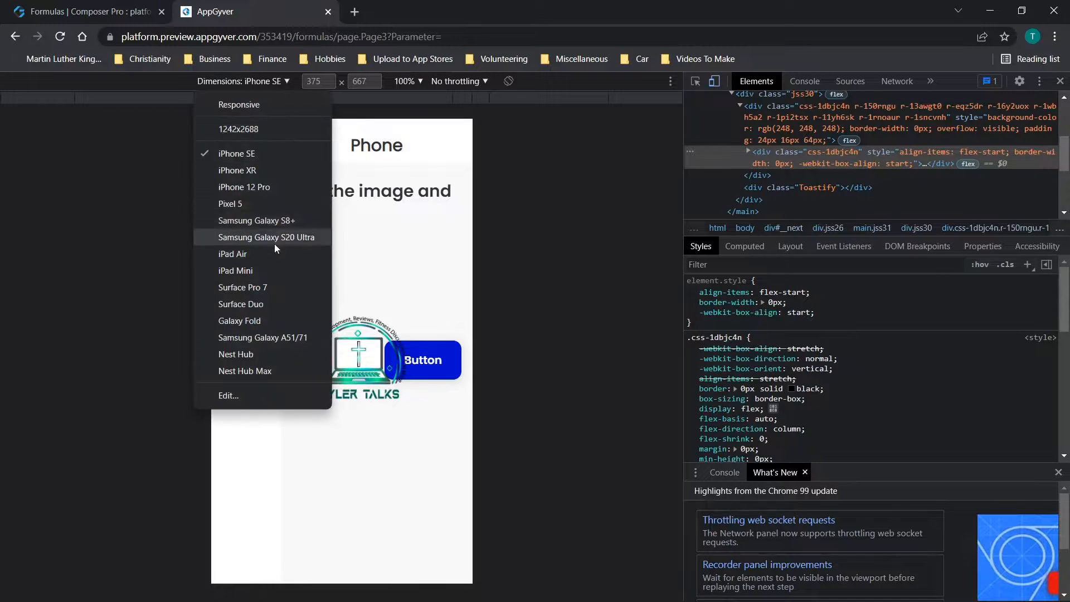
mouse_move(274, 288)
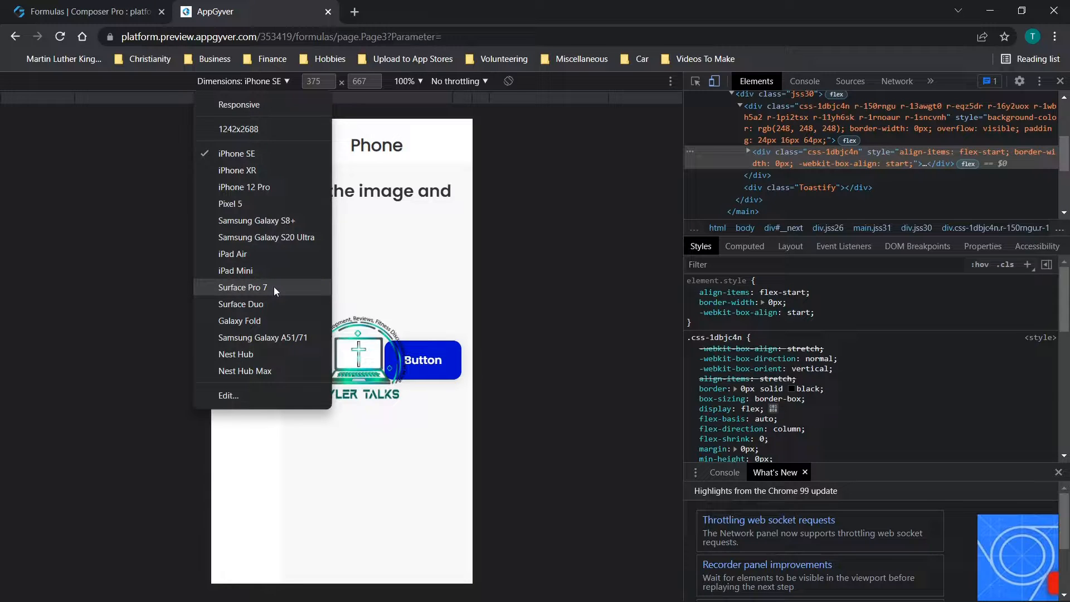
click(242, 288)
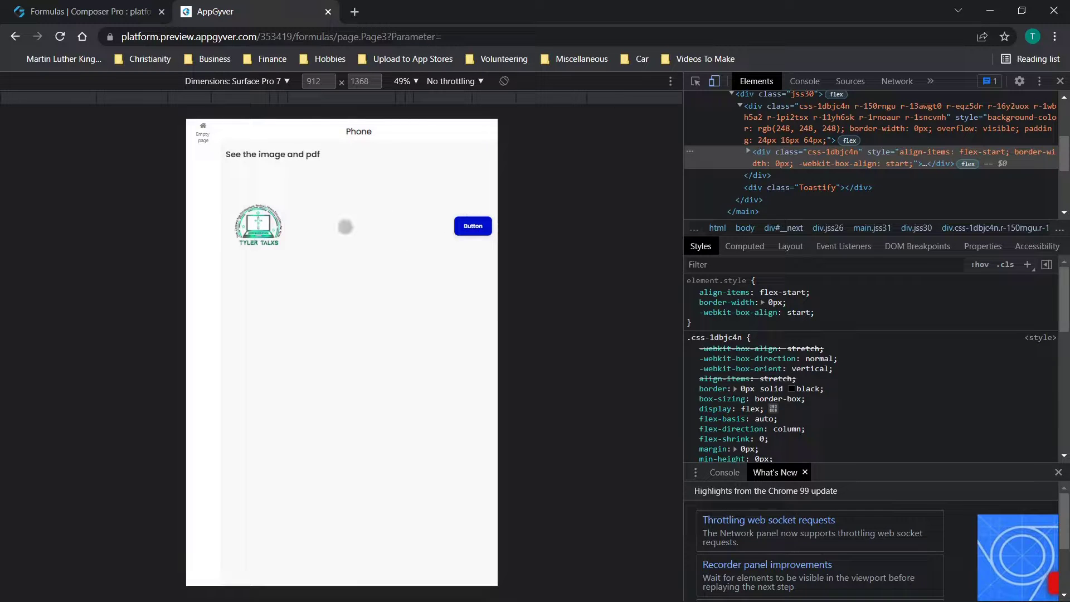
click(236, 81)
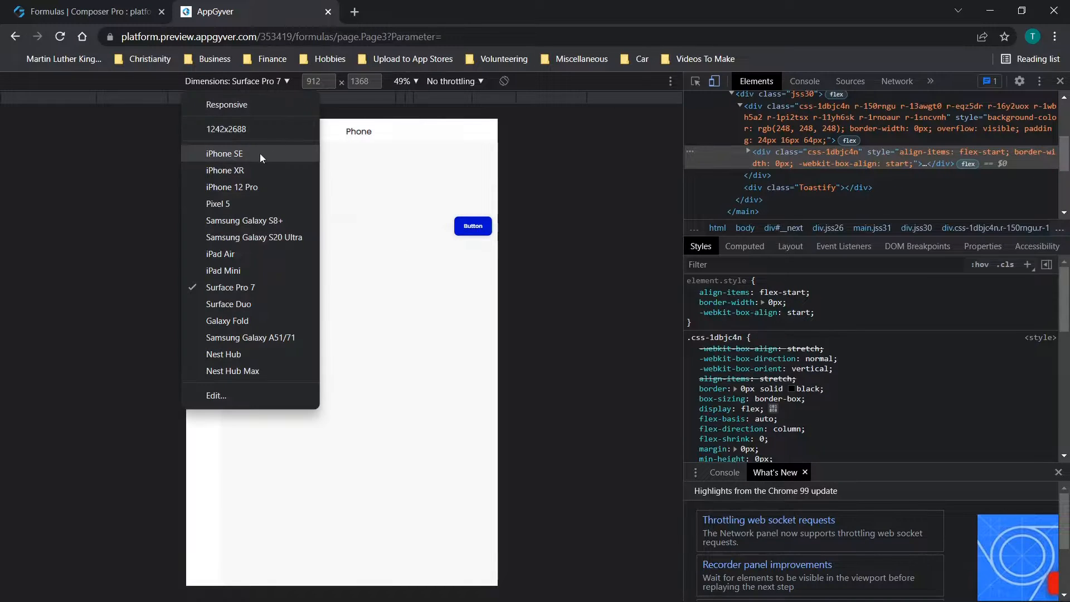
click(225, 170)
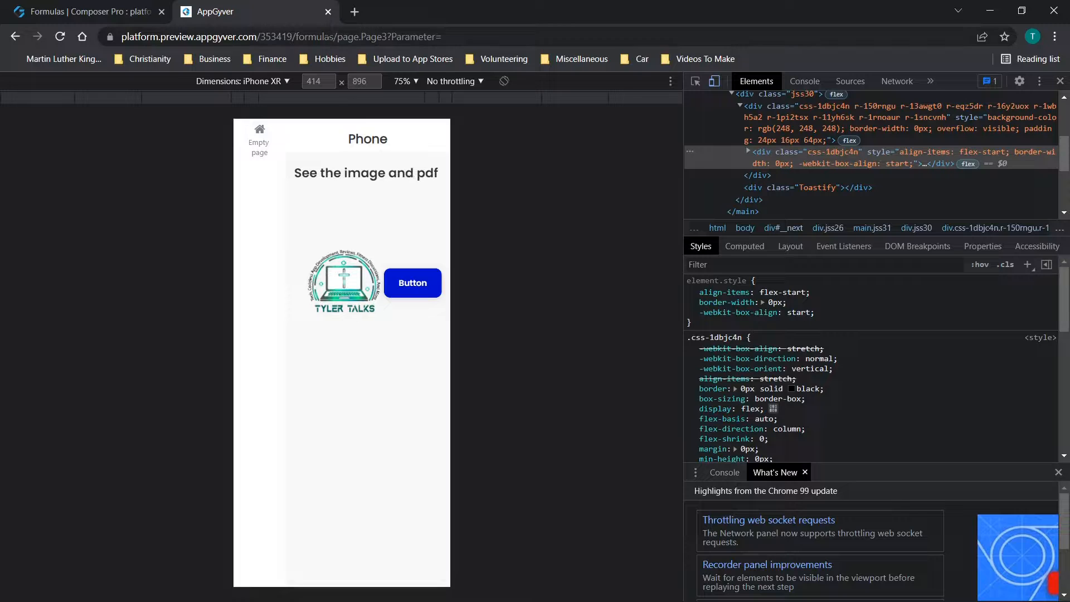
mouse_move(328, 11)
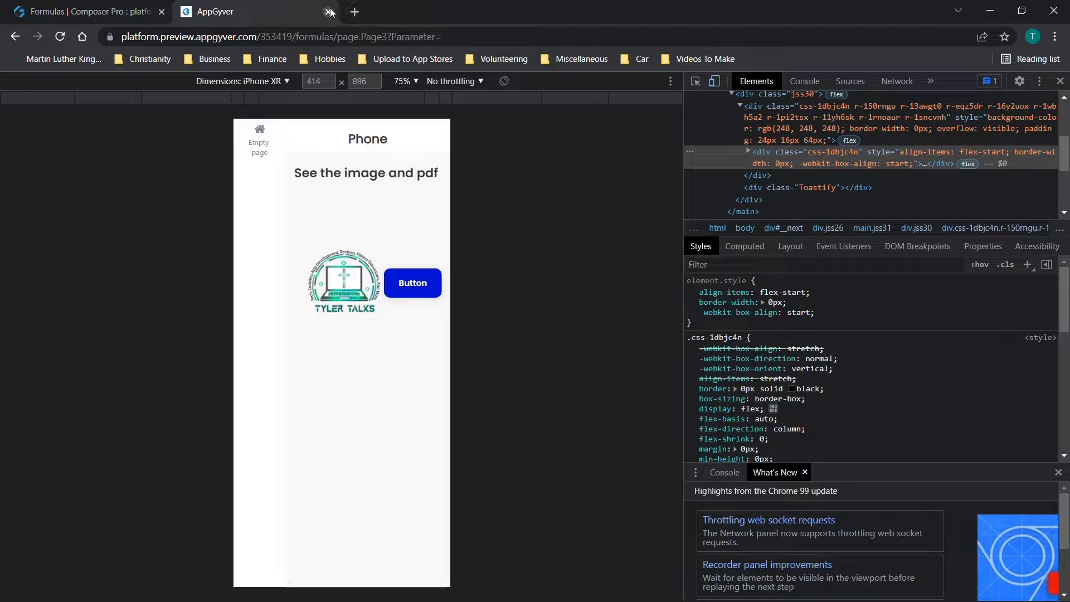
mouse_move(324, 5)
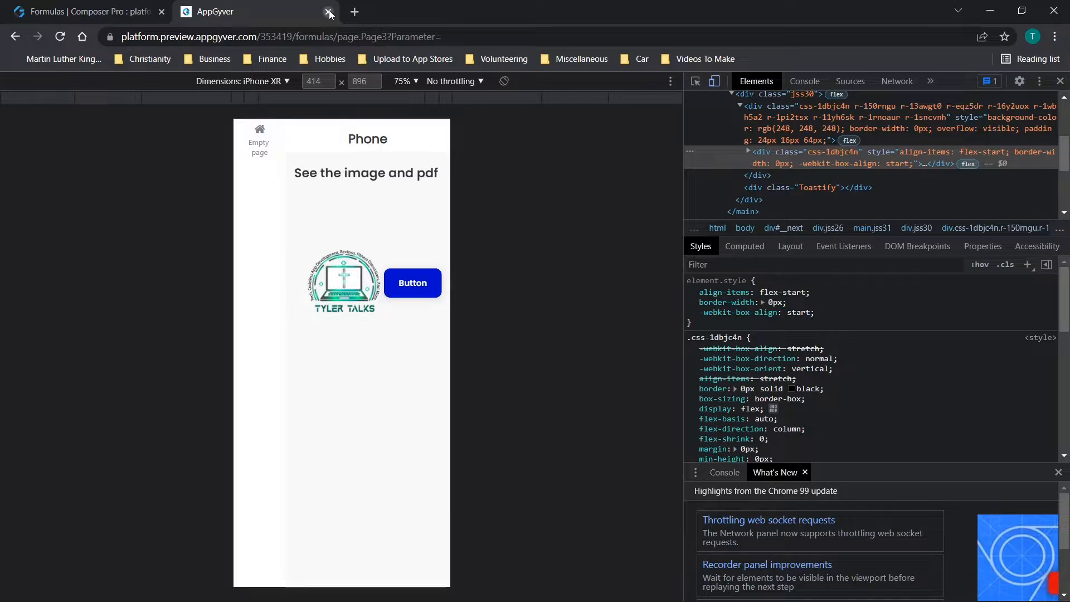
click(328, 12)
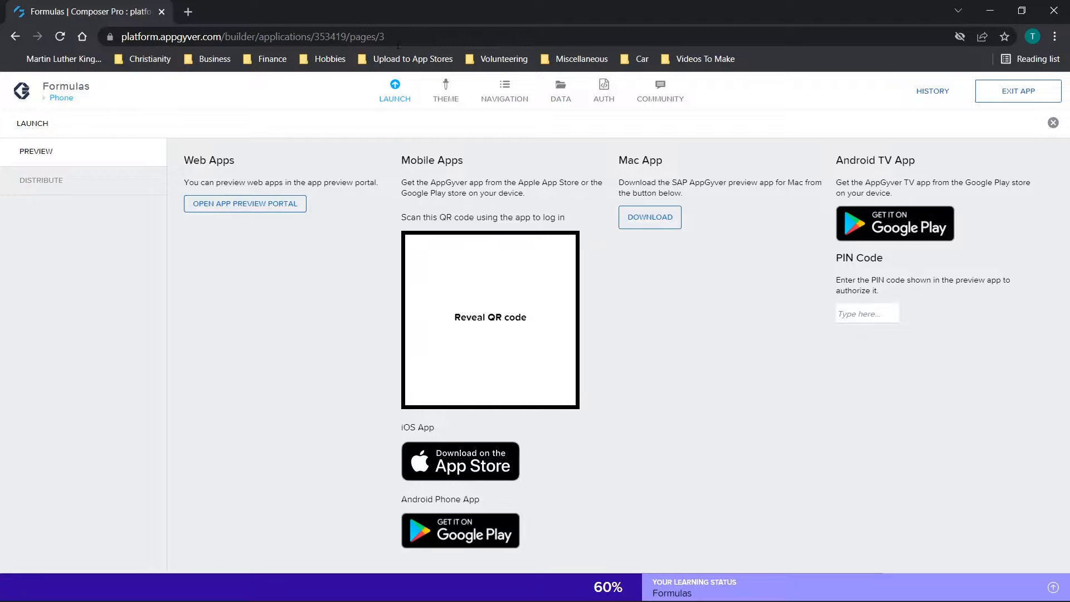
Back in the editor, select Button 1 and expand its Add horizontal spacing layout options.
click(1054, 122)
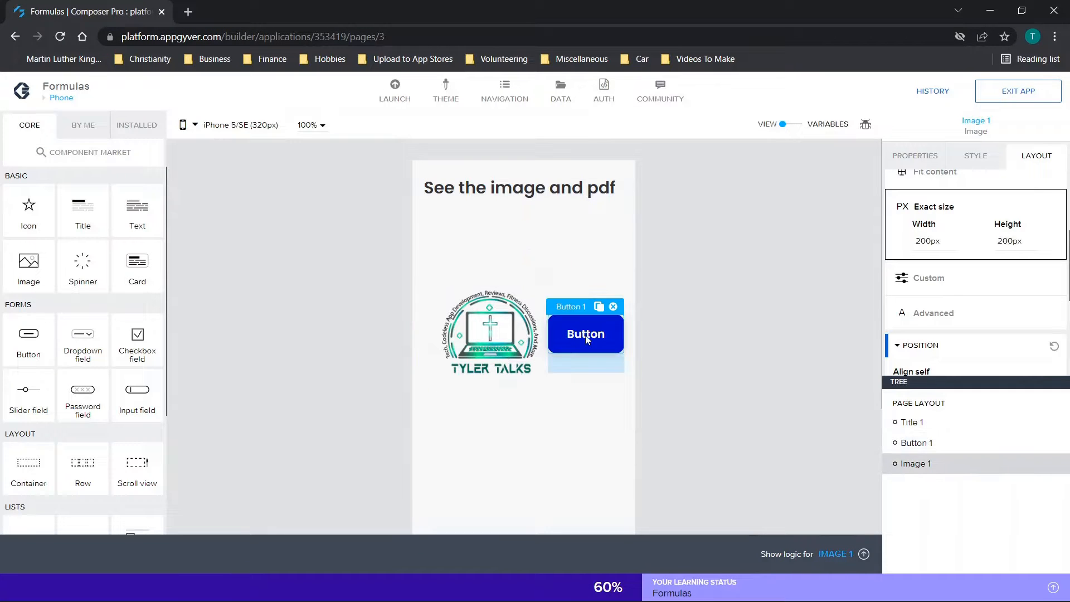
click(585, 334)
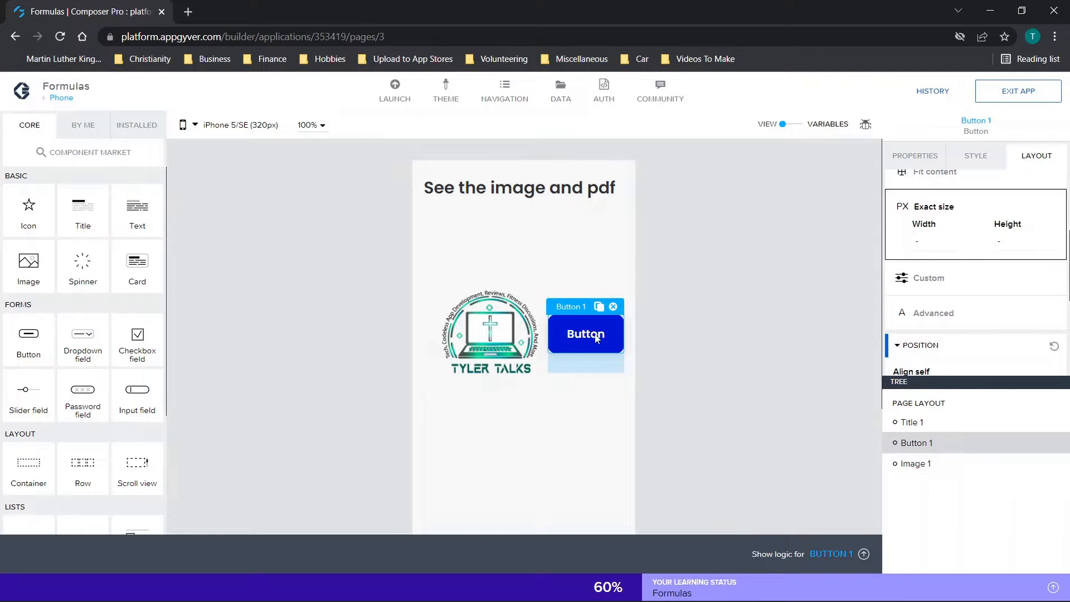
mouse_move(991, 216)
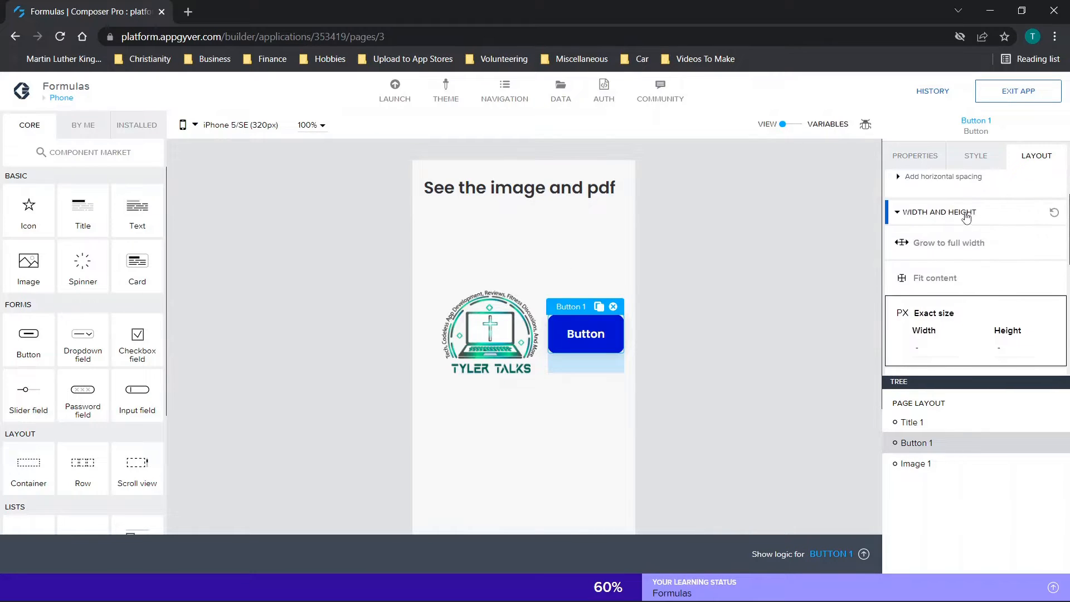
scroll(down, 3)
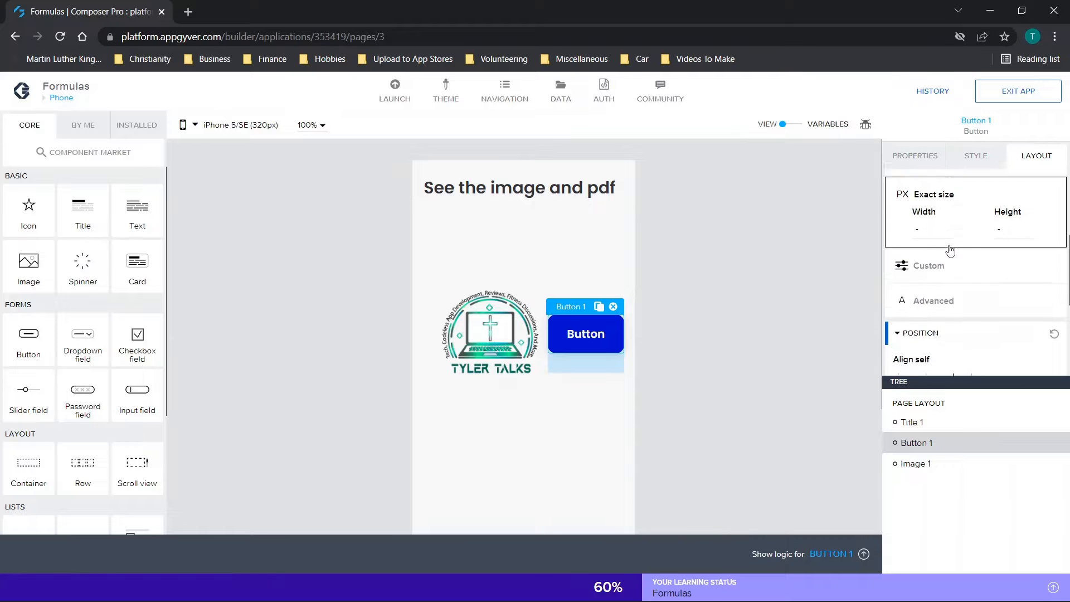
click(921, 332)
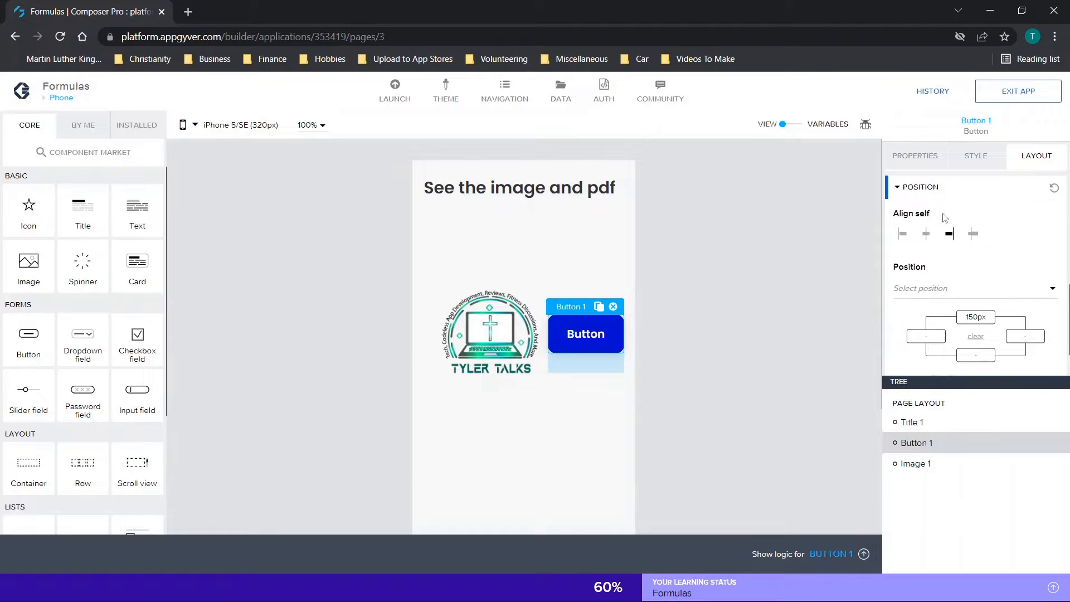
scroll(down, 3)
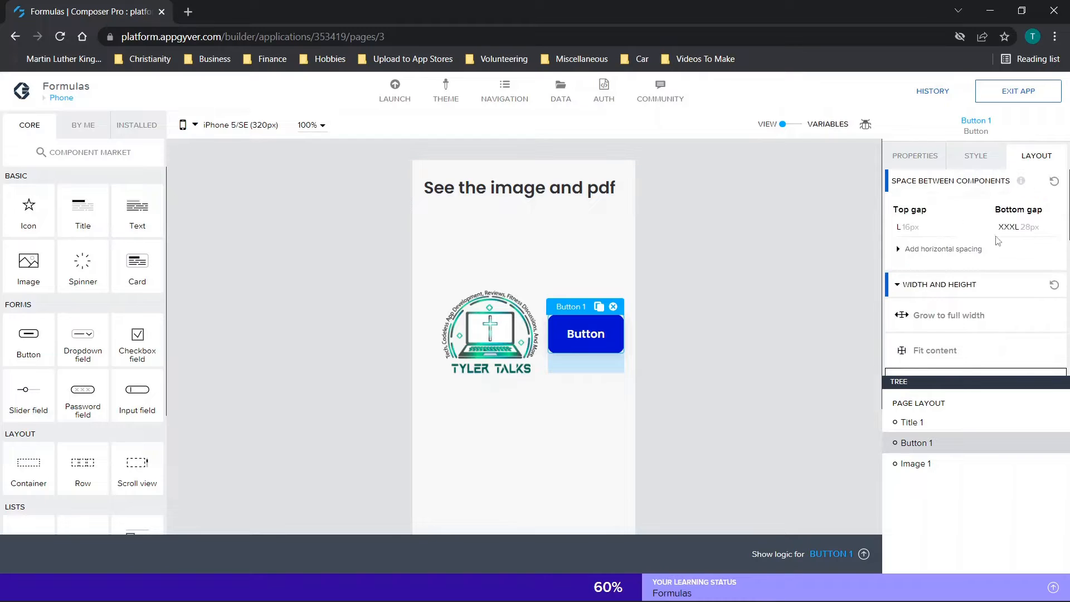
click(943, 249)
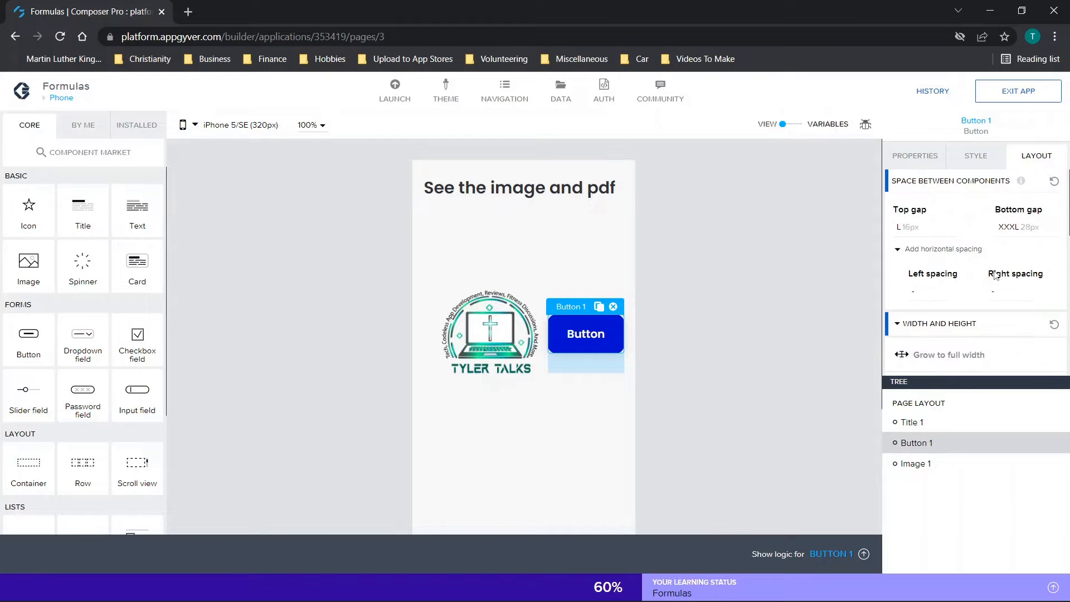
scroll(down, 3)
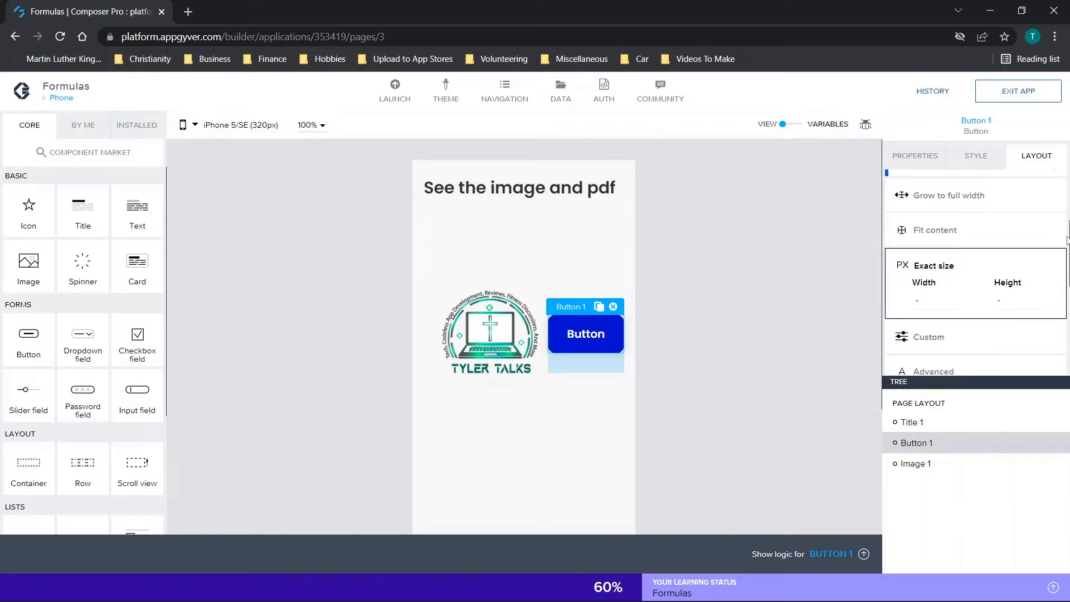
mouse_move(795, 314)
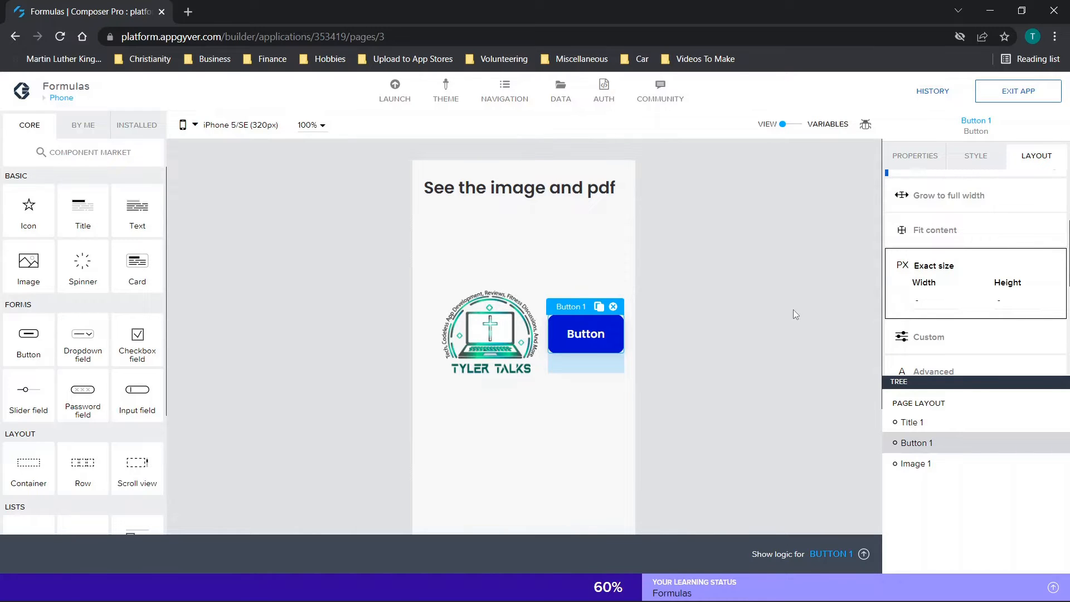
mouse_move(768, 289)
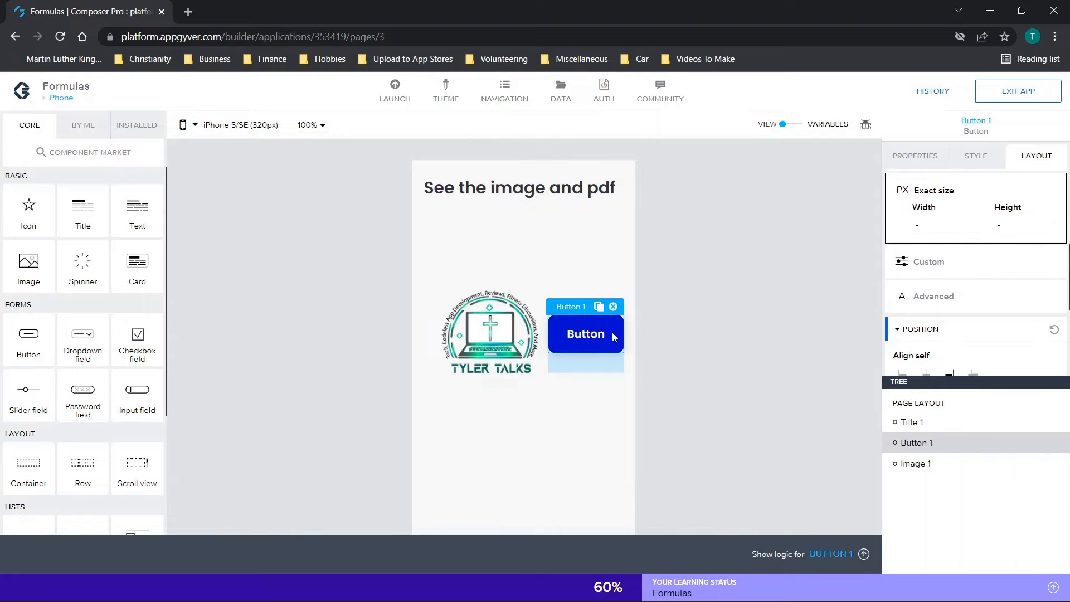
mouse_move(584, 345)
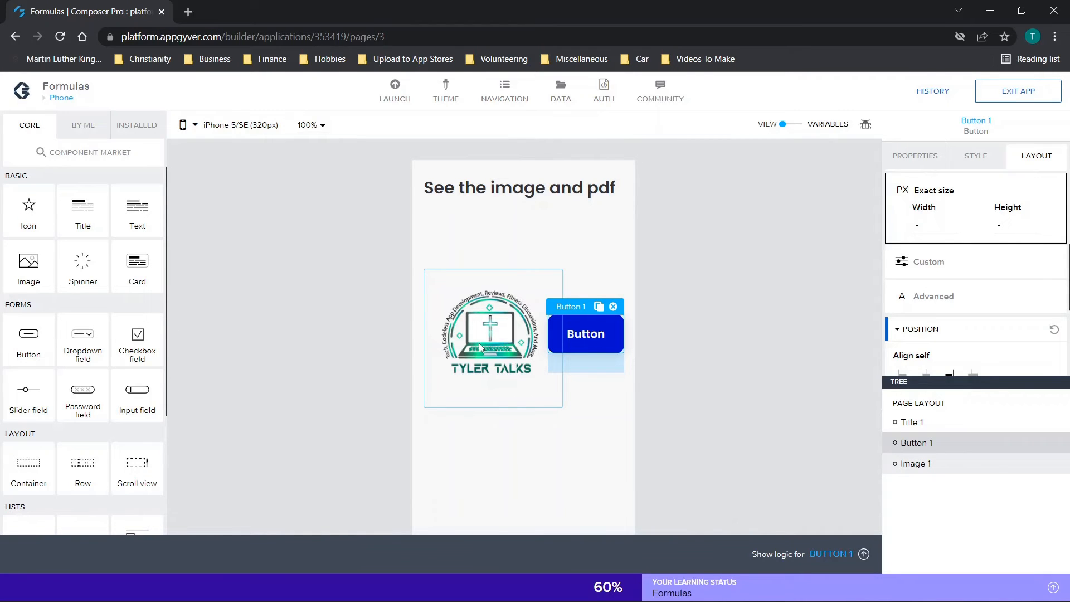
mouse_move(480, 371)
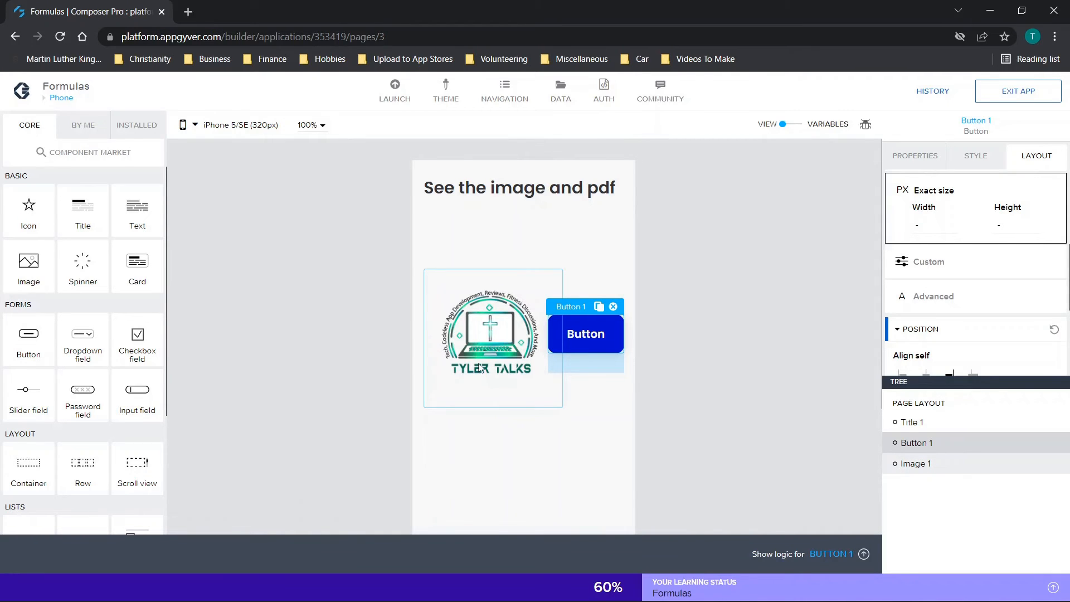